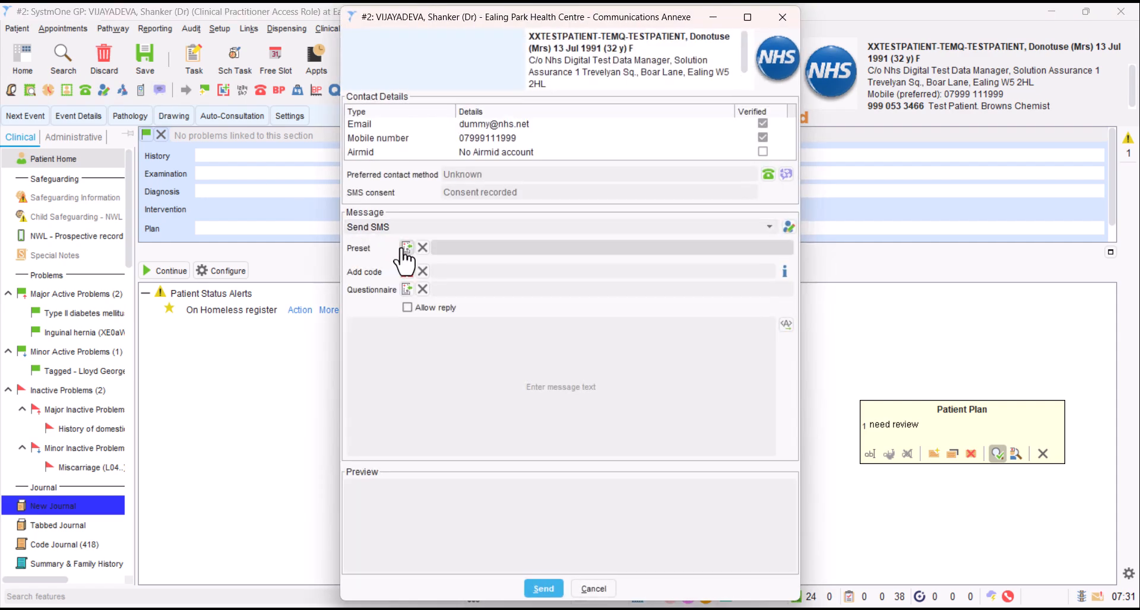
Step: Search the SMS message presets for 'pharmacy' and expand the Pharmacy preset folder
left_click(406, 248)
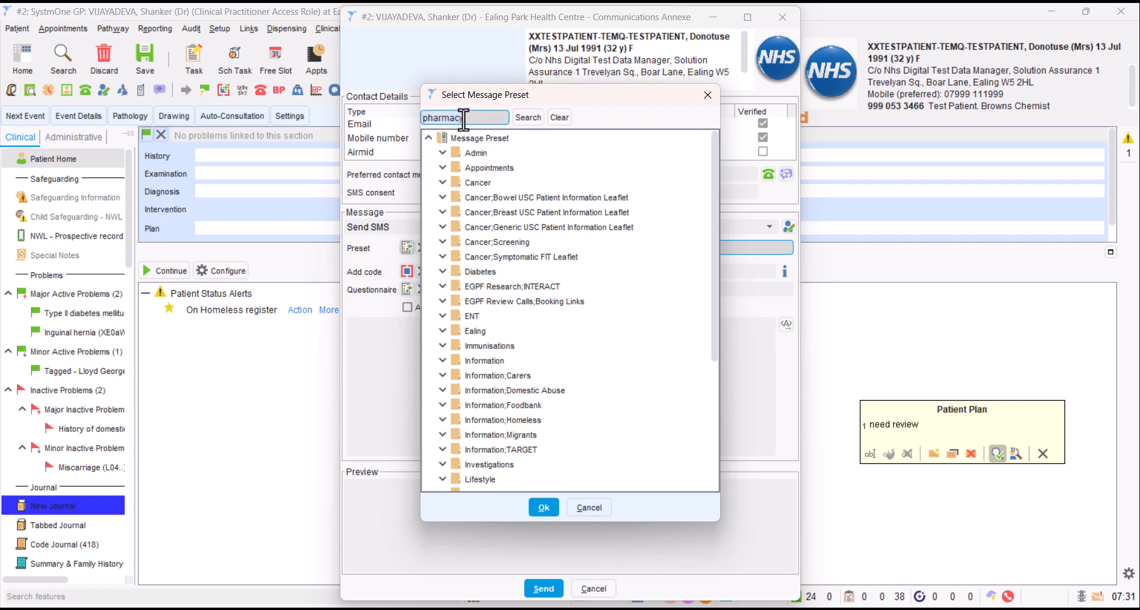
left_click(560, 117)
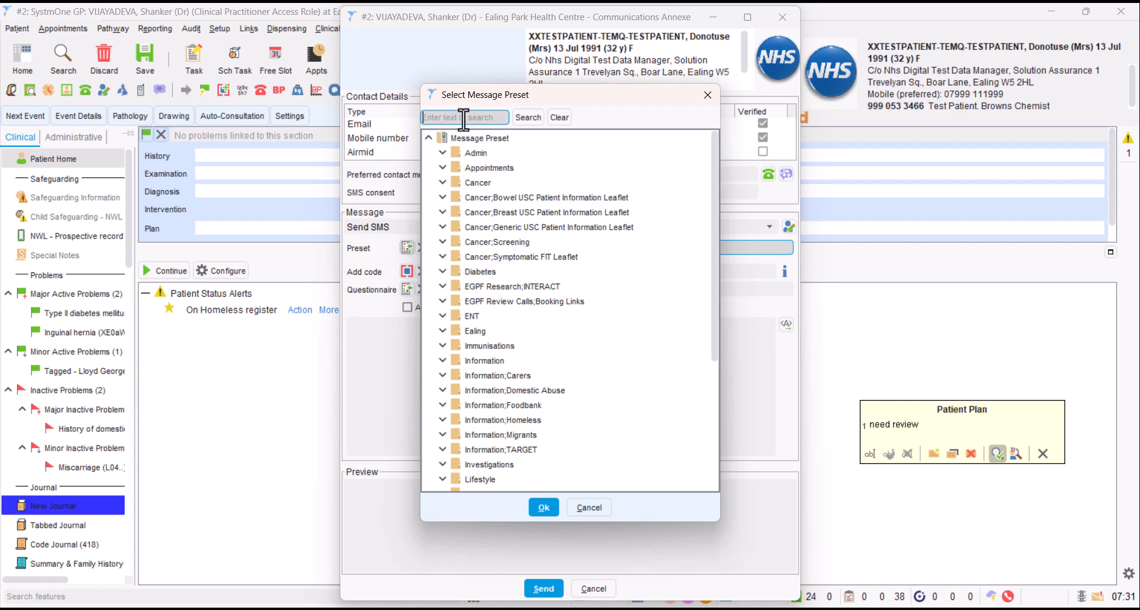
type("pharmacy")
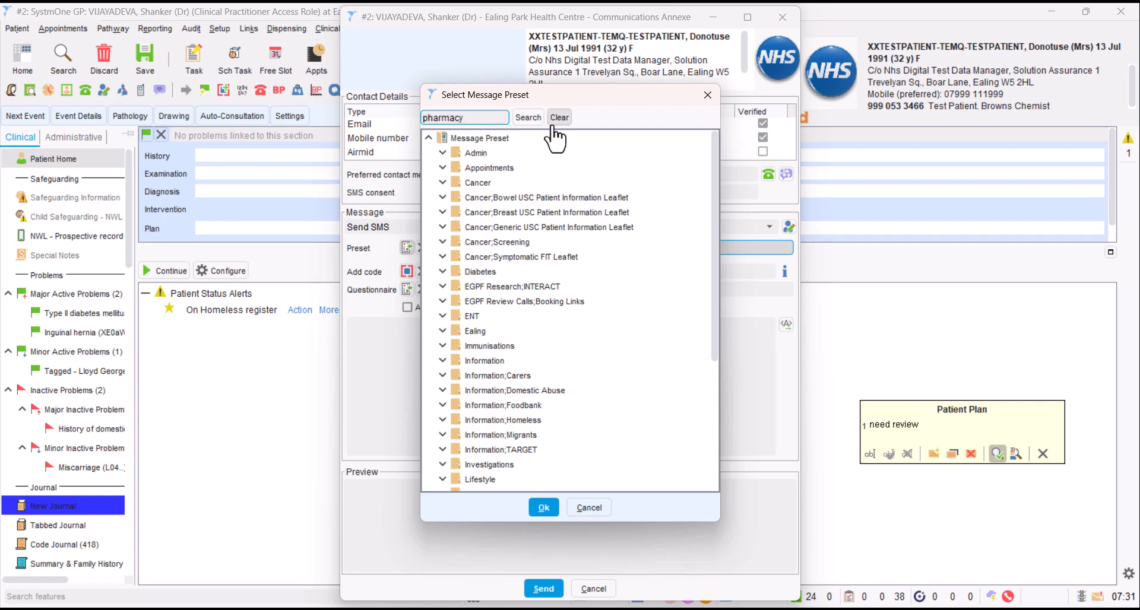
left_click(527, 117)
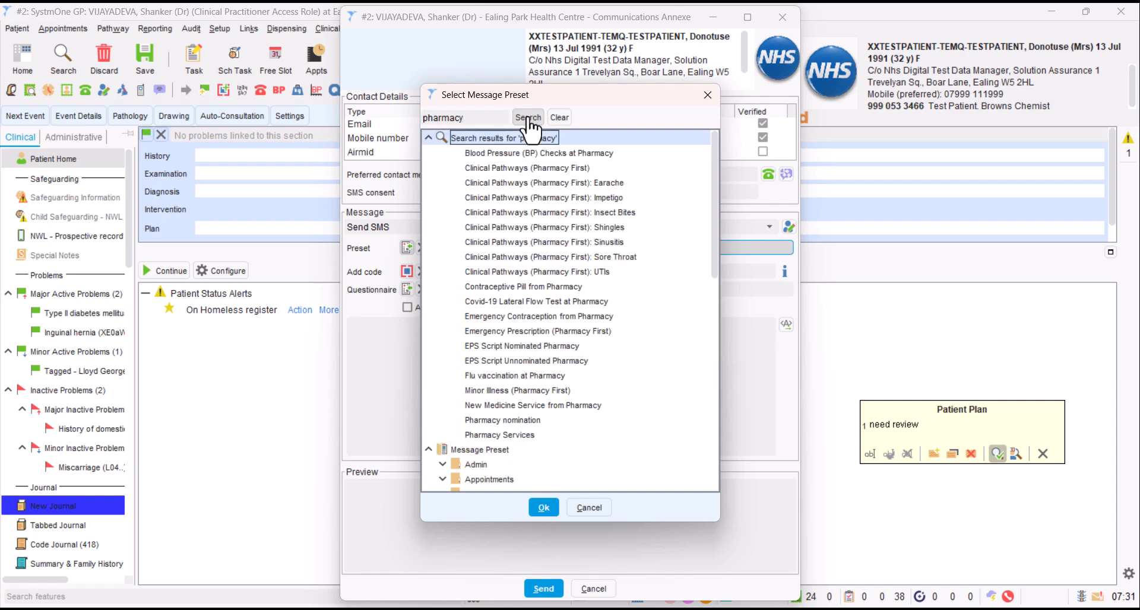
left_click(428, 138)
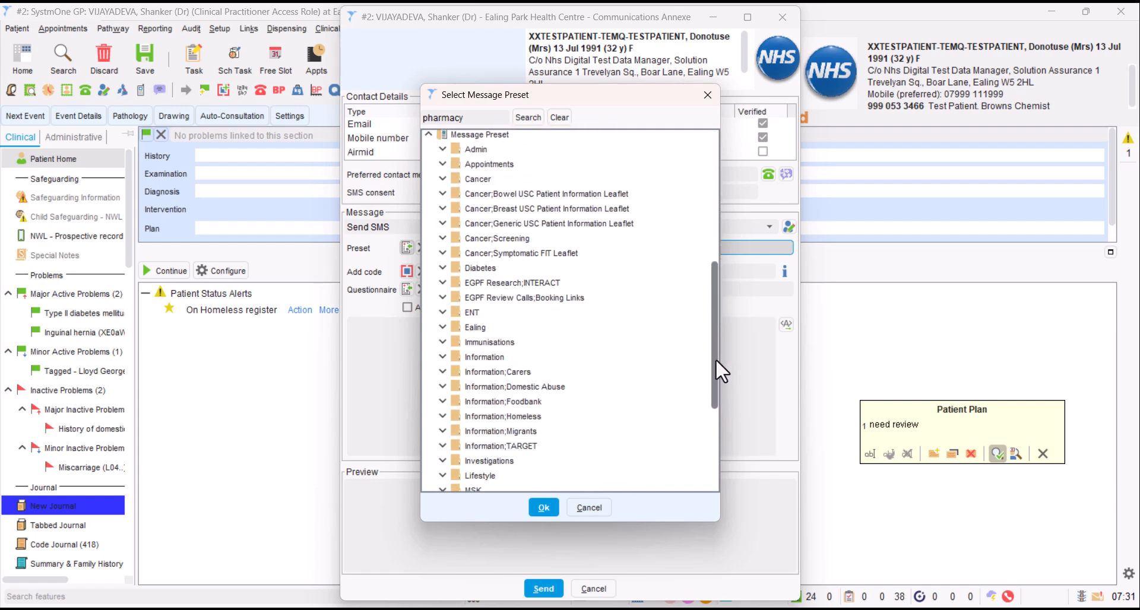
scroll("down", 3)
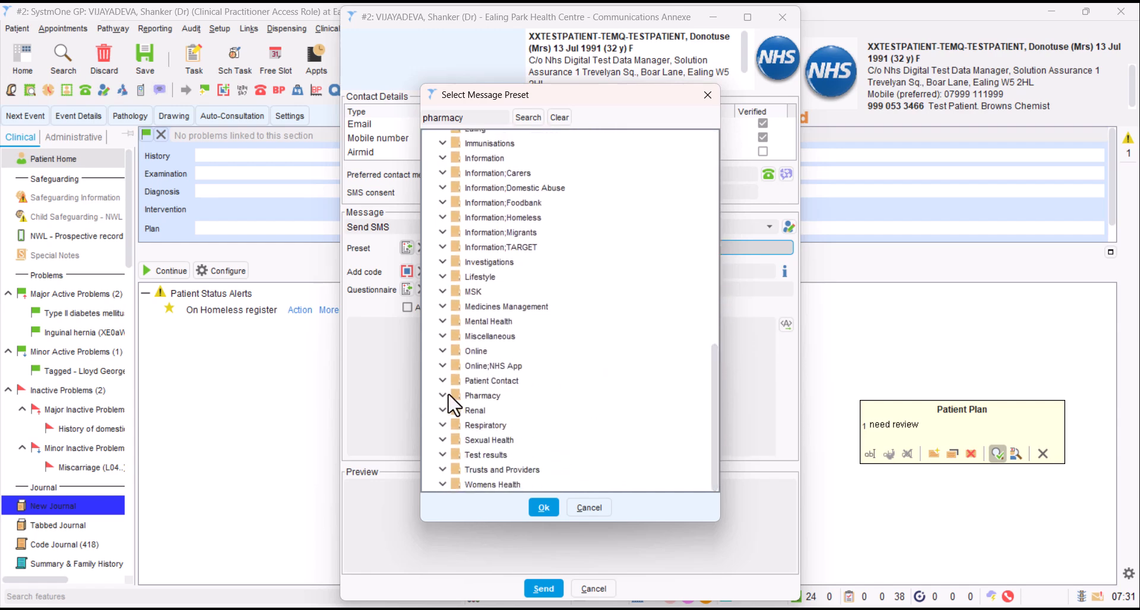
left_click(443, 396)
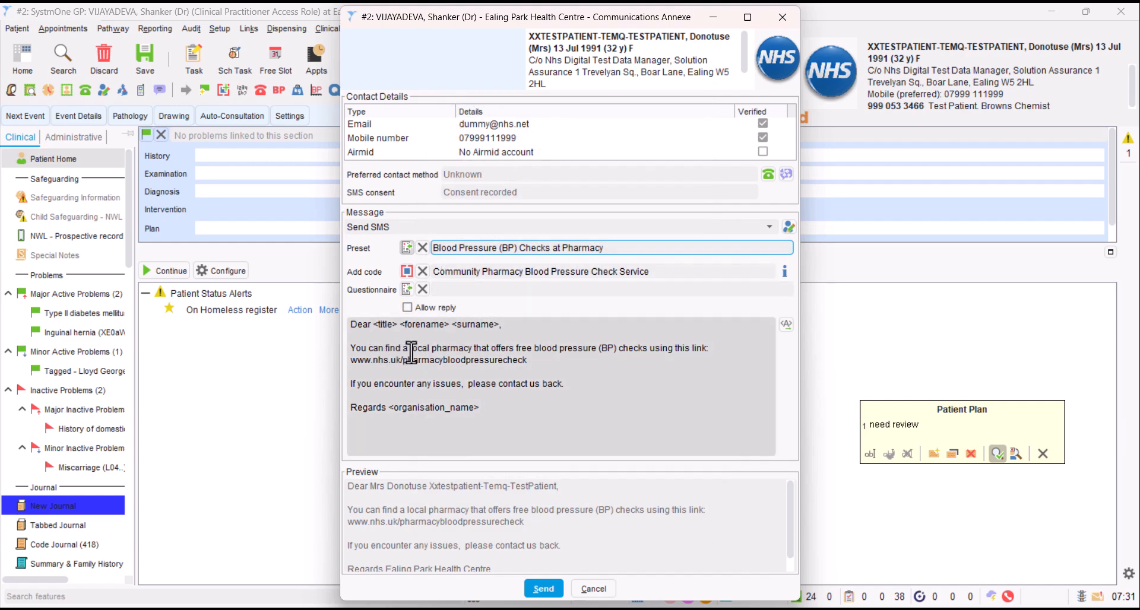
mouse_move(630, 348)
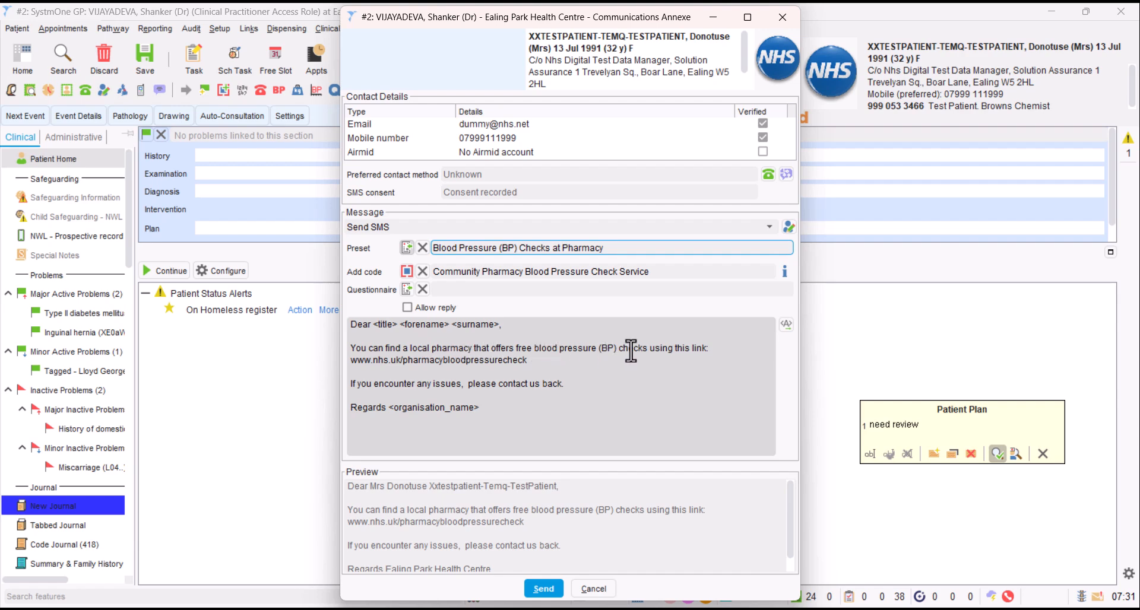
mouse_move(417, 384)
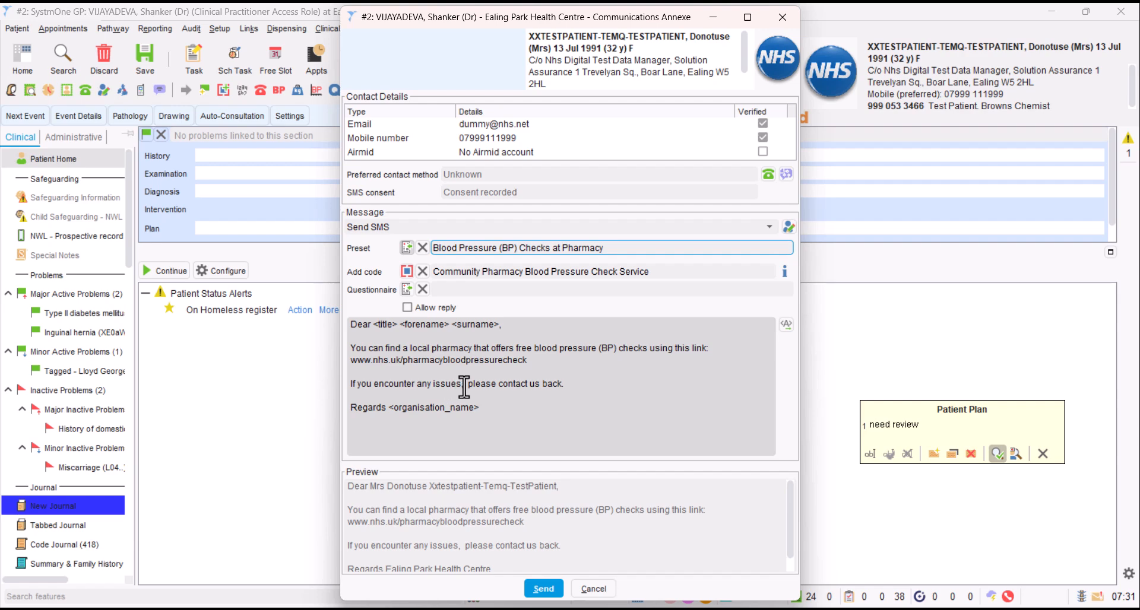
mouse_move(554, 386)
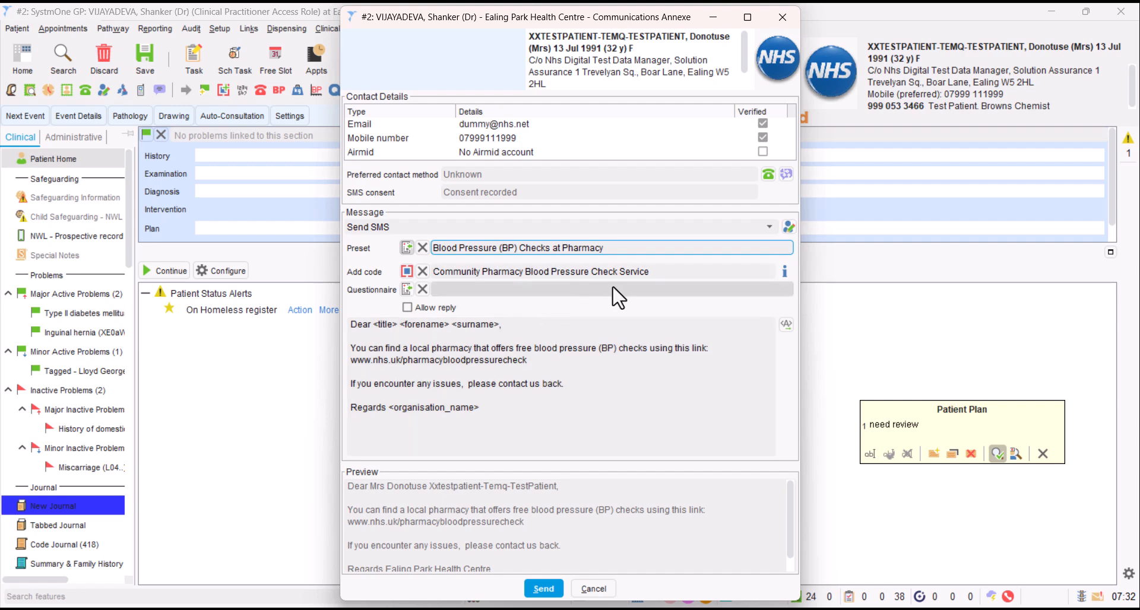
mouse_move(634, 280)
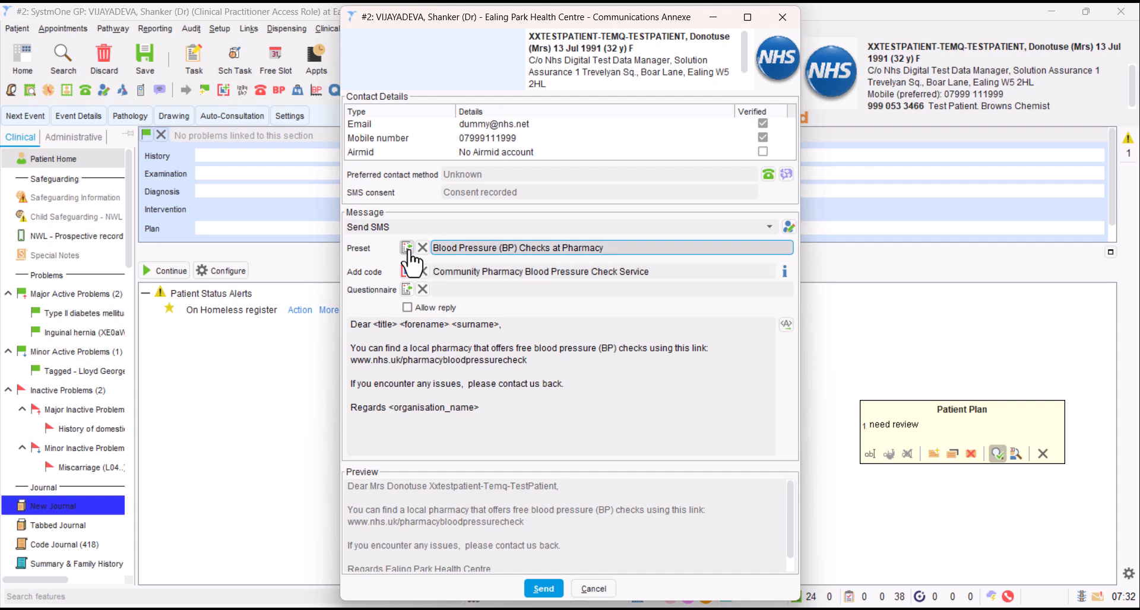
Step: Switch the SMS preset to Clinical Pathways (Pharmacy First): UTIs from the pharmacy presets
left_click(406, 247)
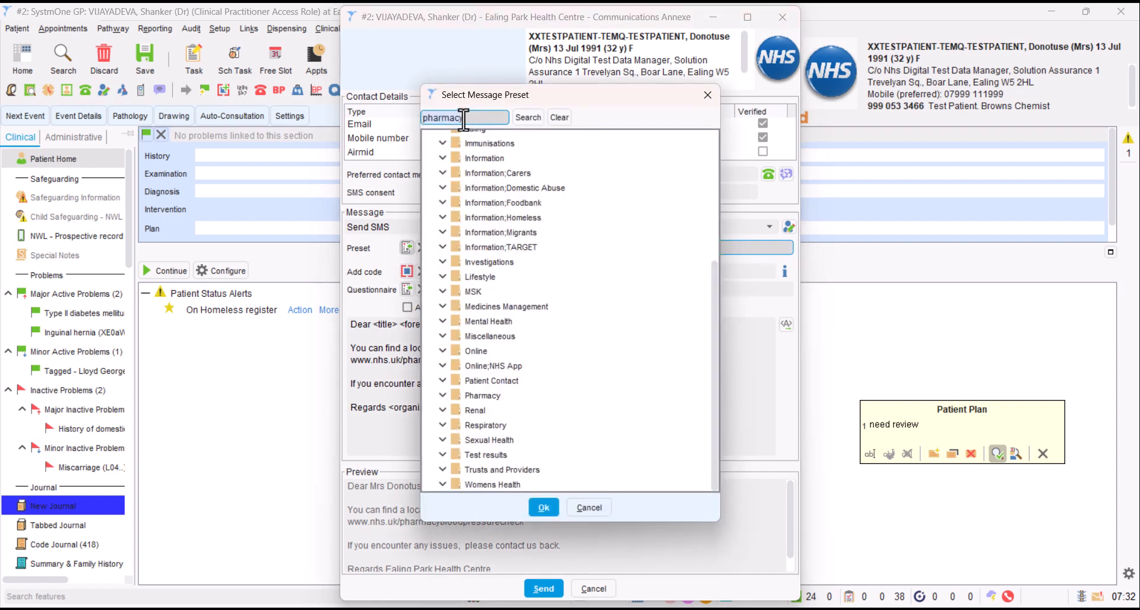
left_click(527, 117)
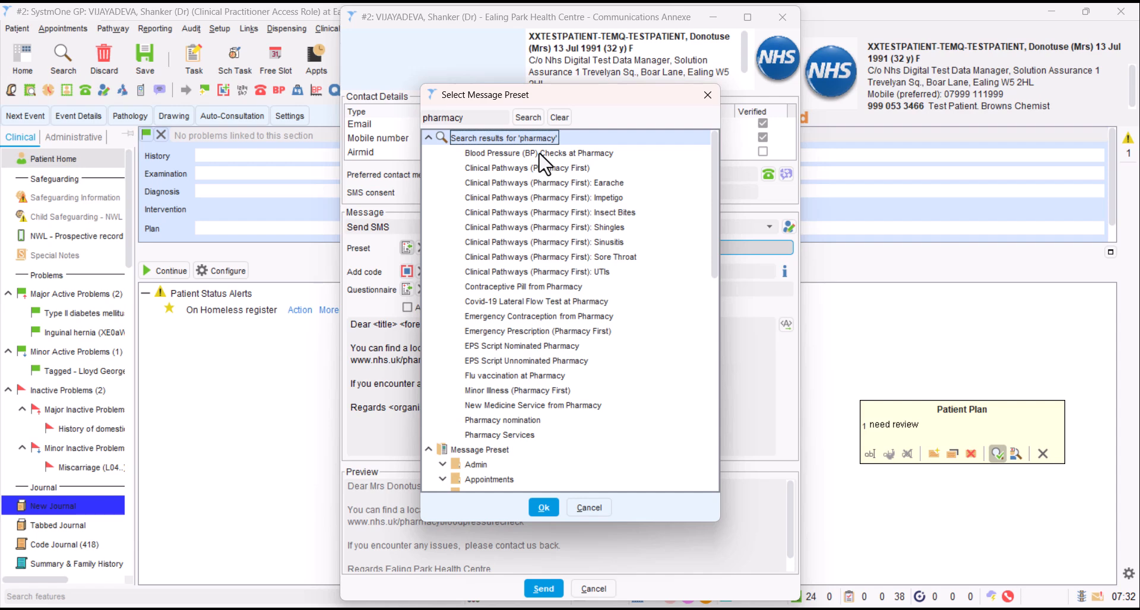
mouse_move(550, 283)
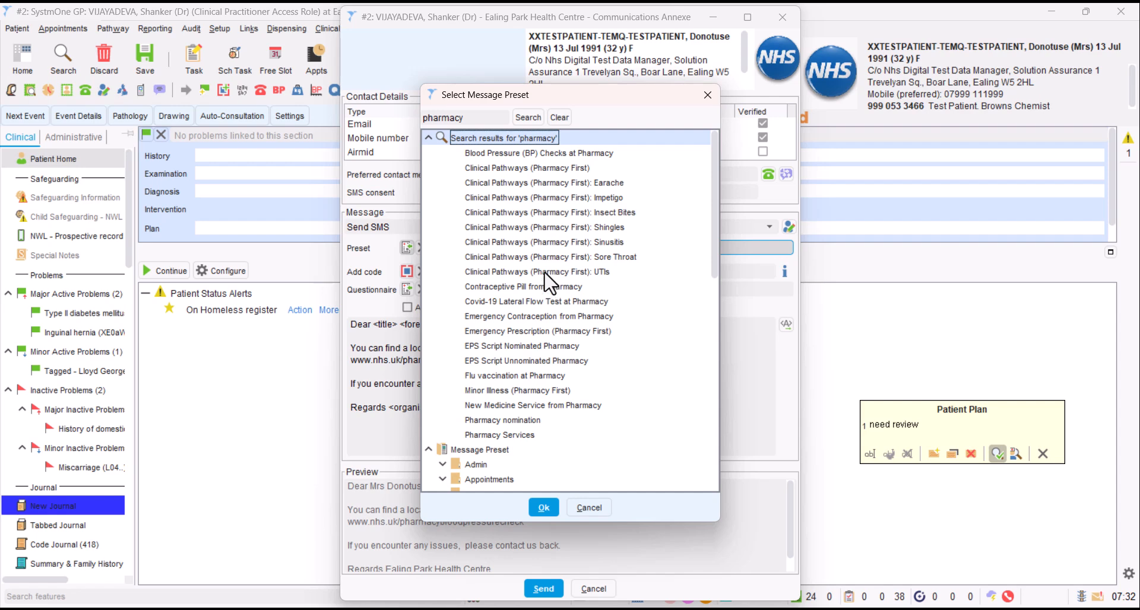
left_click(542, 507)
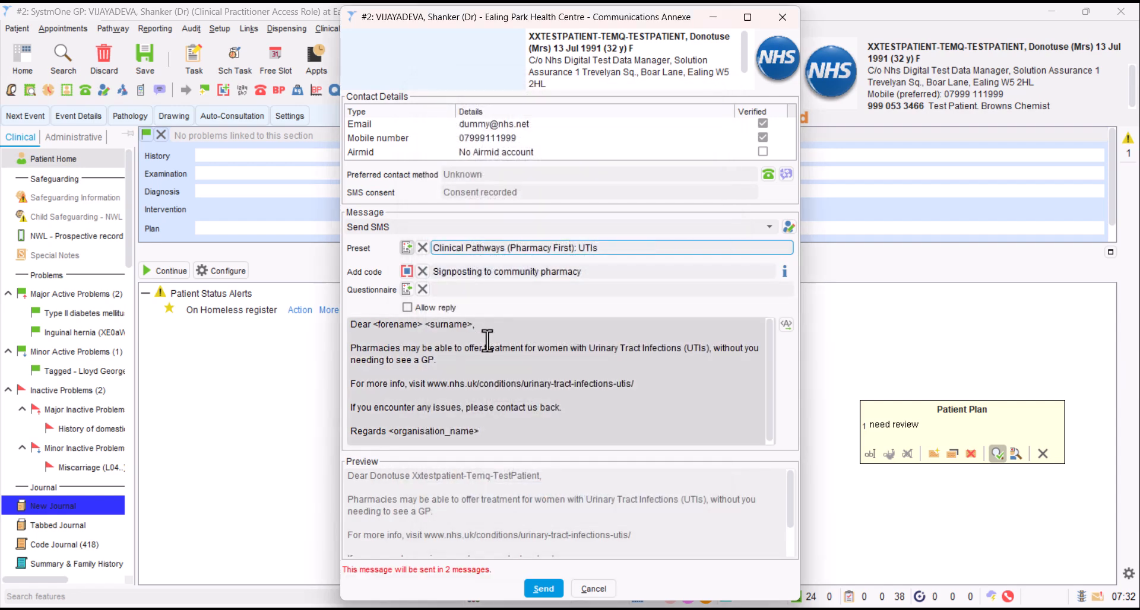
mouse_move(375, 353)
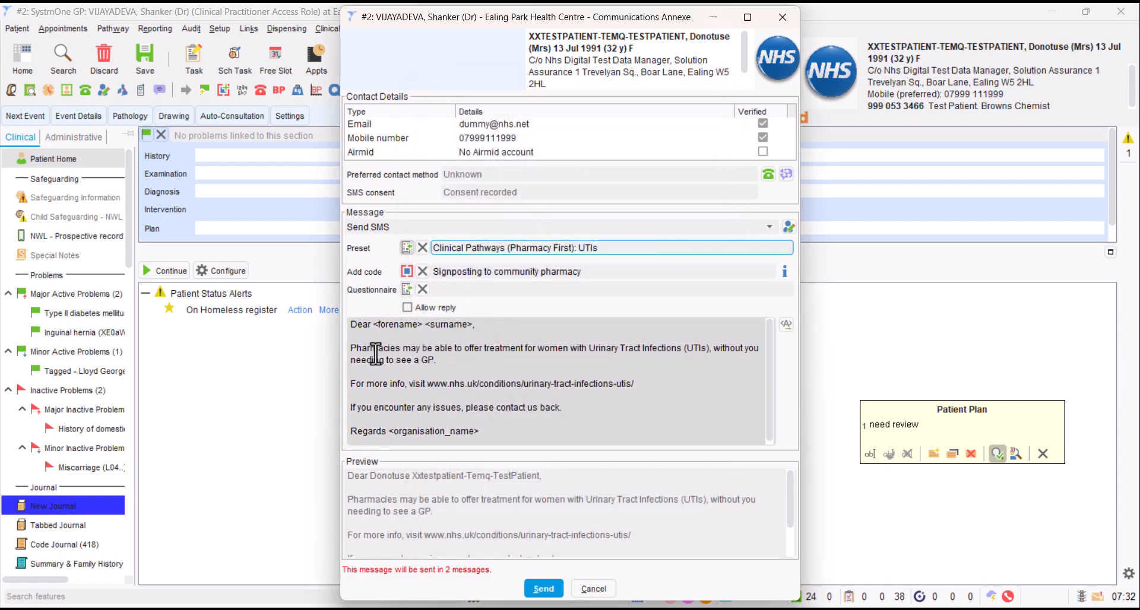
mouse_move(480, 348)
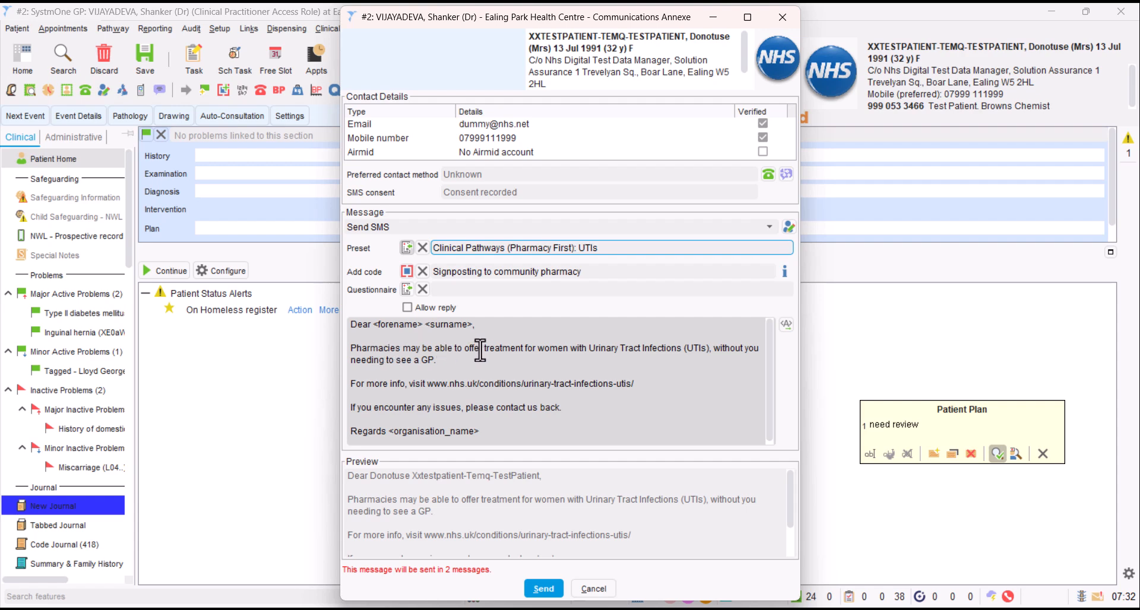
mouse_move(634, 348)
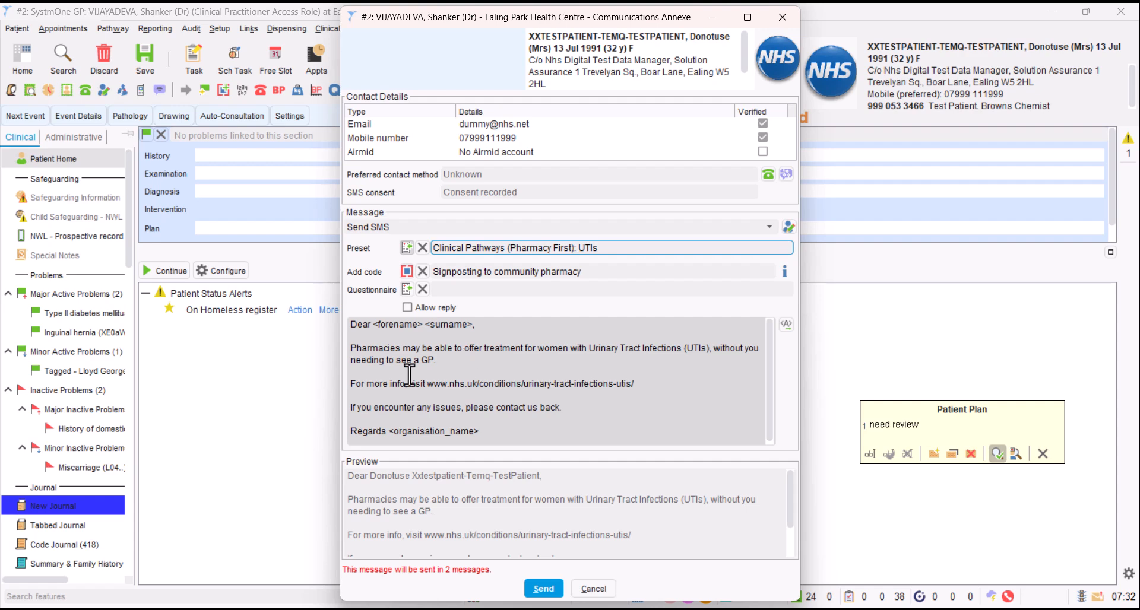
mouse_move(522, 383)
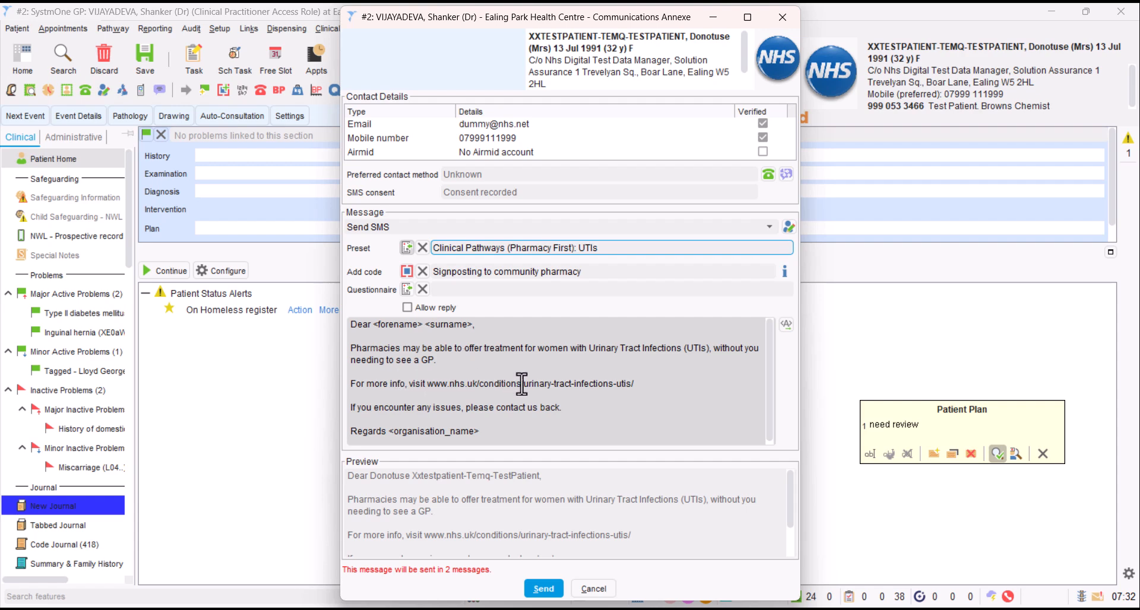
mouse_move(432, 395)
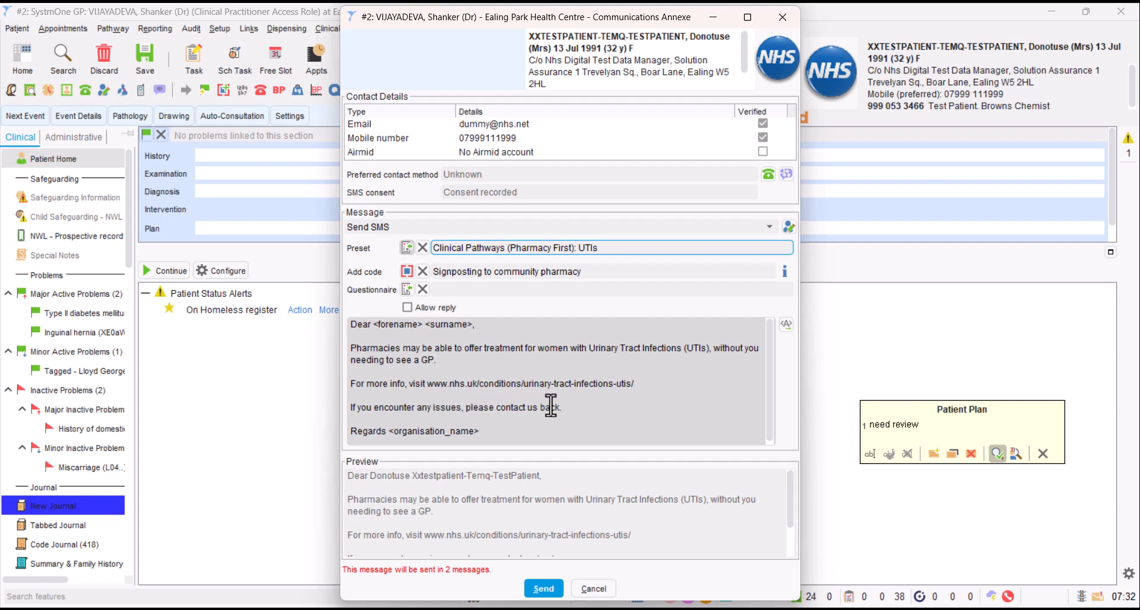
mouse_move(627, 382)
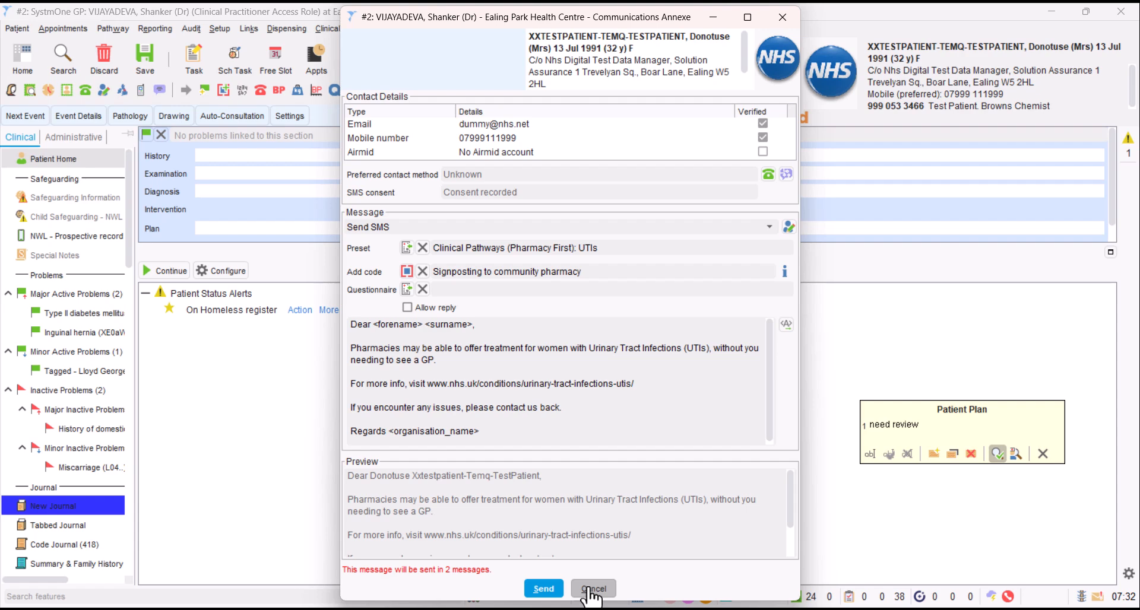
Step: Cancel the SMS, then open and cancel the Pharmacy First Pharmacy Services template
left_click(593, 588)
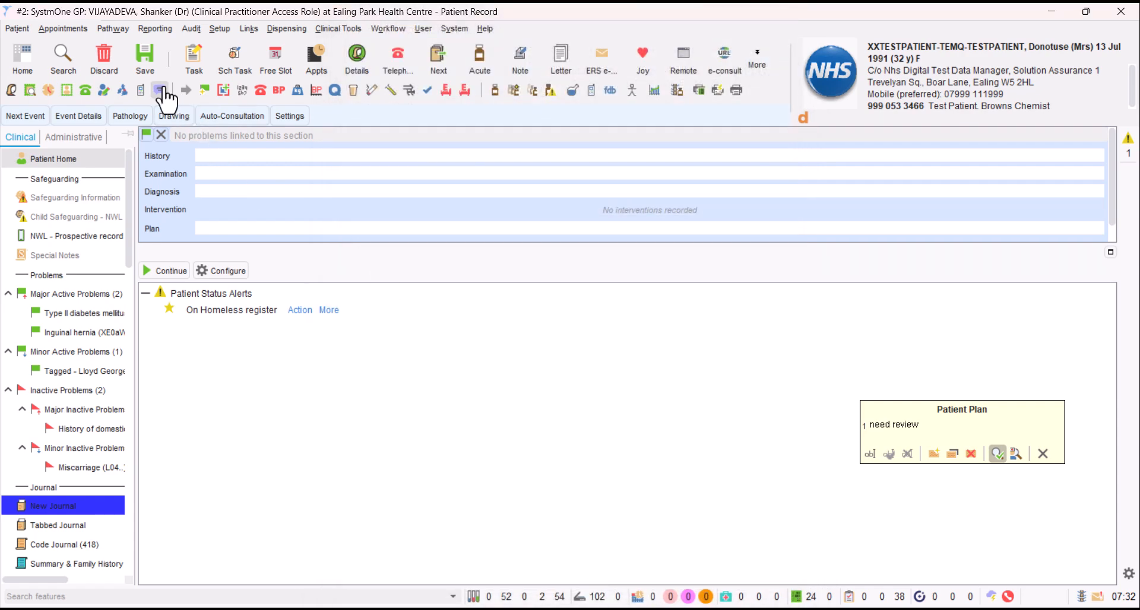
mouse_move(168, 90)
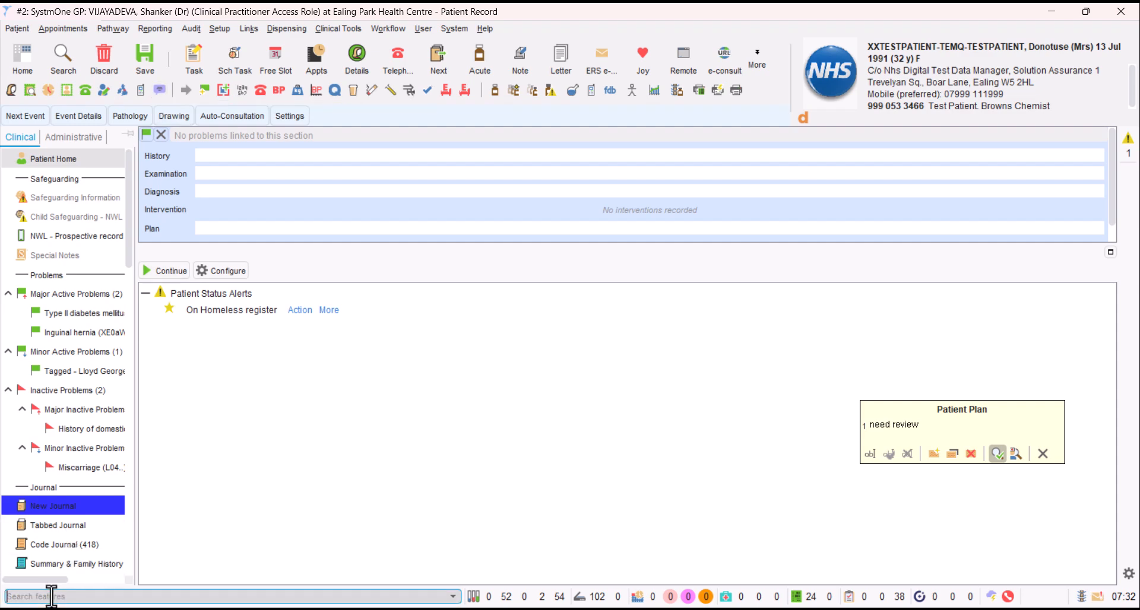
type("p")
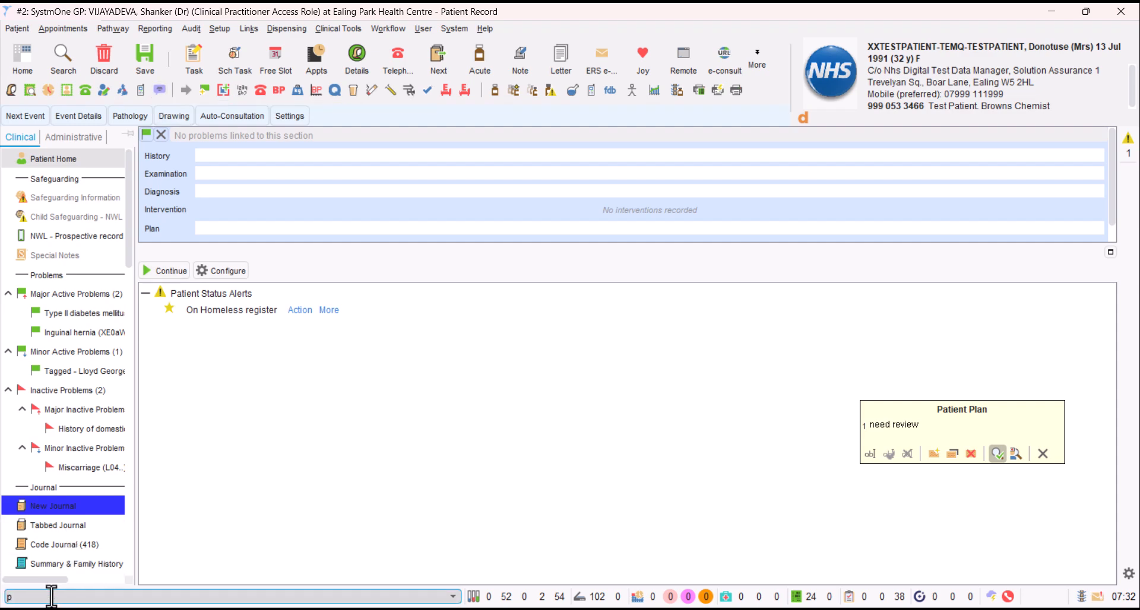
type("harmacy")
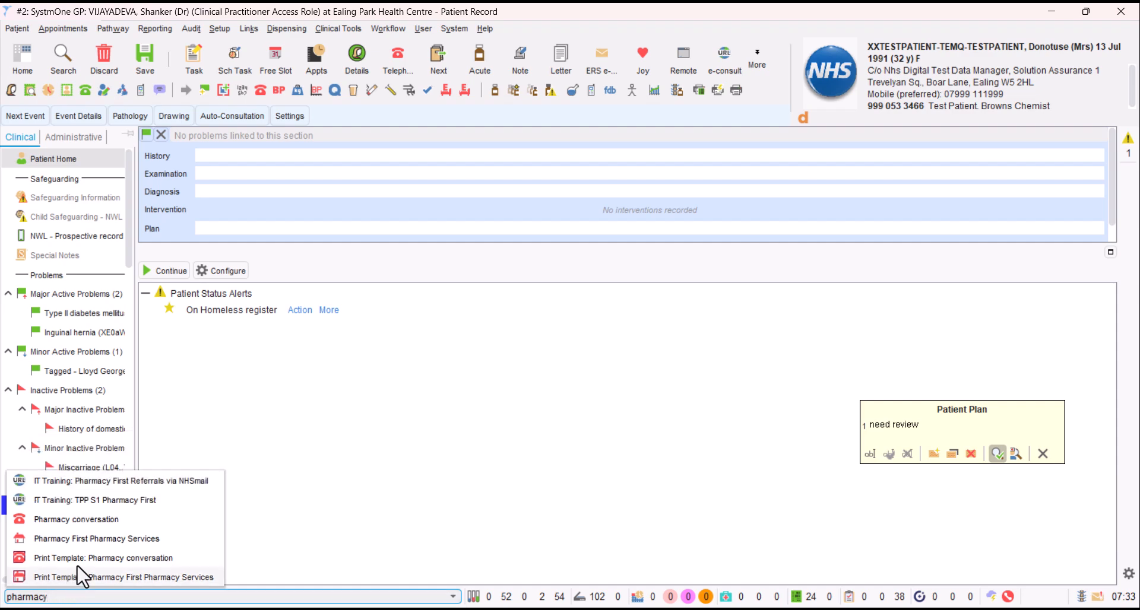
mouse_move(96, 538)
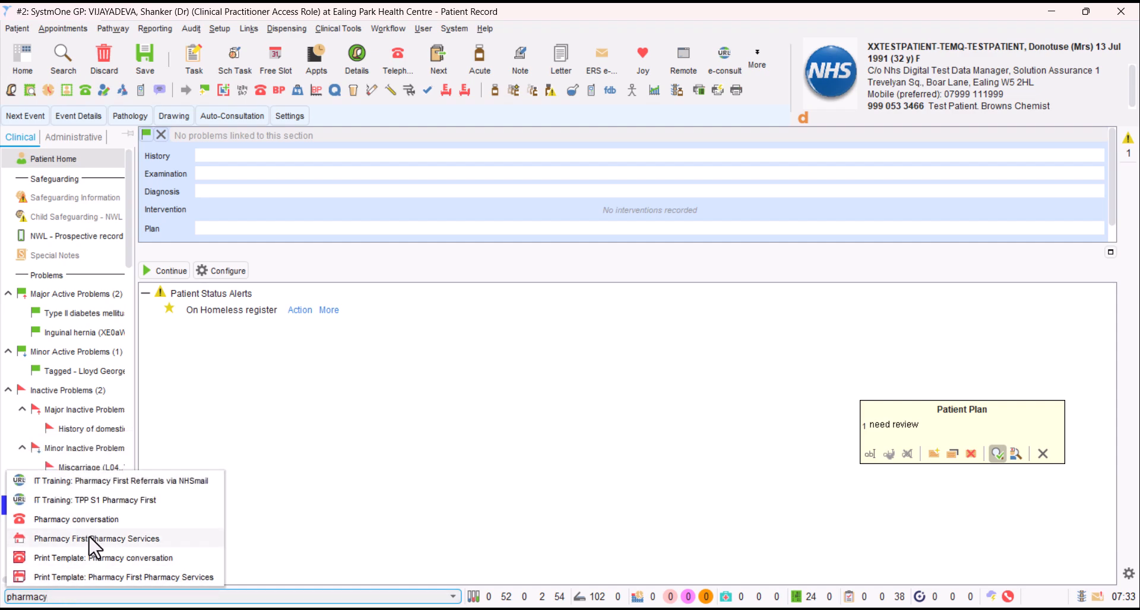
left_click(95, 539)
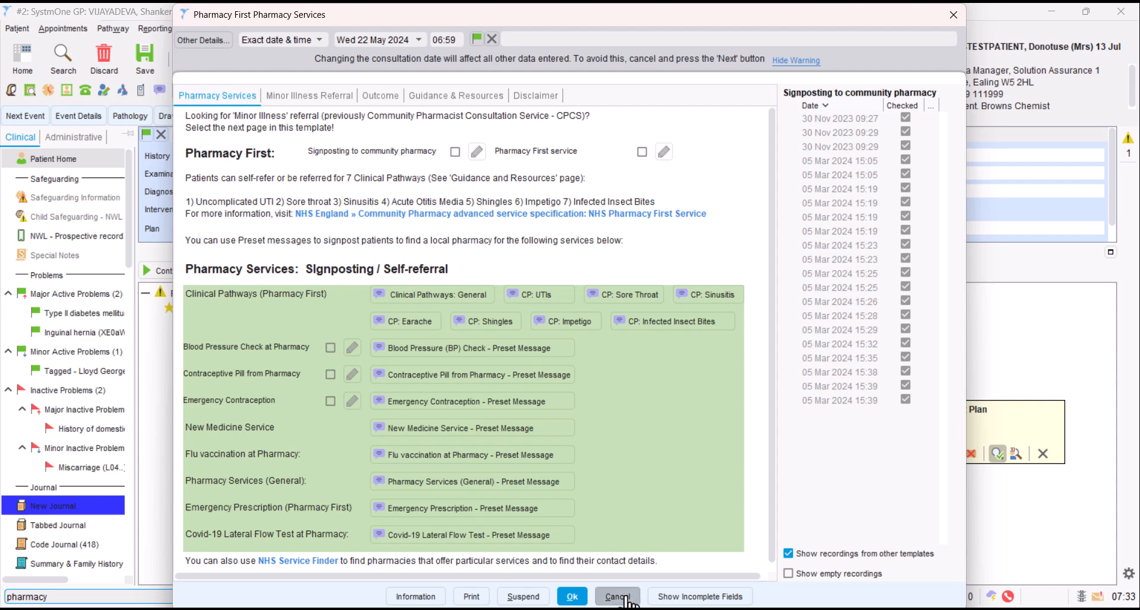
left_click(616, 597)
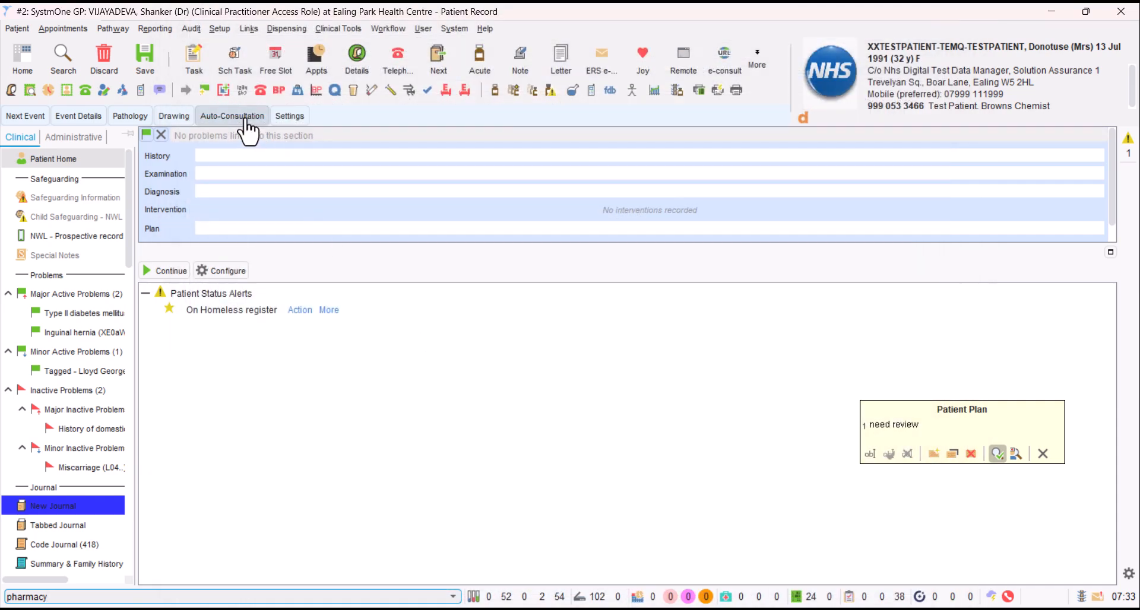
Step: Open Pharmacy First Pharmacy Services Referral from the 25 Pharmacy Services template list
left_click(231, 116)
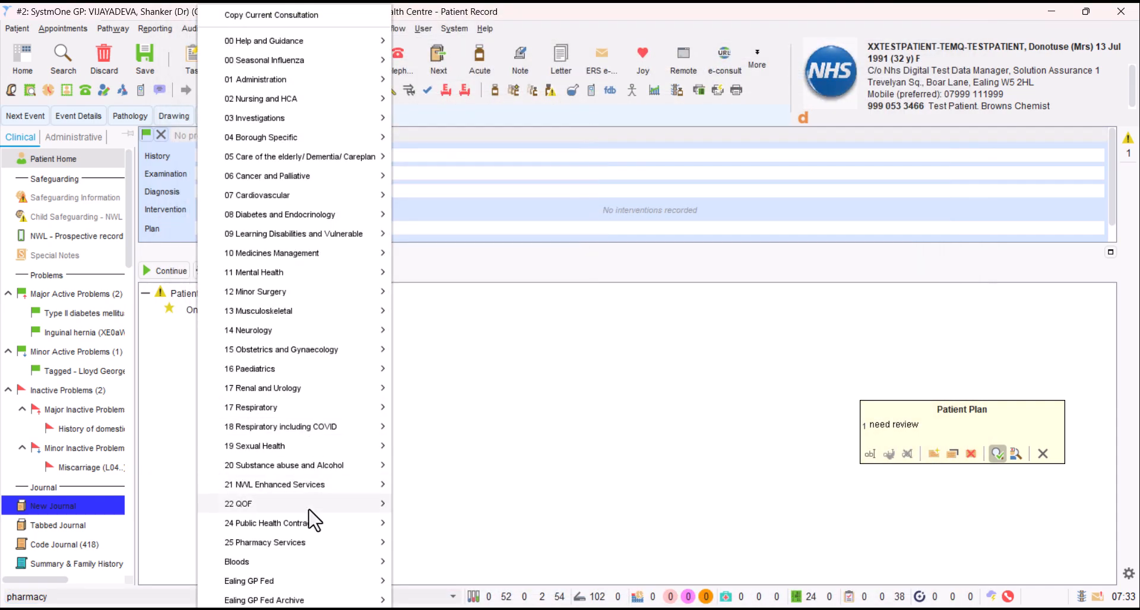
mouse_move(266, 543)
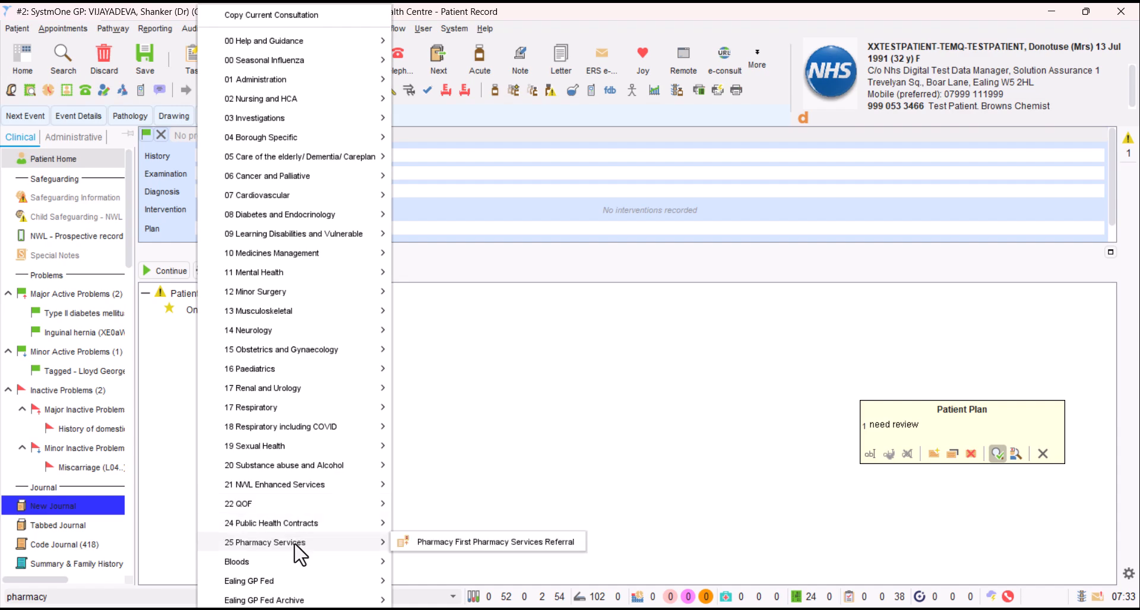
mouse_move(444, 551)
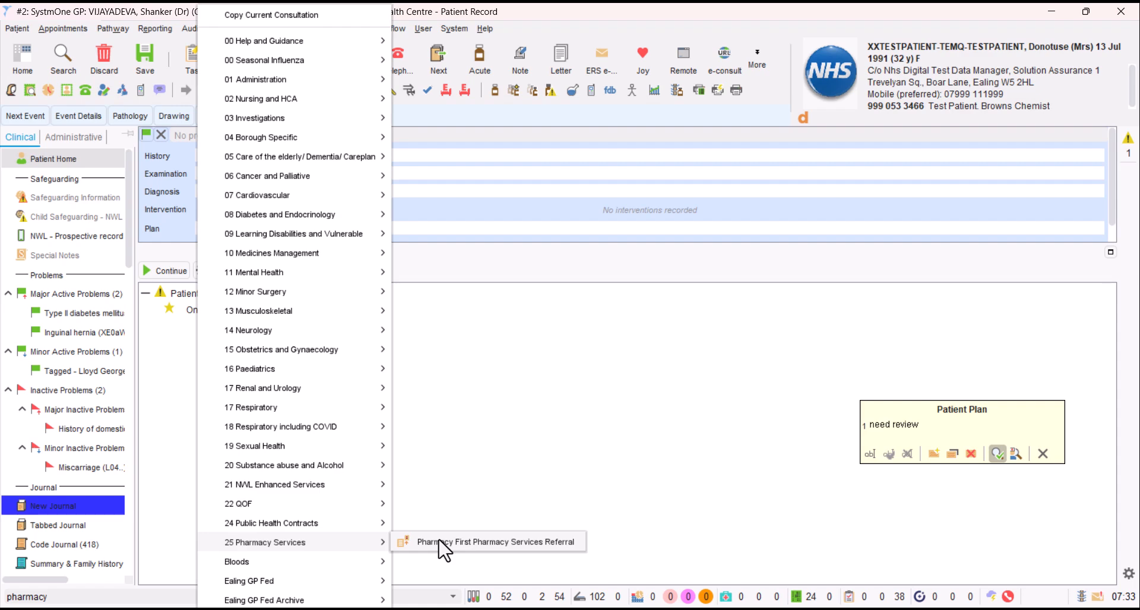
left_click(496, 541)
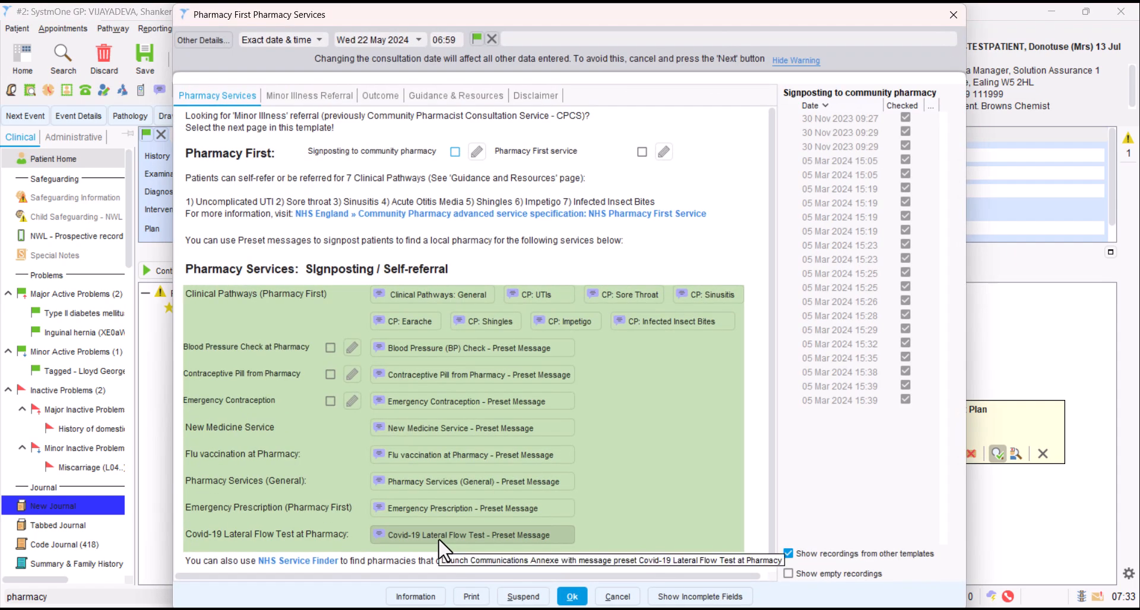
mouse_move(243, 130)
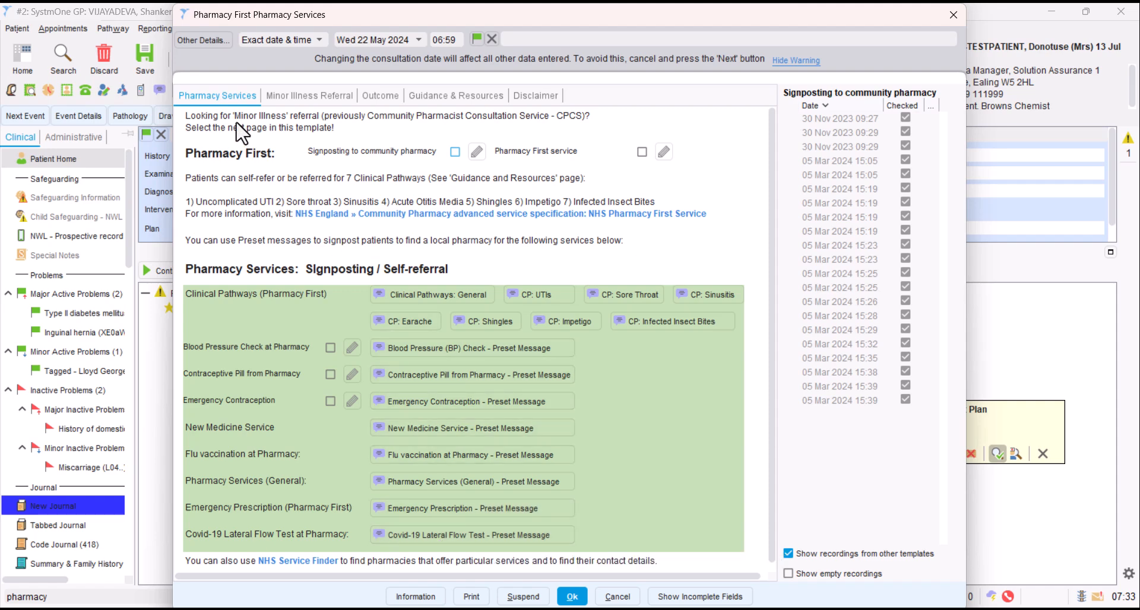
mouse_move(263, 127)
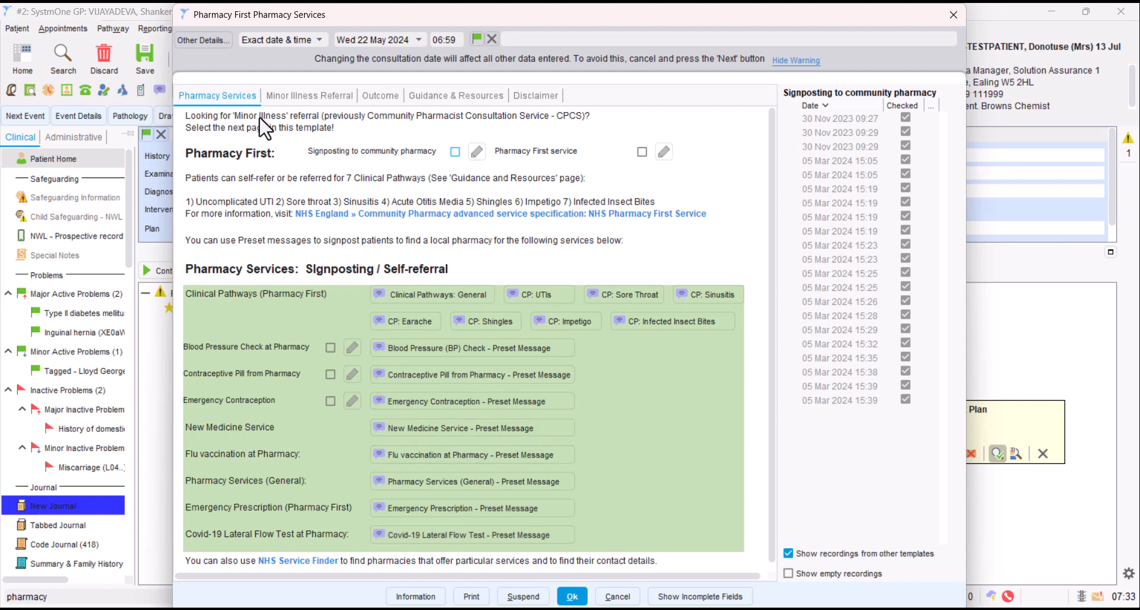
mouse_move(372, 217)
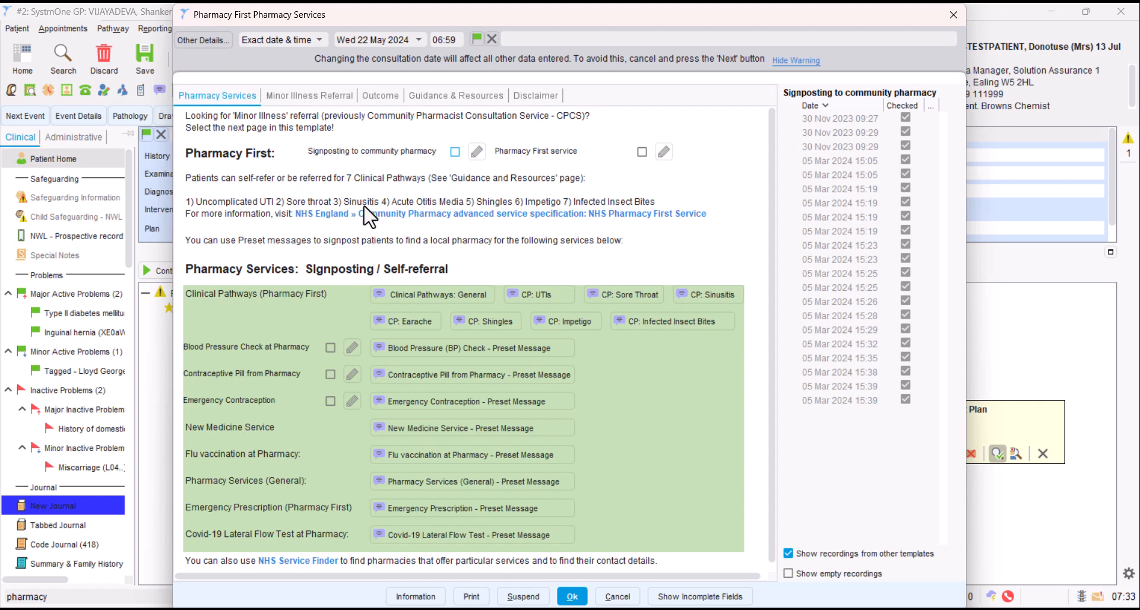
mouse_move(275, 167)
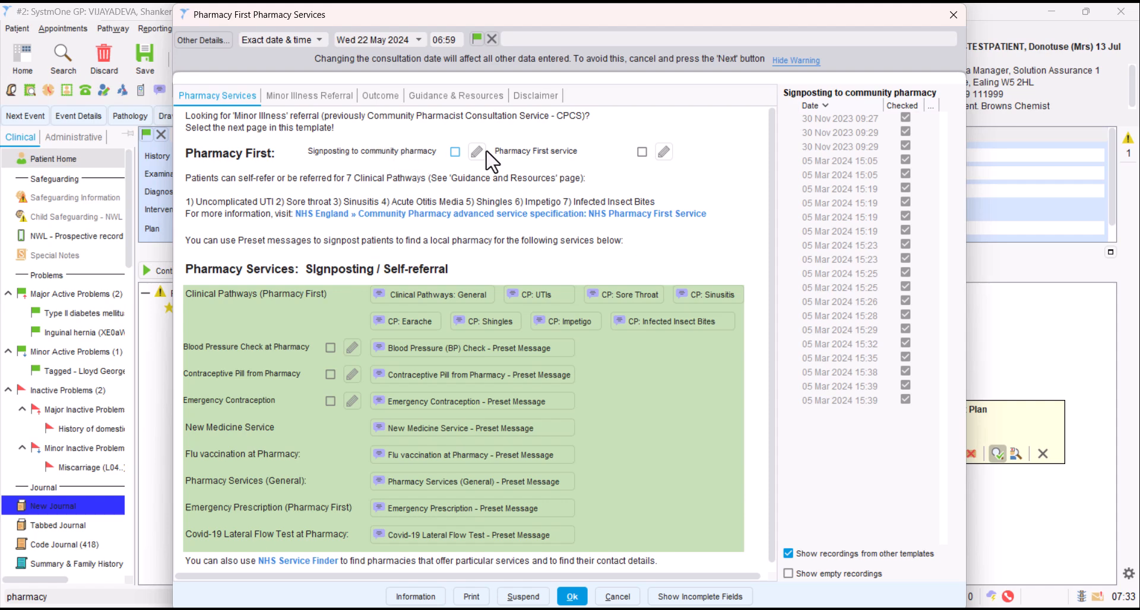
mouse_move(567, 159)
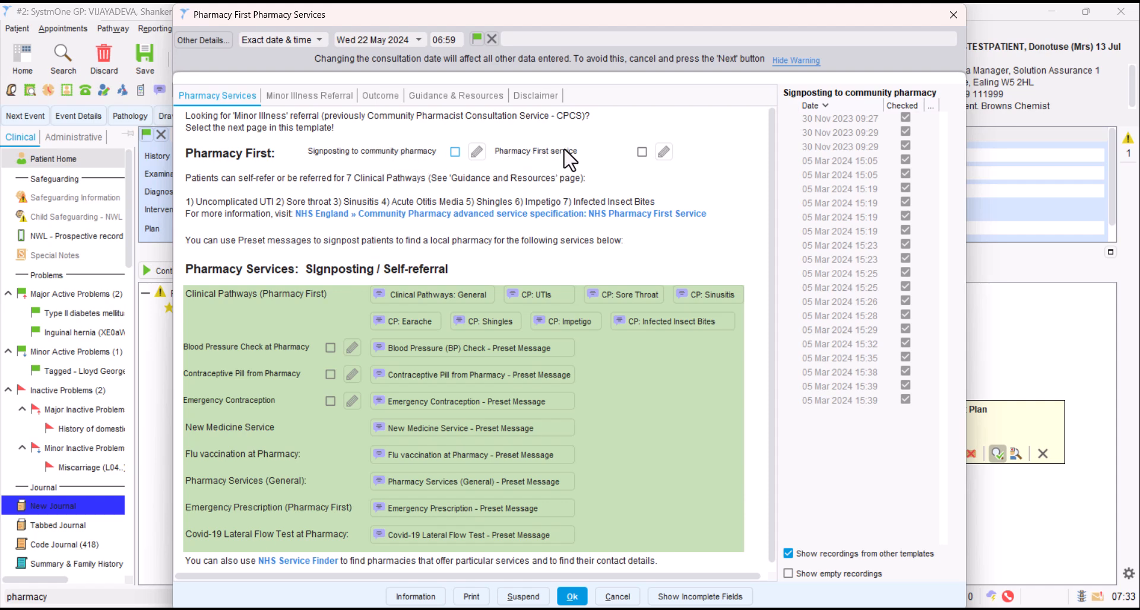
mouse_move(363, 265)
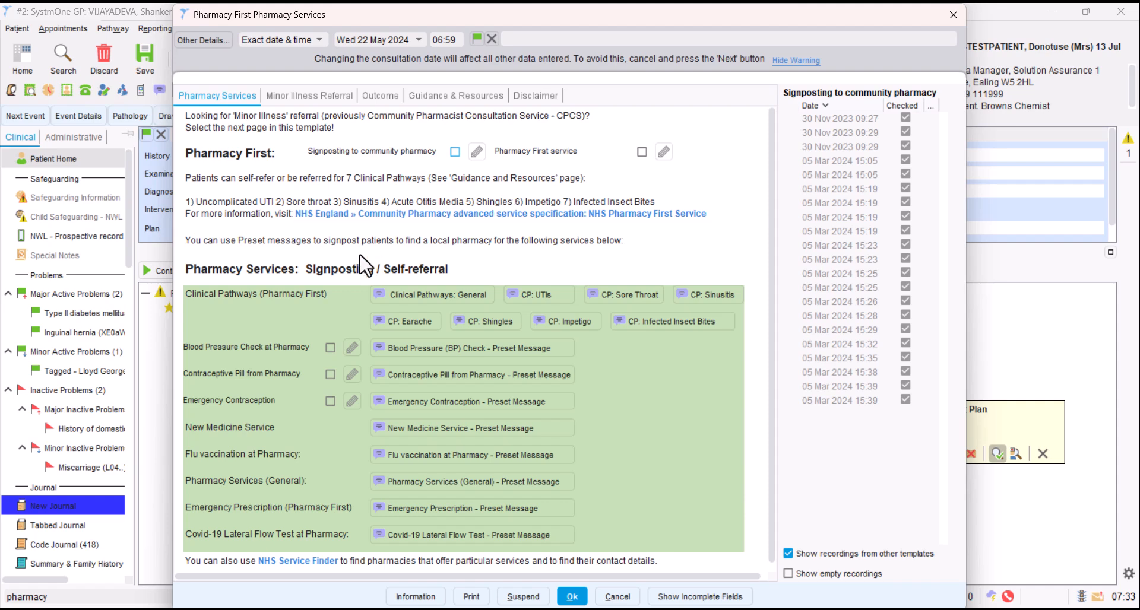
mouse_move(374, 292)
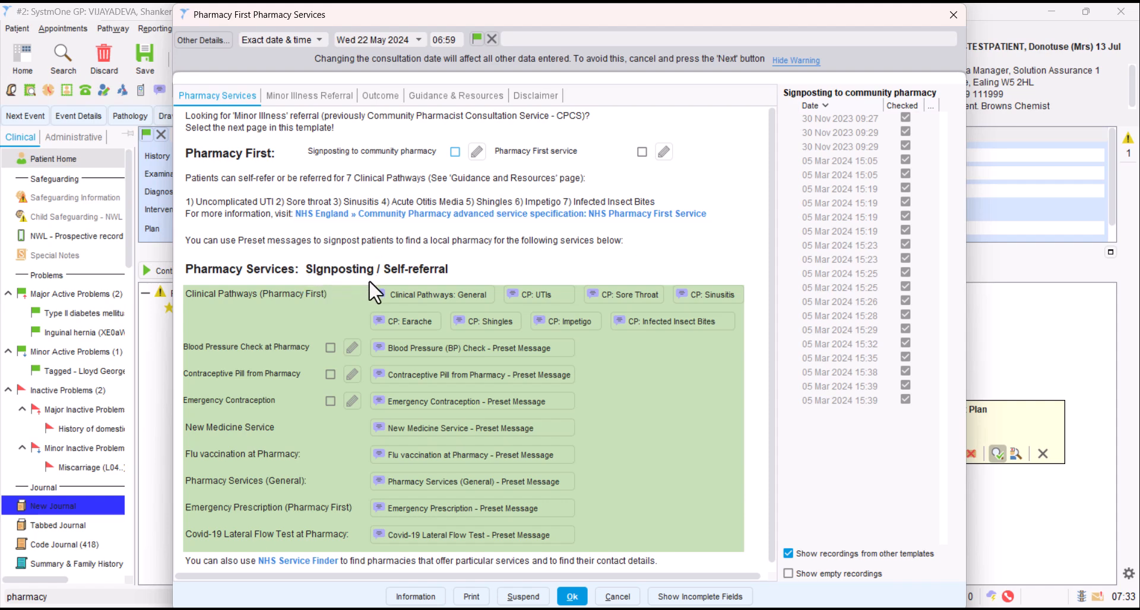
mouse_move(308, 338)
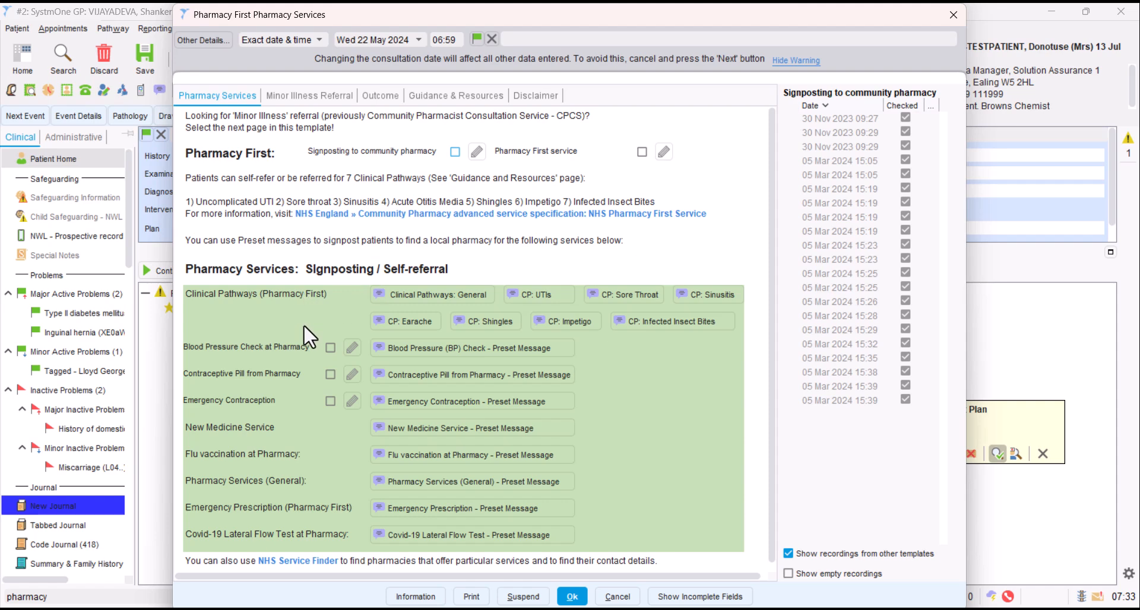
mouse_move(302, 450)
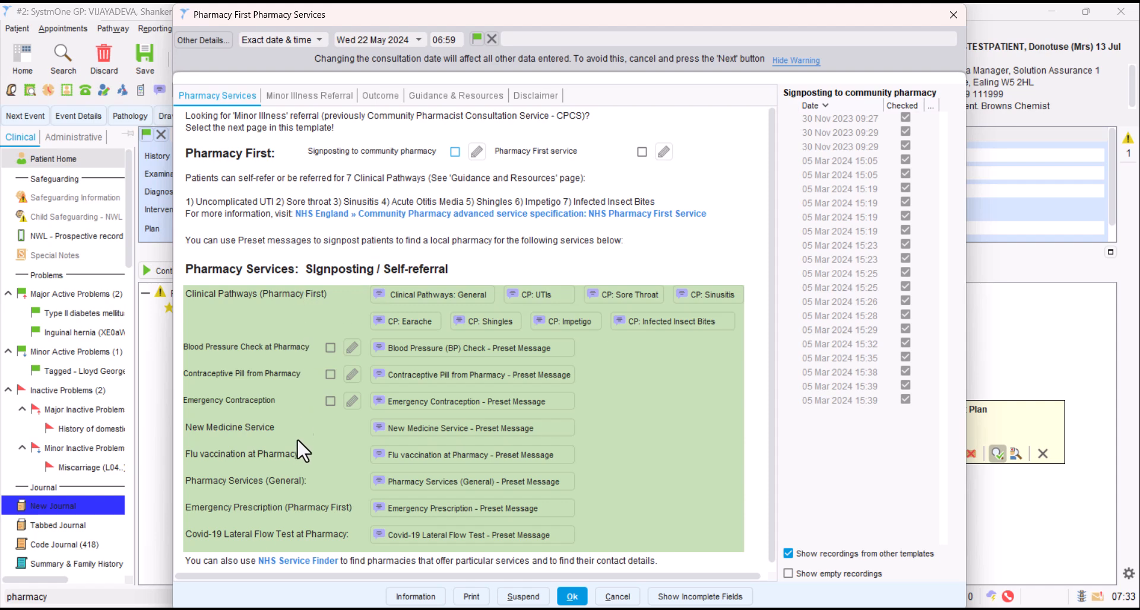
mouse_move(301, 302)
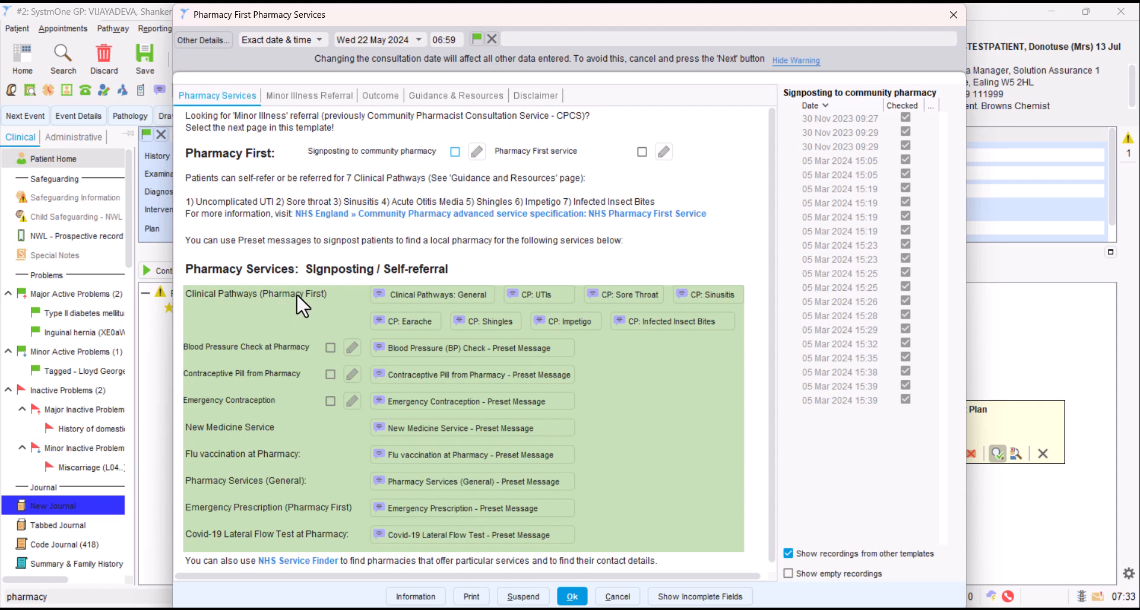
mouse_move(537, 294)
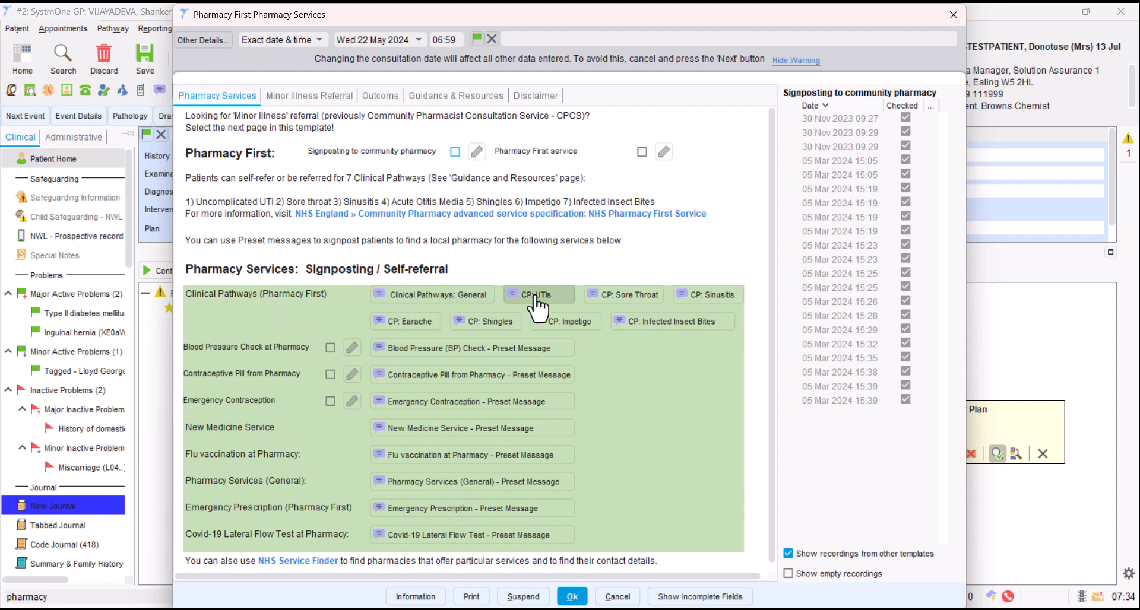
mouse_move(625, 294)
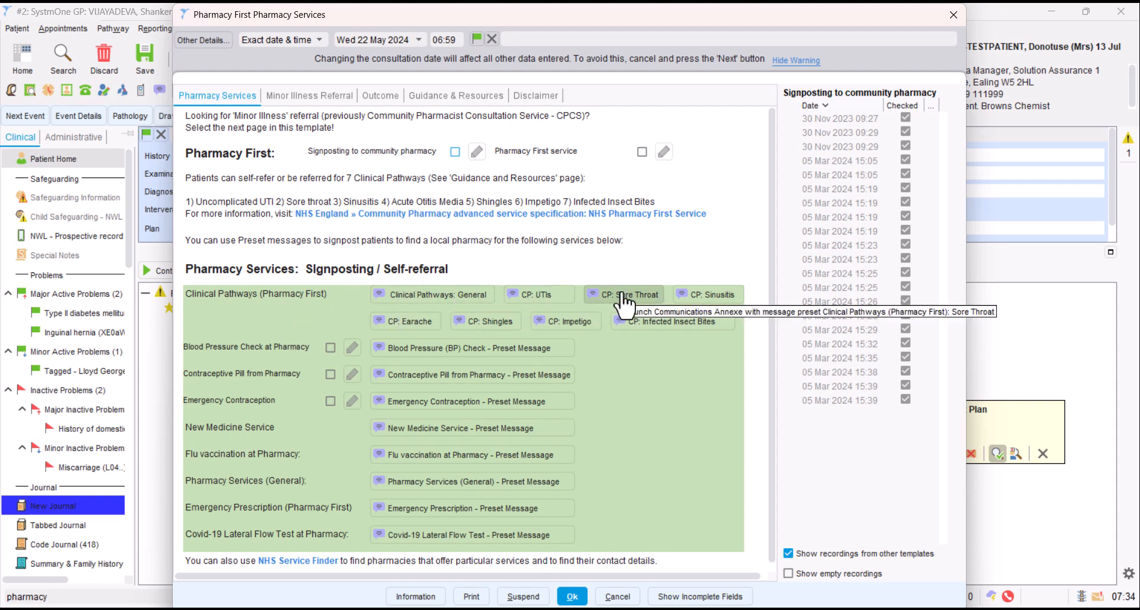
left_click(622, 295)
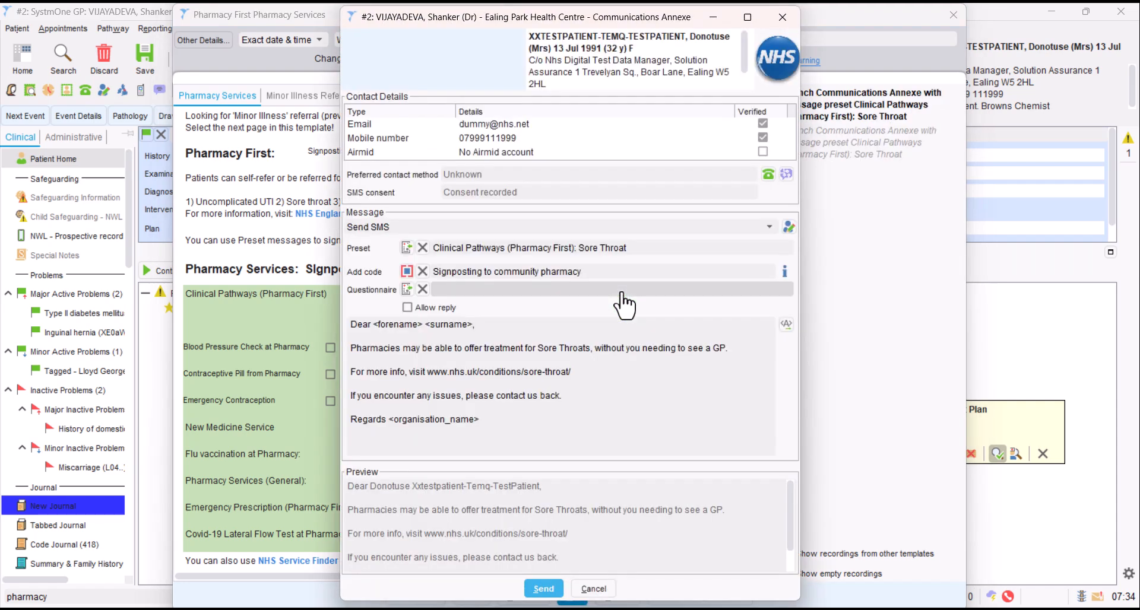
mouse_move(554, 311)
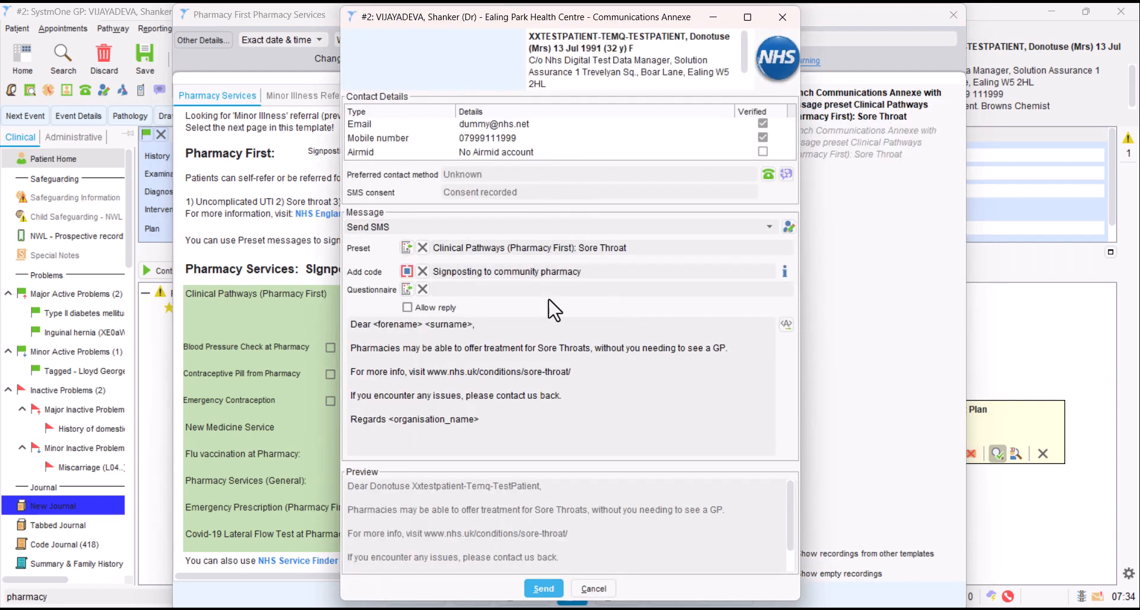
mouse_move(548, 377)
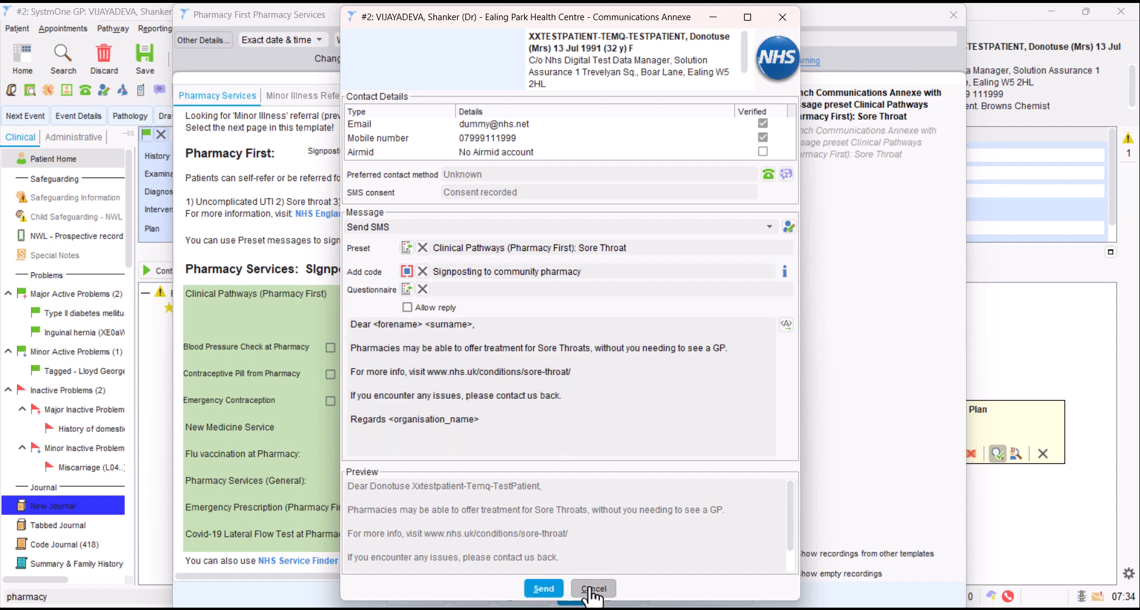
left_click(592, 589)
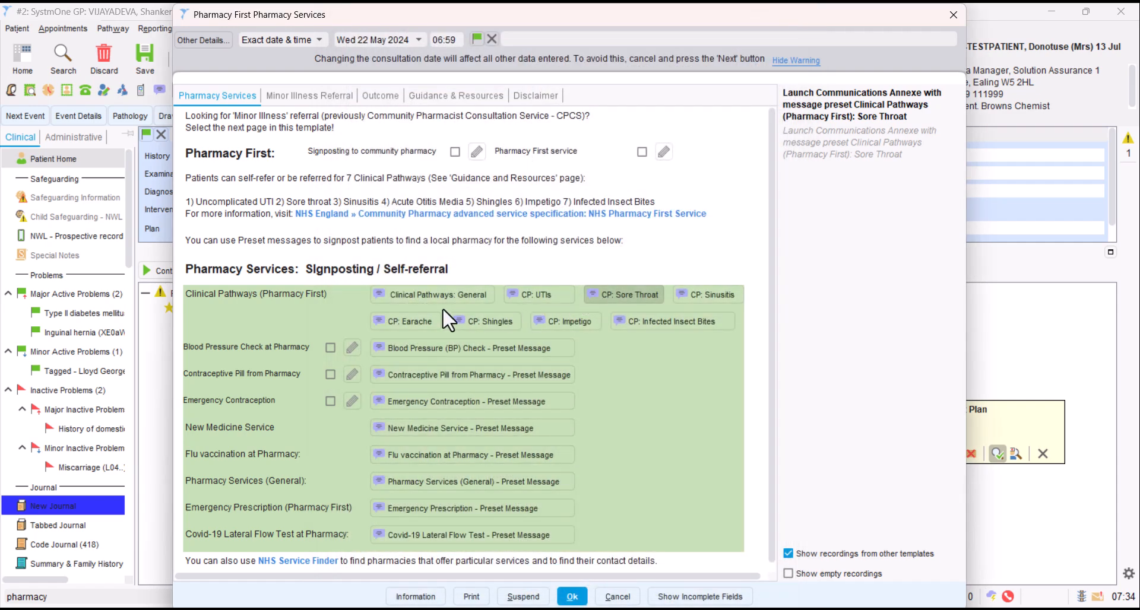
mouse_move(247, 381)
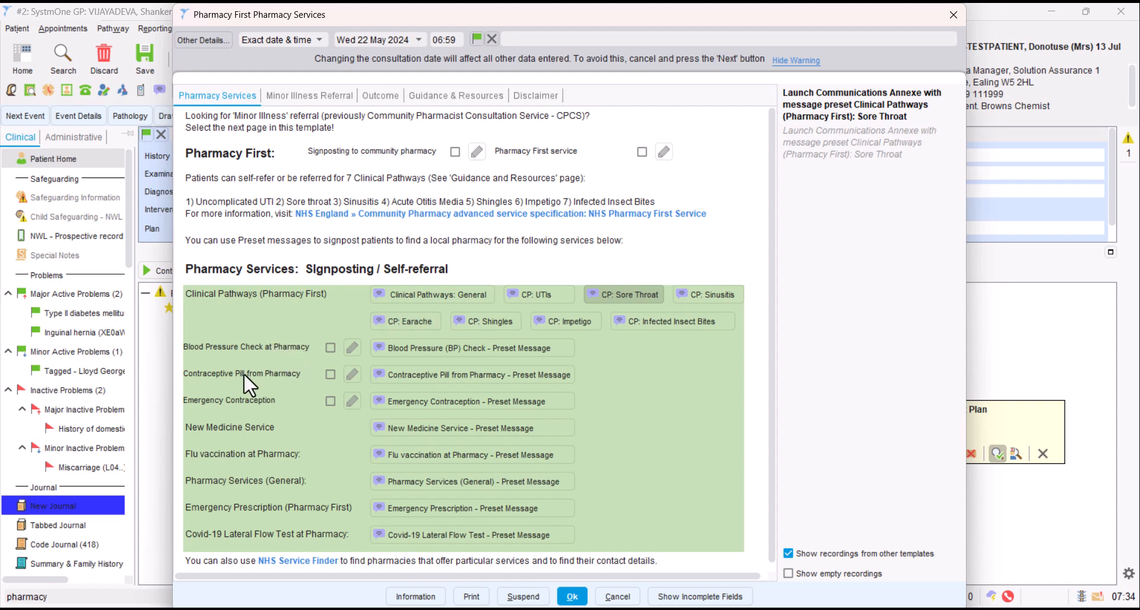
mouse_move(322, 390)
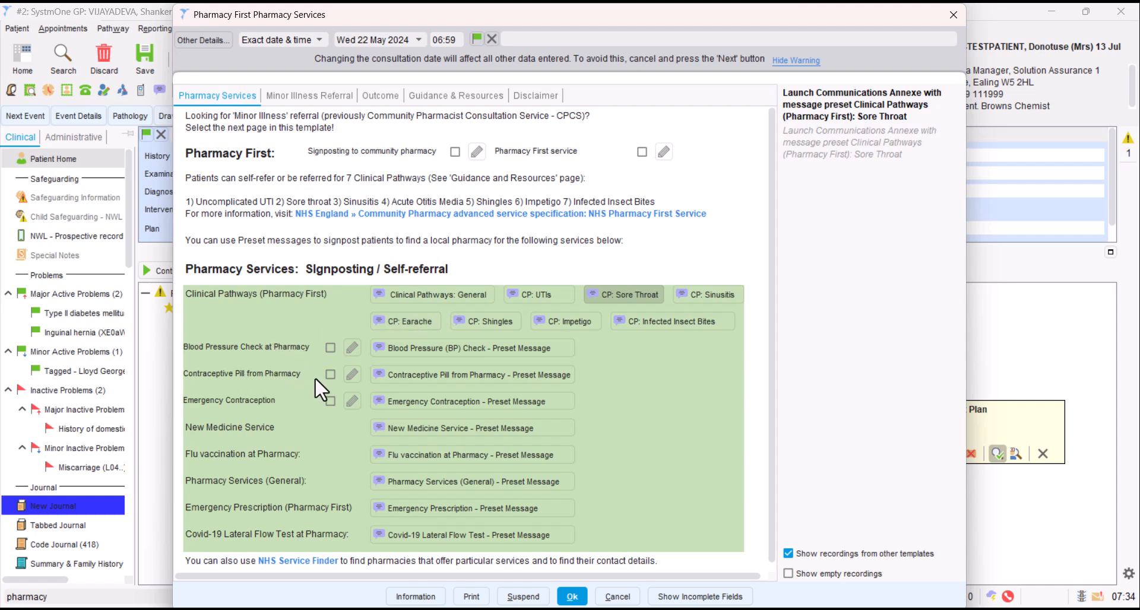
mouse_move(280, 414)
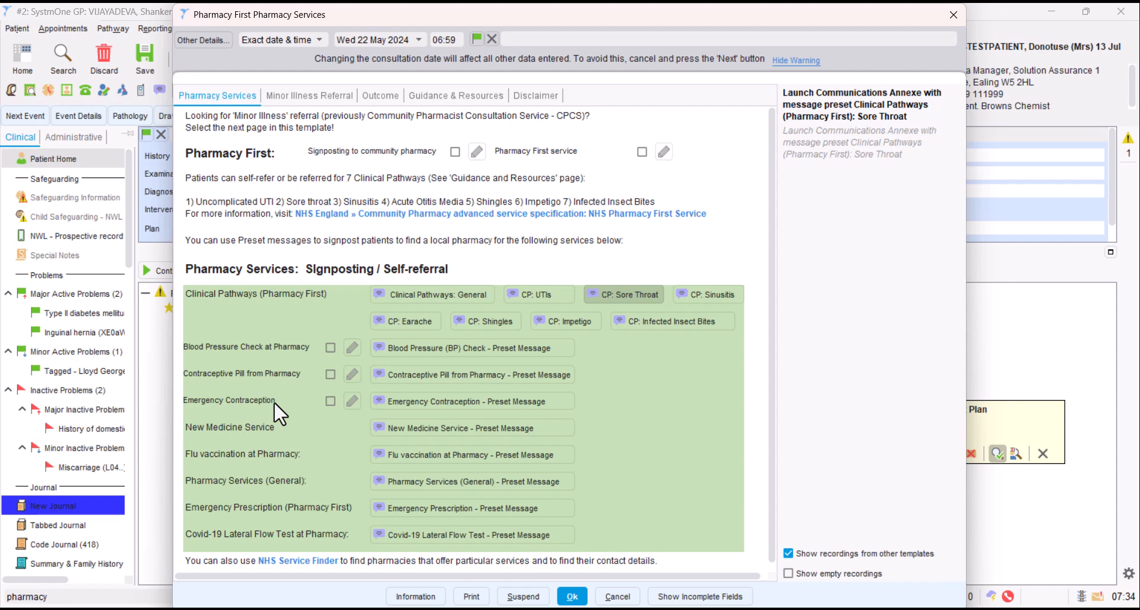
mouse_move(248, 442)
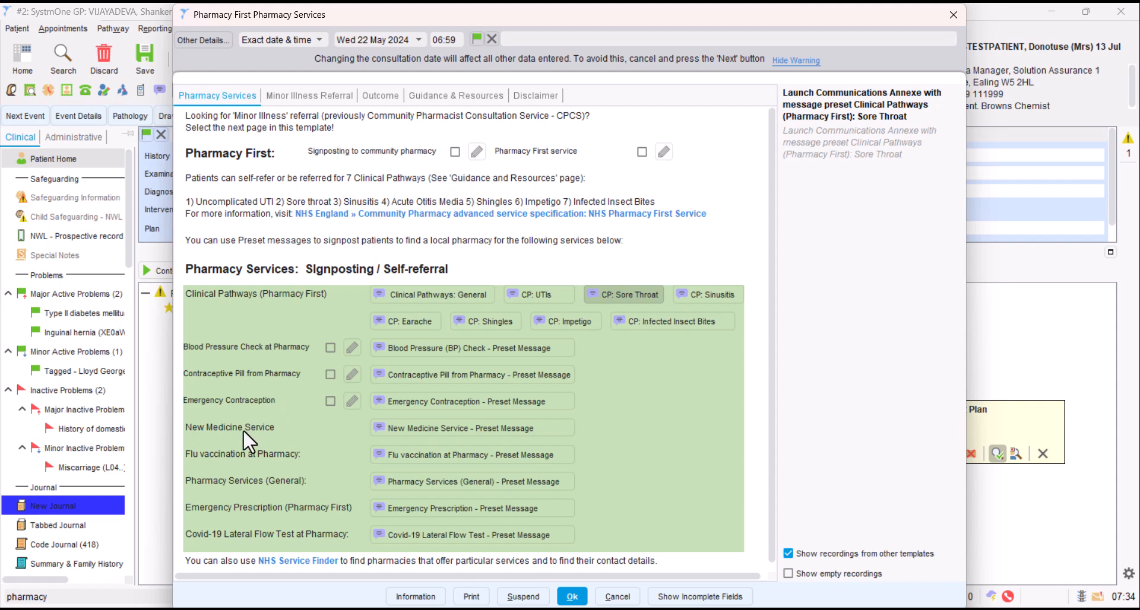
mouse_move(279, 435)
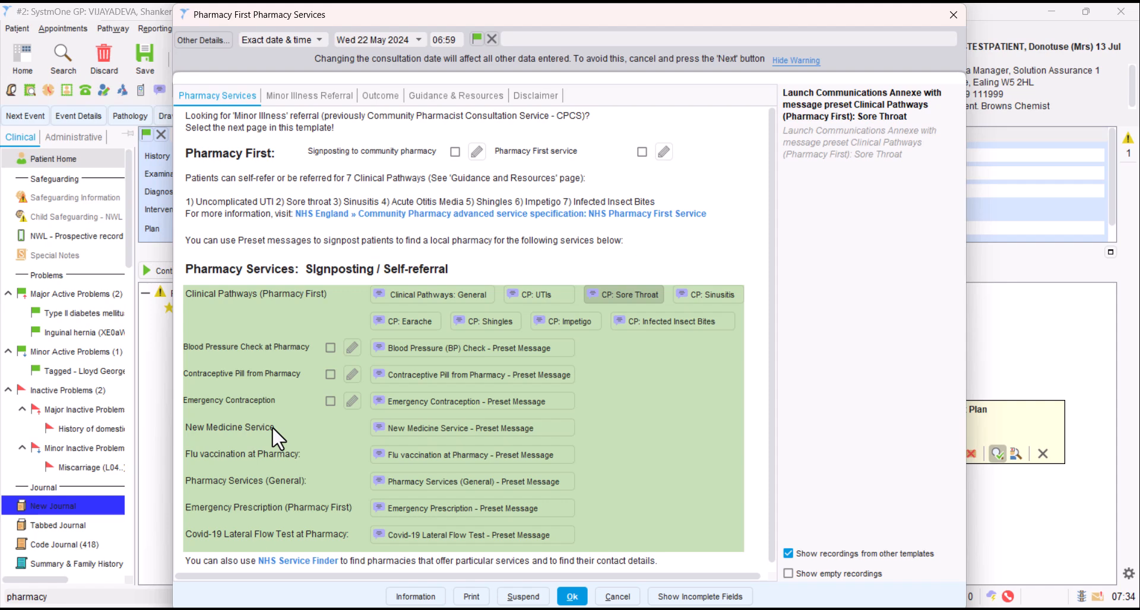
mouse_move(292, 497)
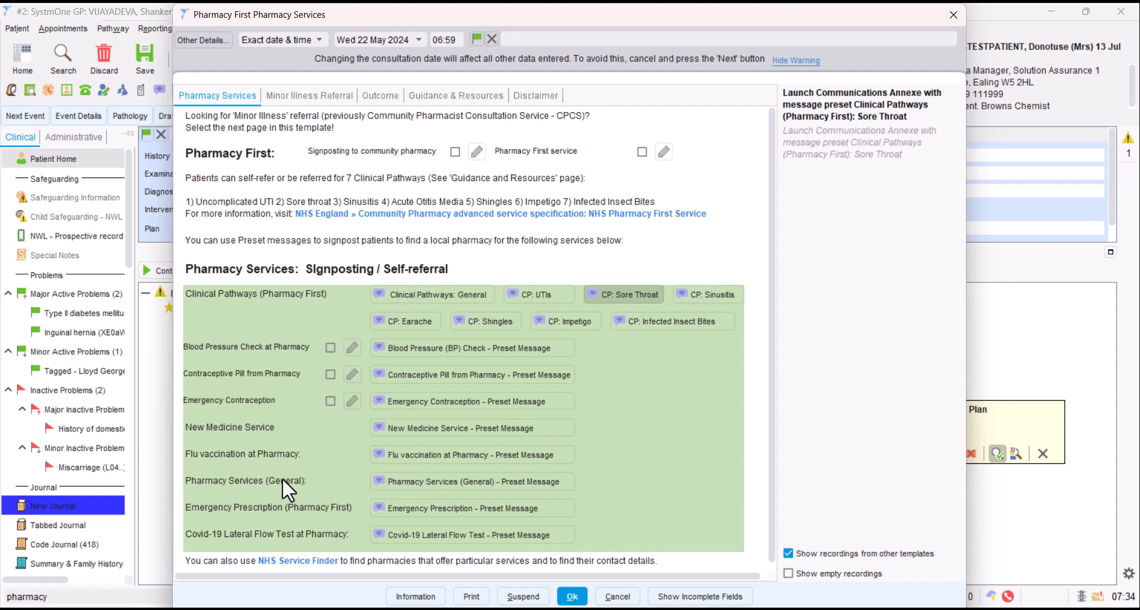
mouse_move(235, 526)
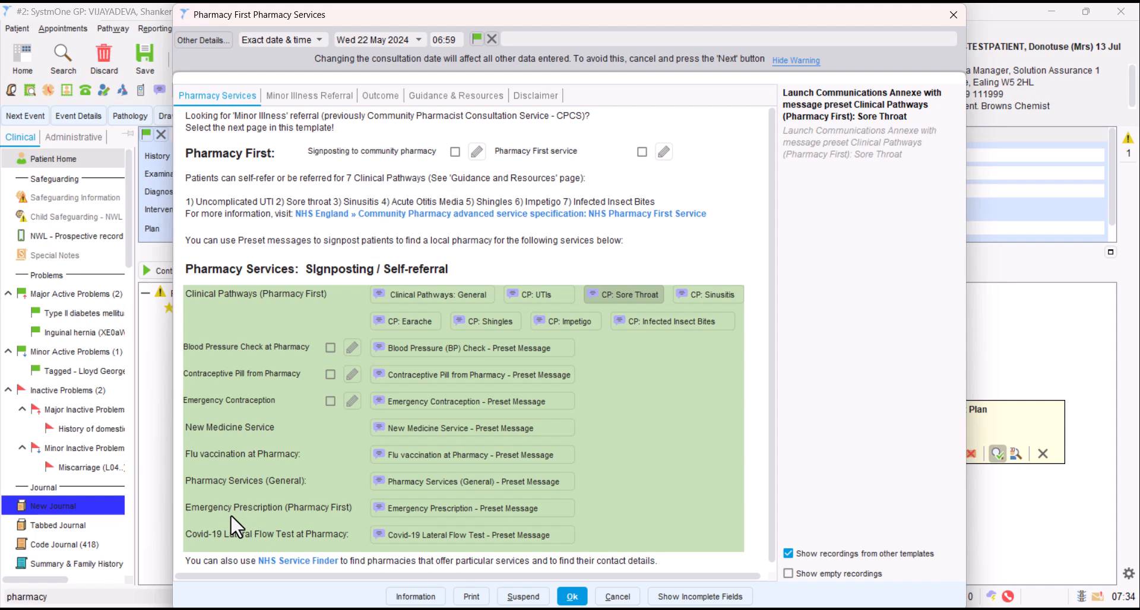
mouse_move(289, 525)
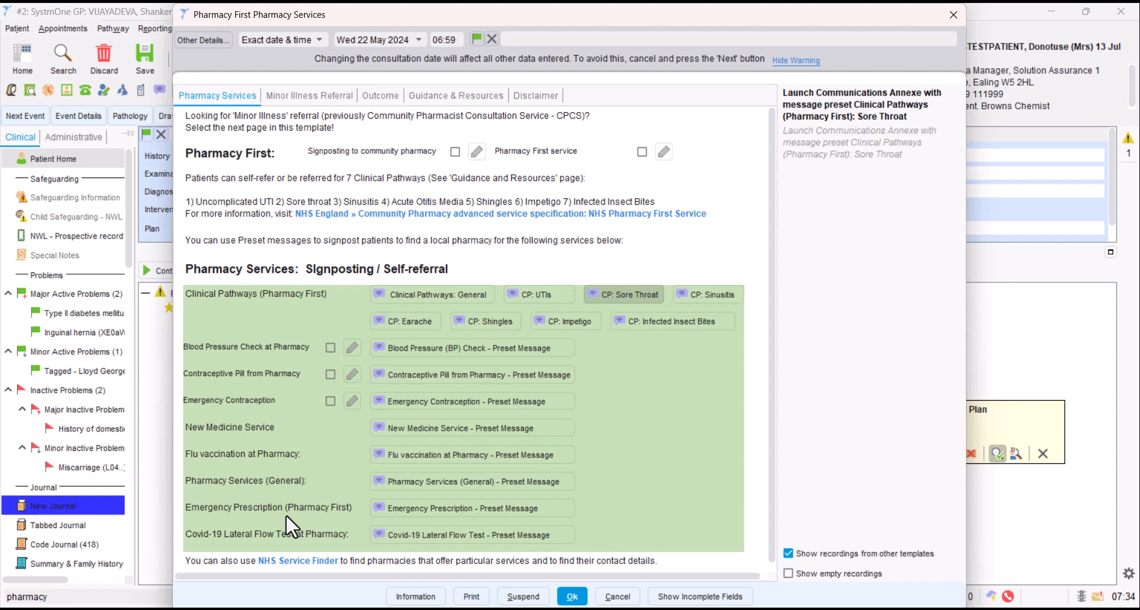
mouse_move(599, 516)
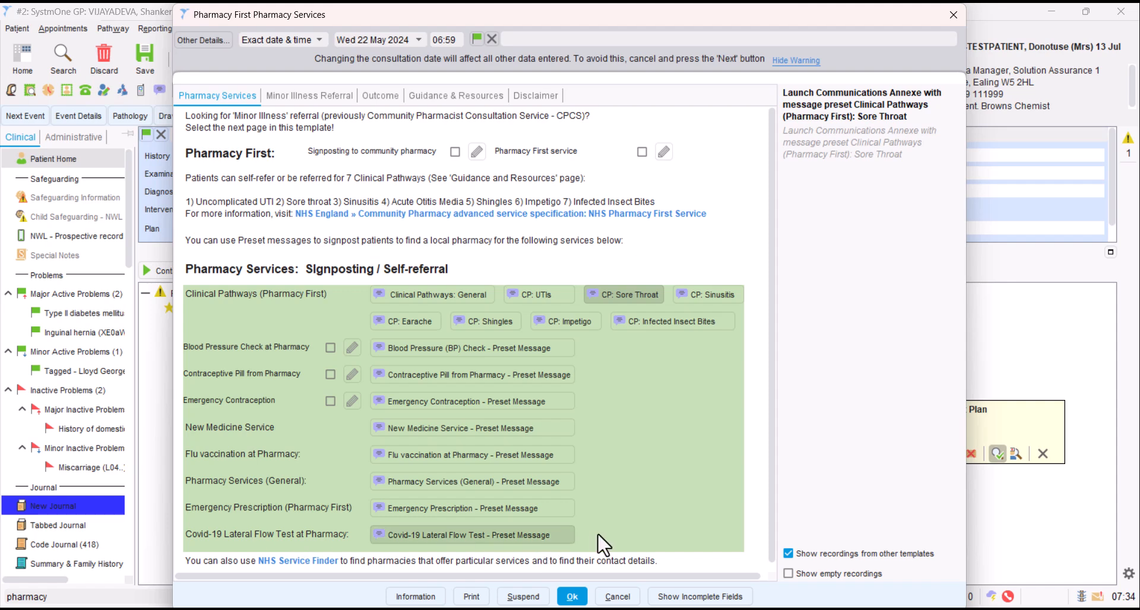
mouse_move(538, 295)
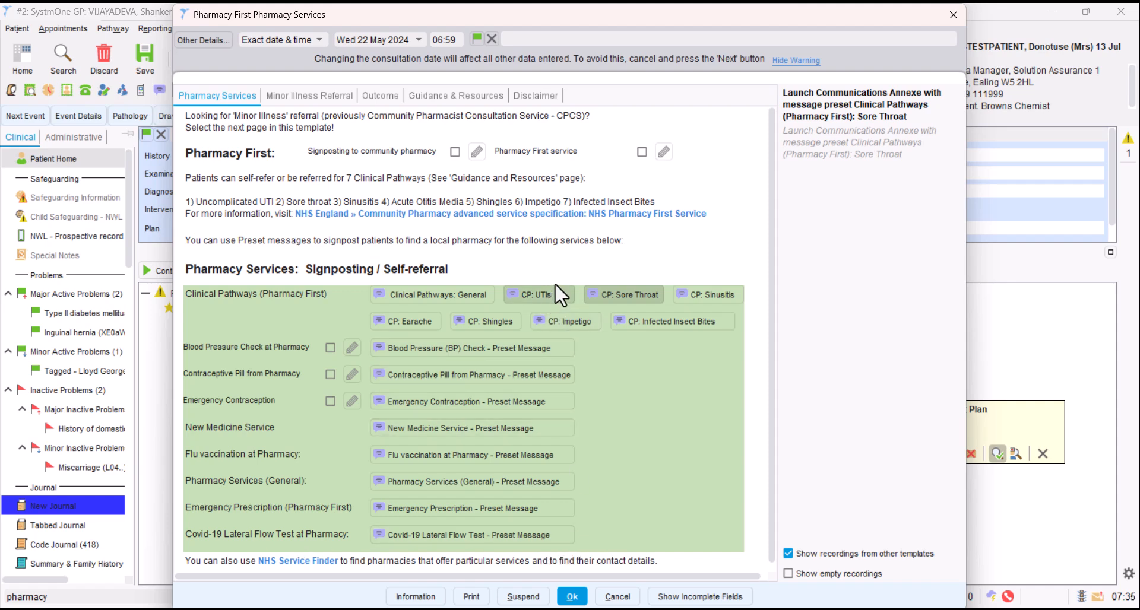
mouse_move(457, 270)
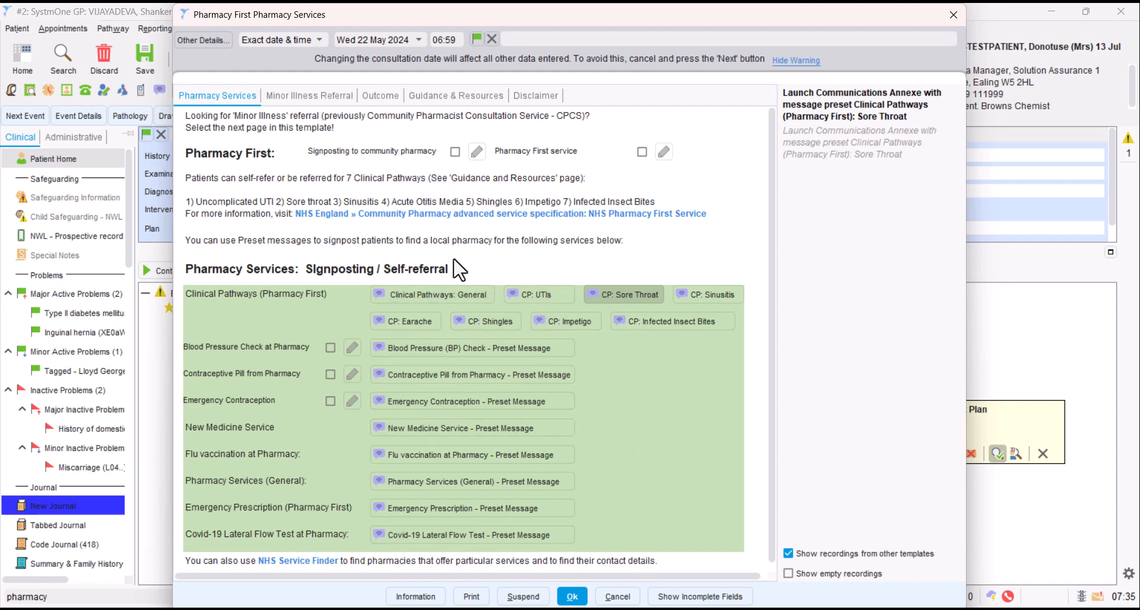
mouse_move(262, 211)
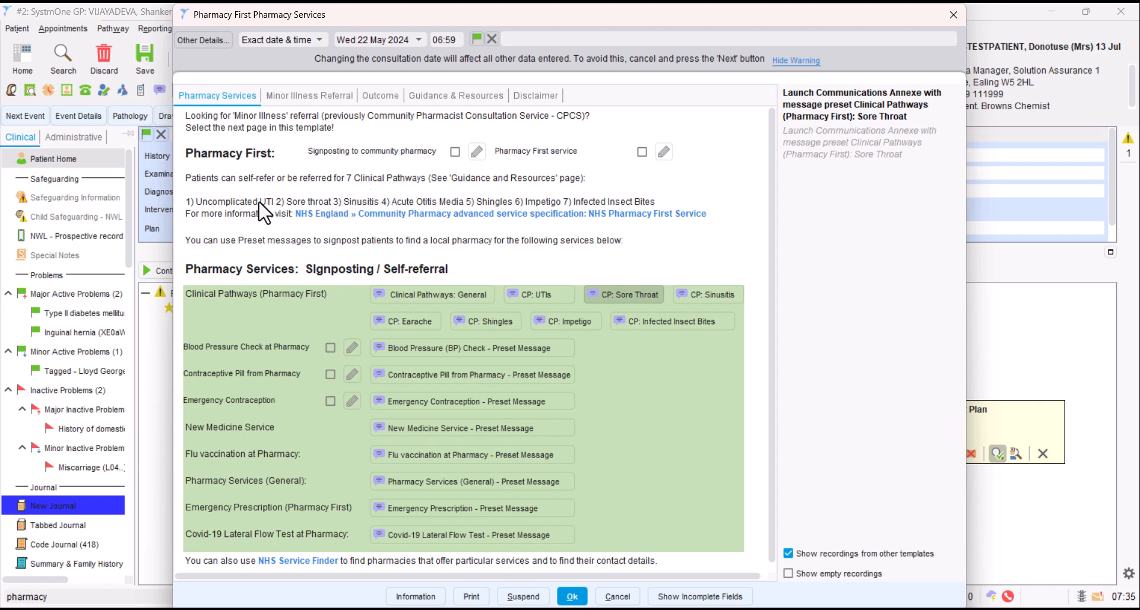
mouse_move(356, 224)
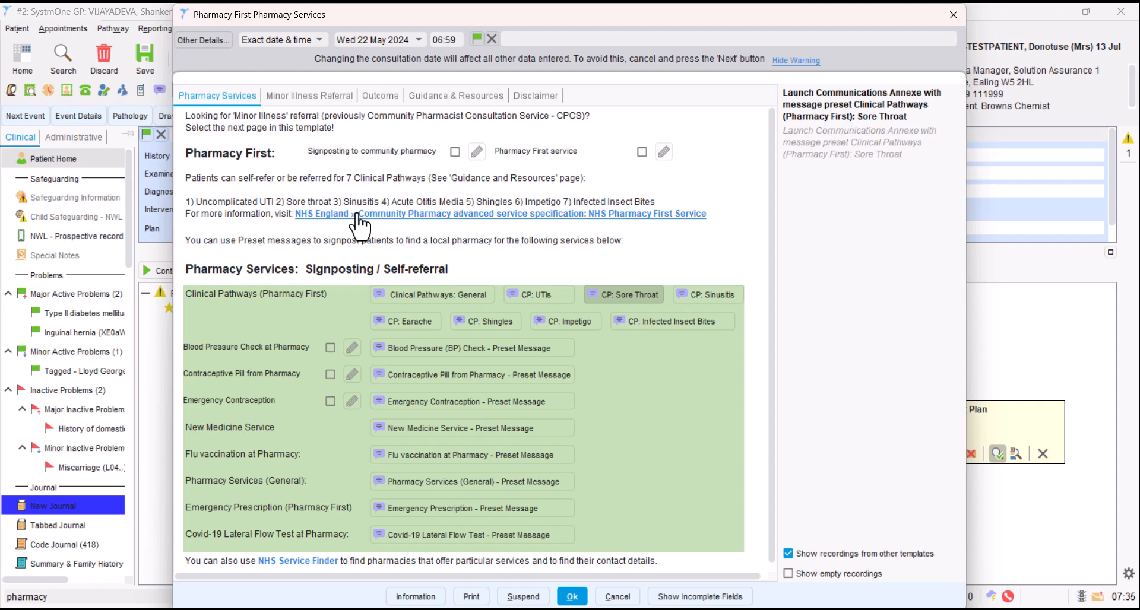
mouse_move(392, 225)
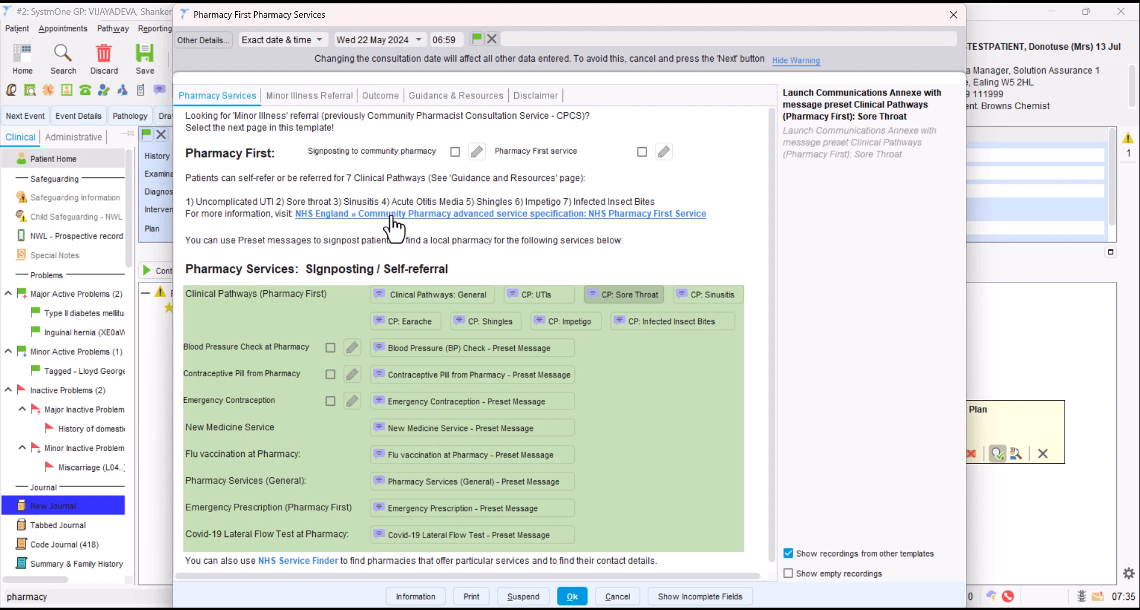
mouse_move(455, 95)
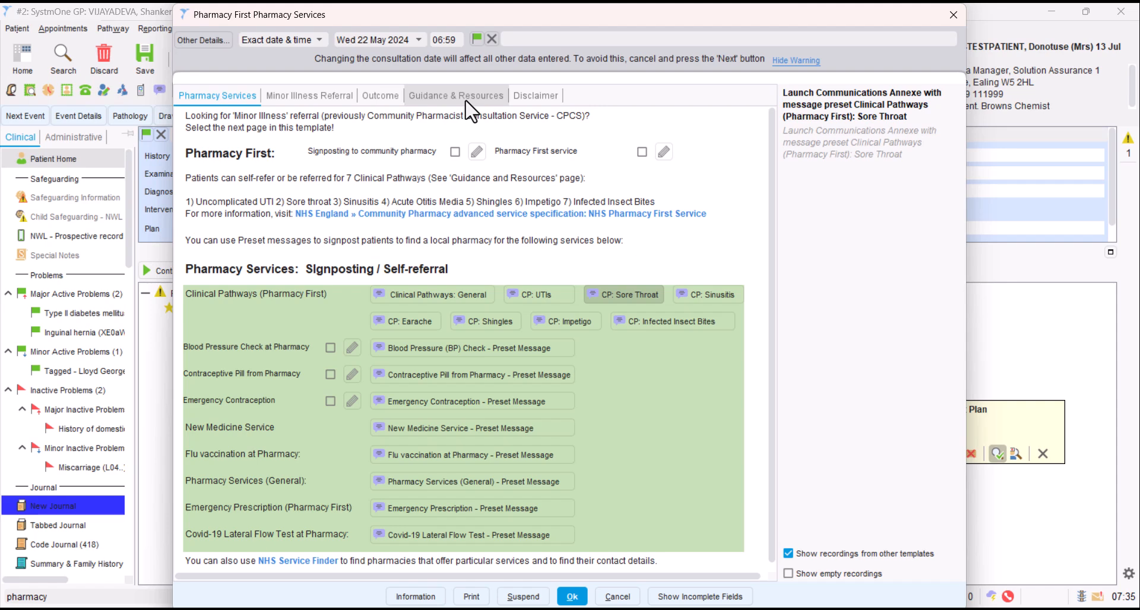
Step: View the Guidance & Resources tab with the seven clinical pathways chart
left_click(455, 95)
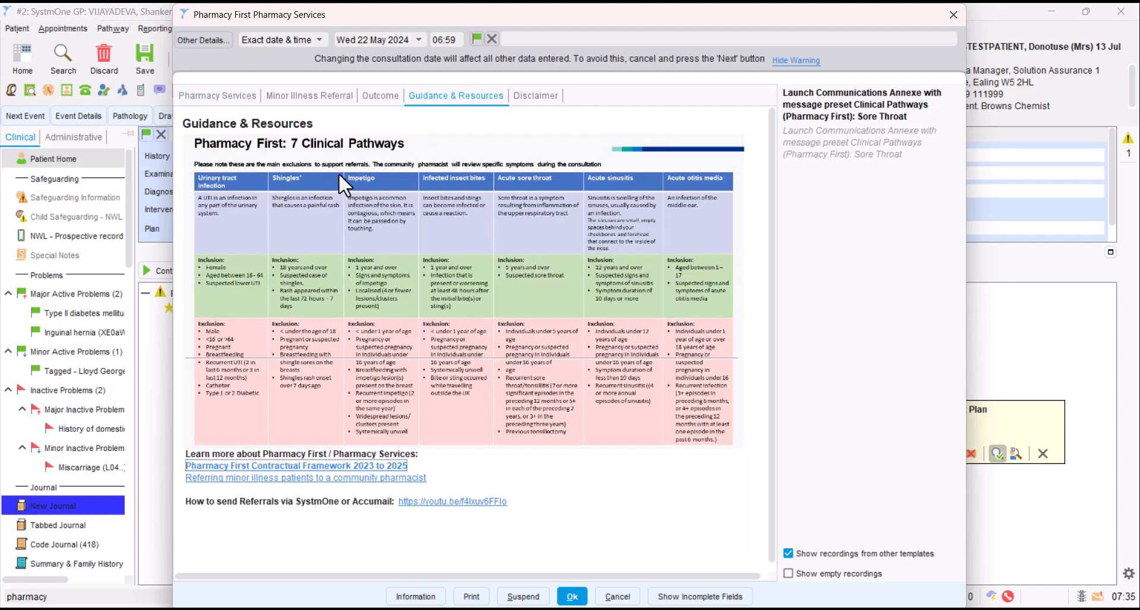
mouse_move(301, 279)
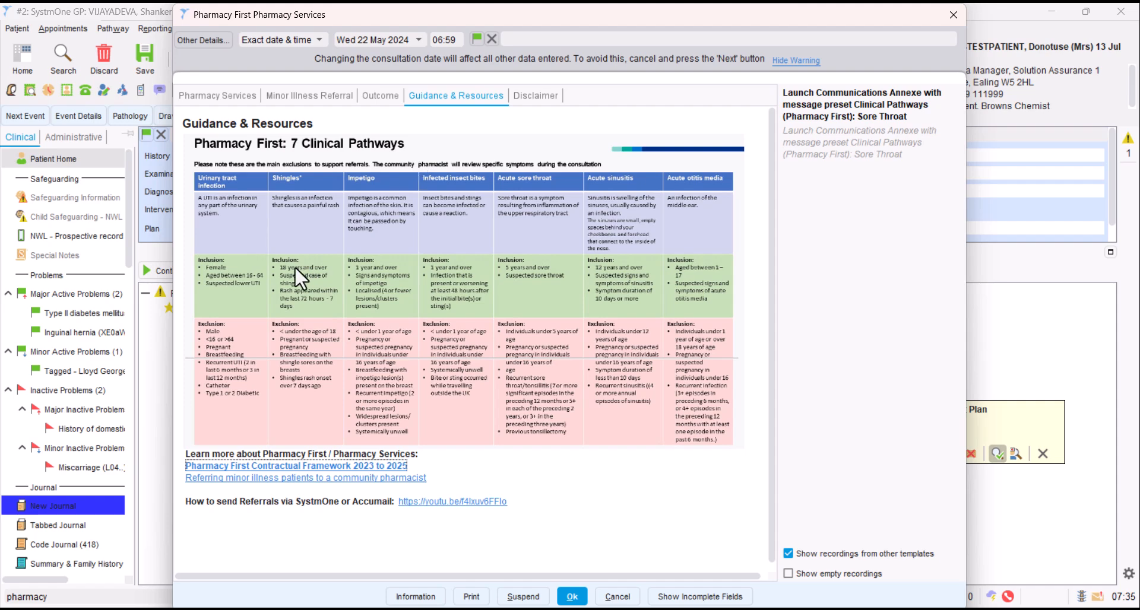
mouse_move(244, 298)
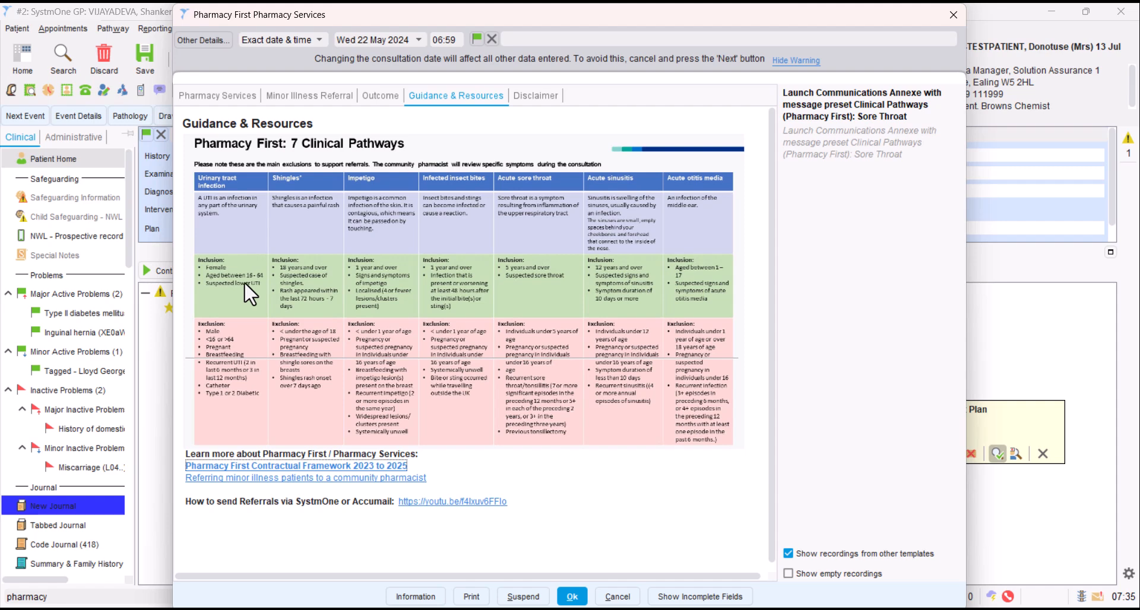
mouse_move(234, 362)
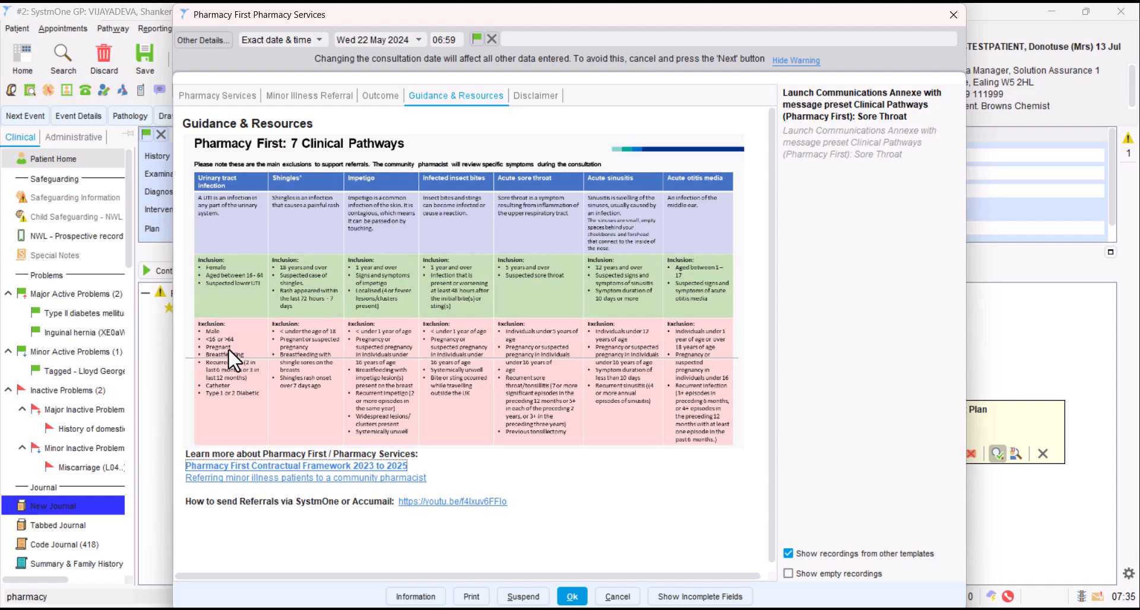
mouse_move(329, 471)
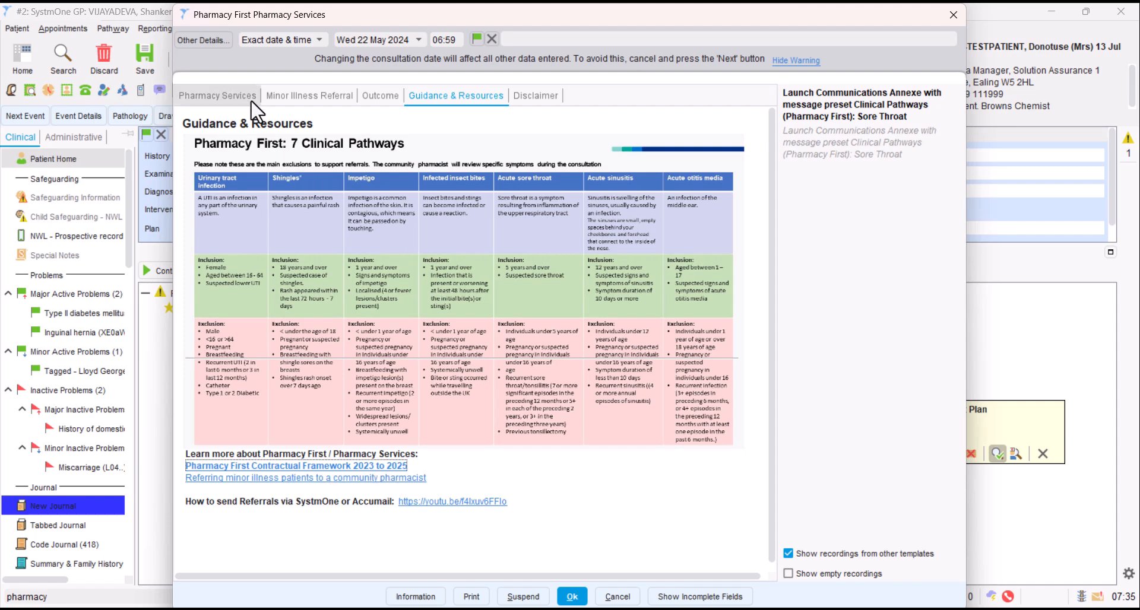
Step: Return to the template's Pharmacy Services signposting tab
left_click(216, 95)
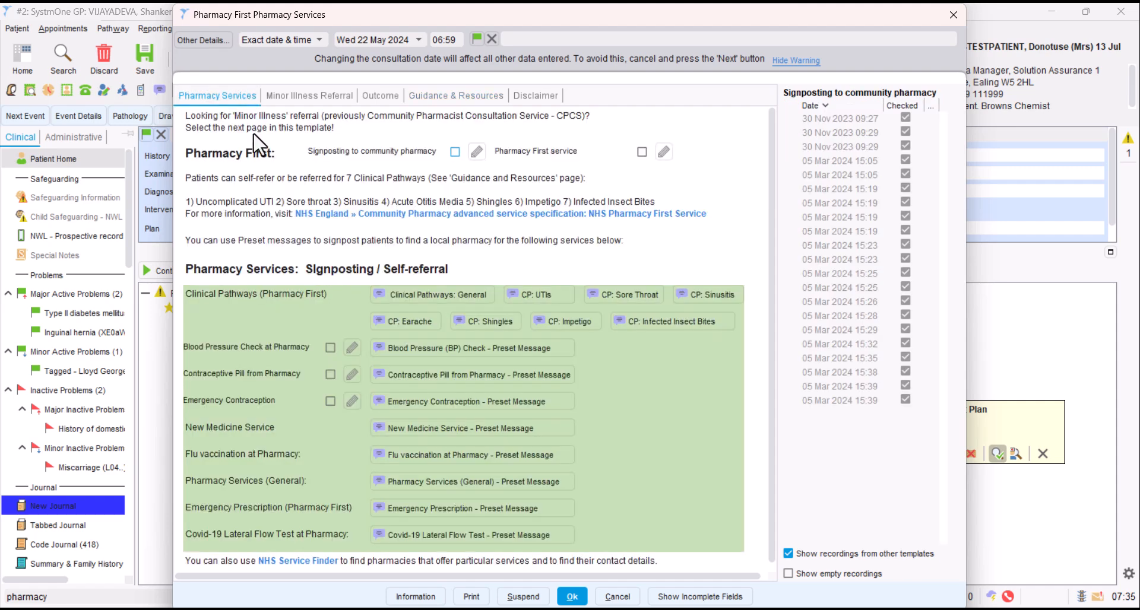
mouse_move(302, 538)
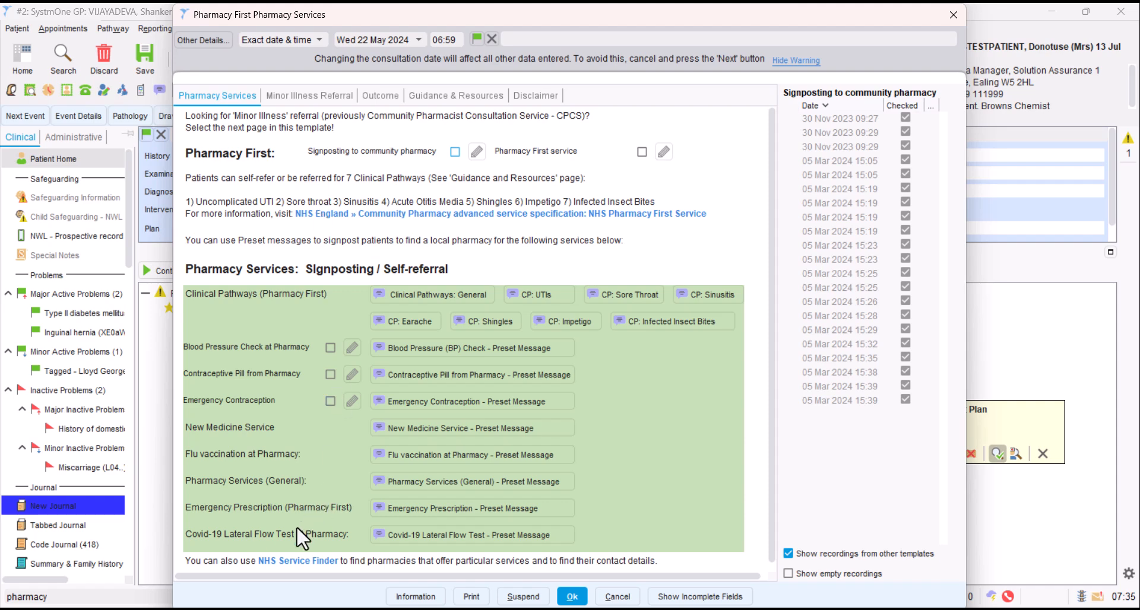
mouse_move(298, 561)
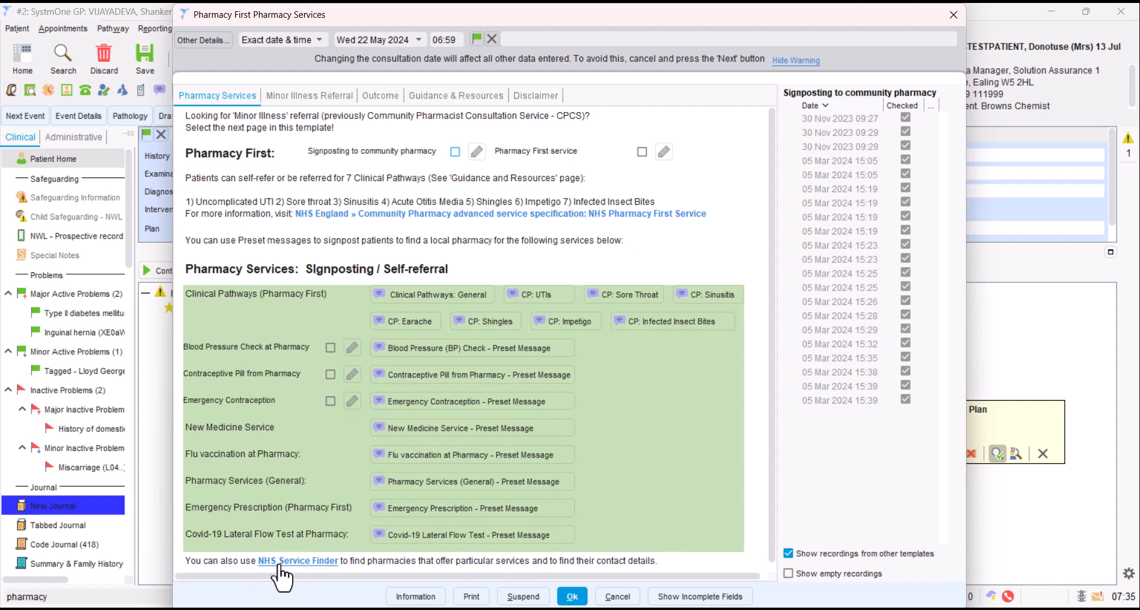
mouse_move(324, 575)
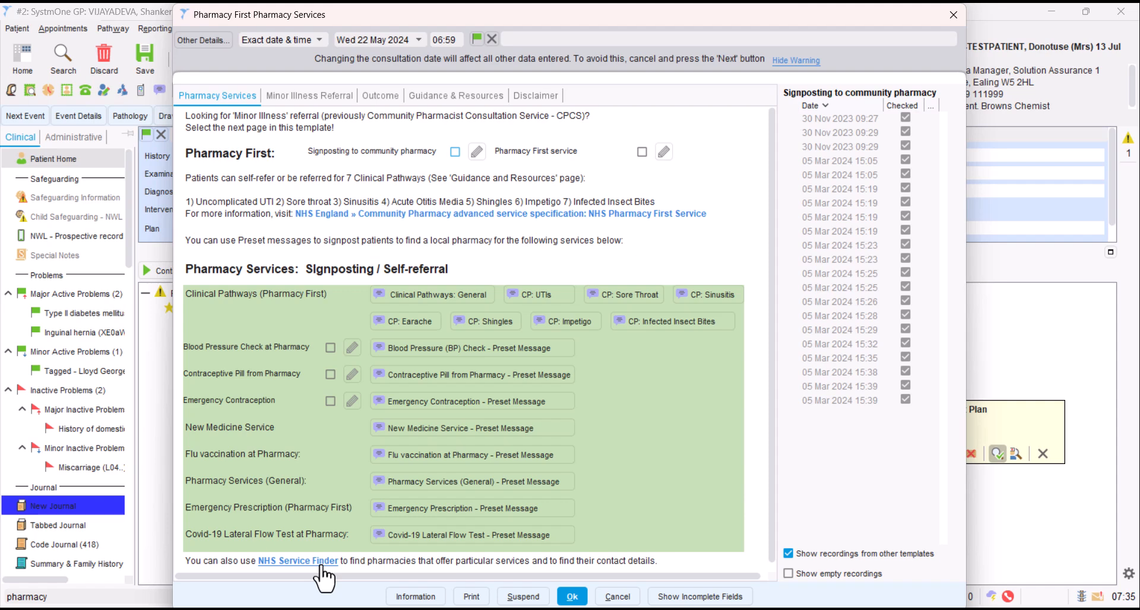
mouse_move(432, 231)
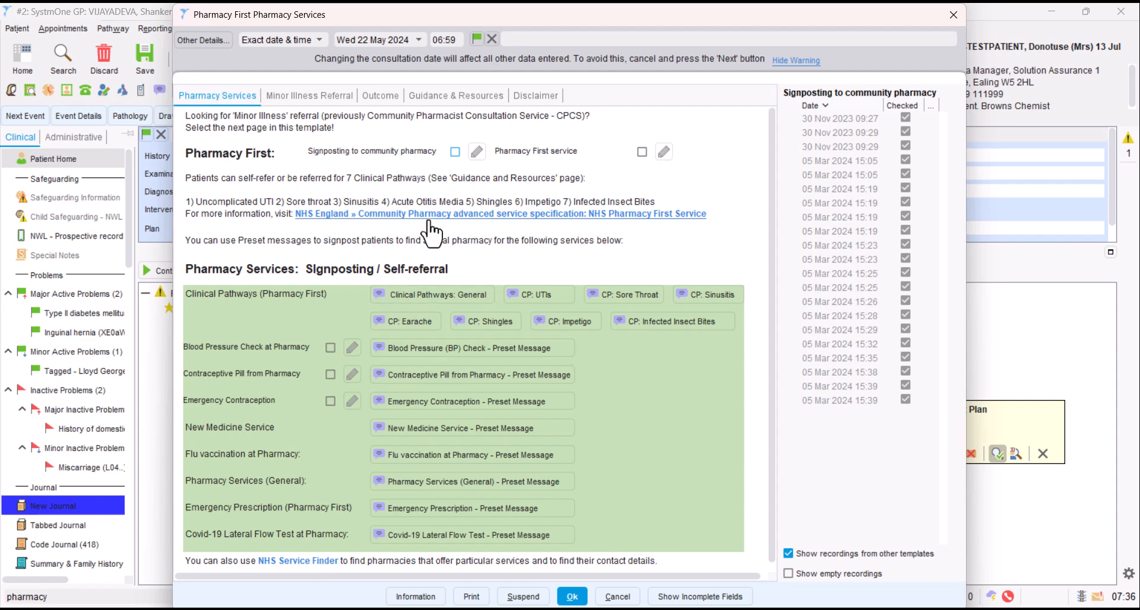
mouse_move(443, 240)
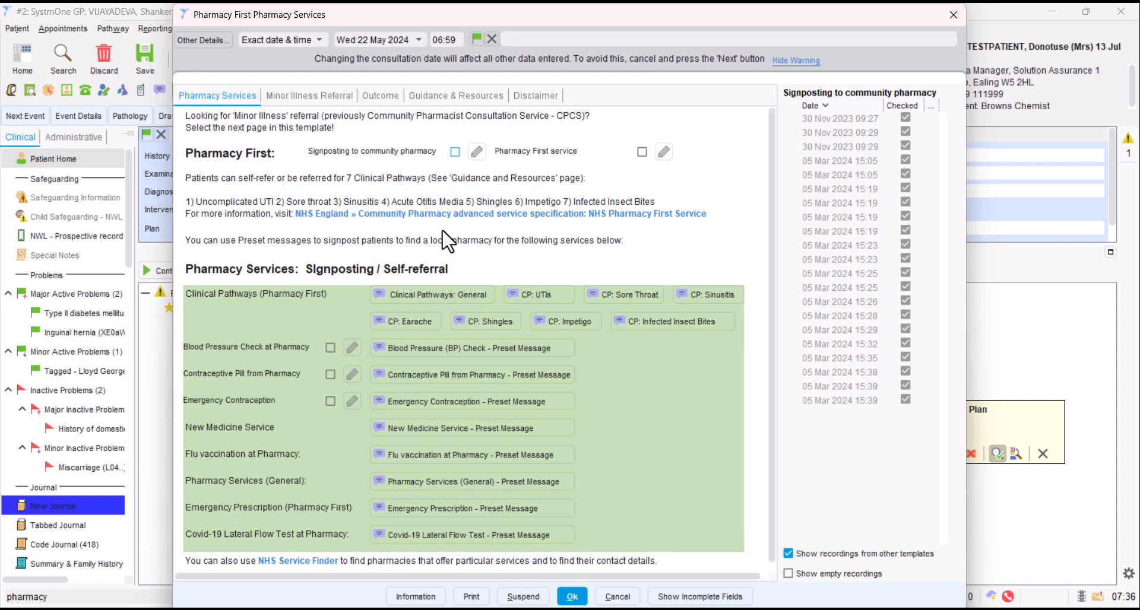
mouse_move(367, 142)
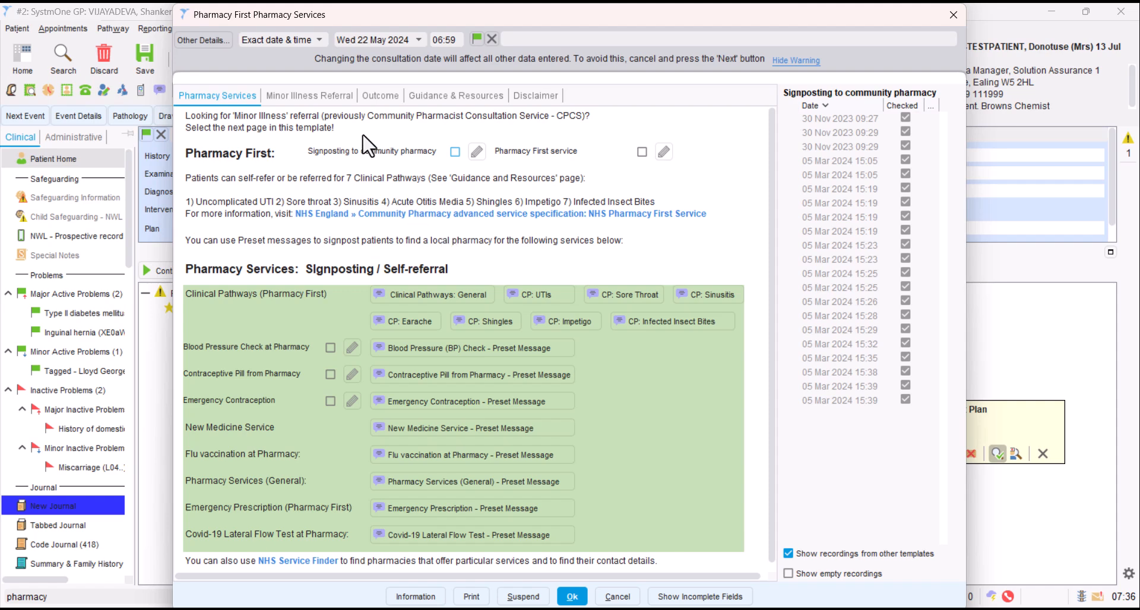
mouse_move(309, 95)
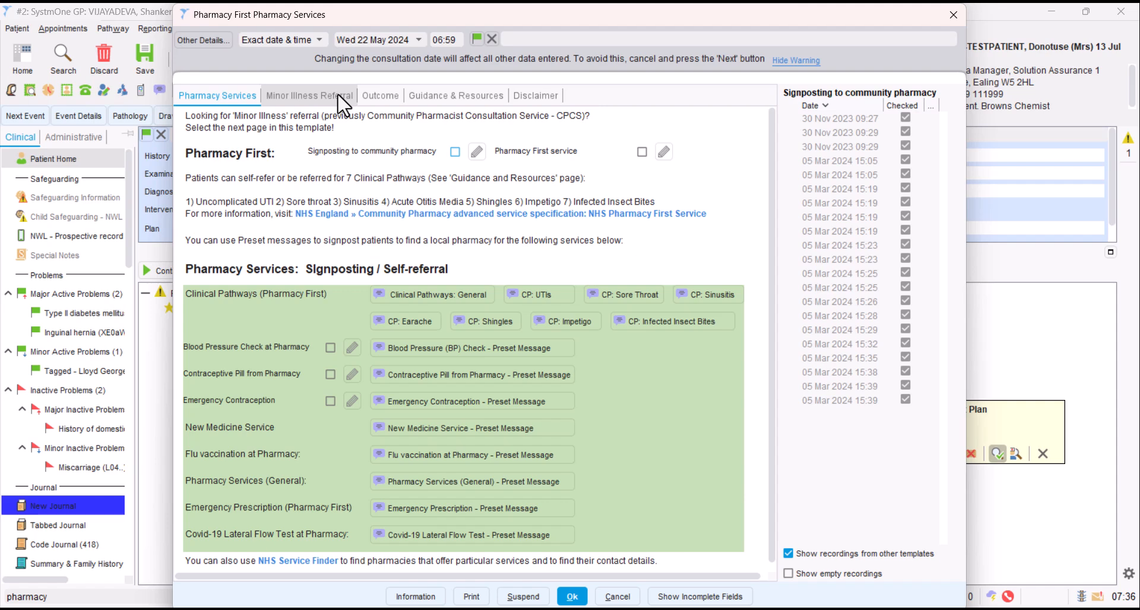
Step: Tick Colds on the Minor Illness Referral tab and confirm with Ok
left_click(308, 95)
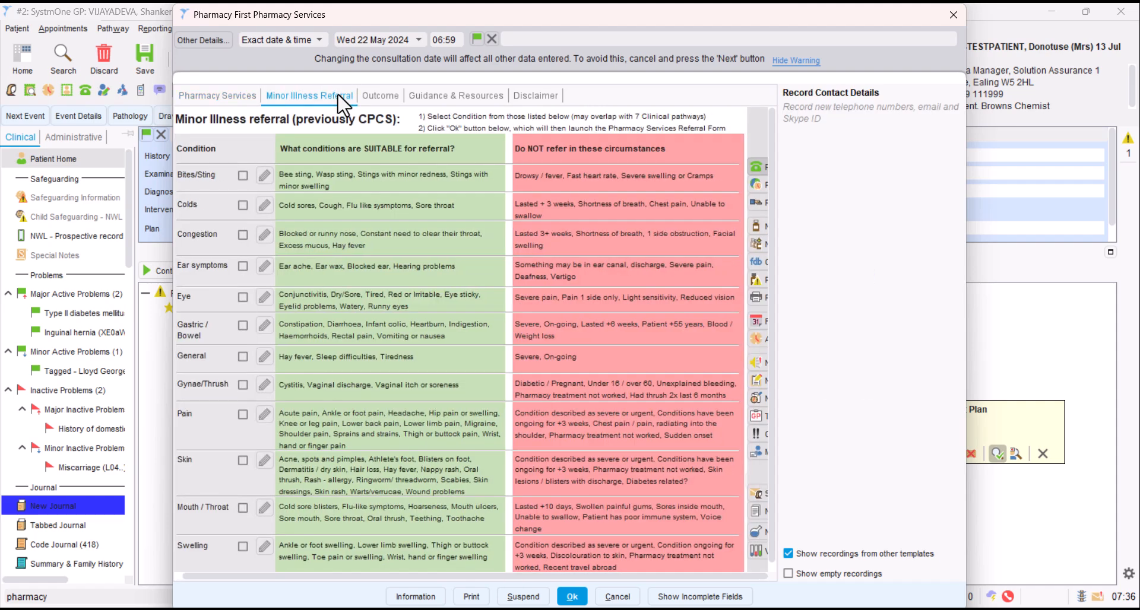
mouse_move(370, 142)
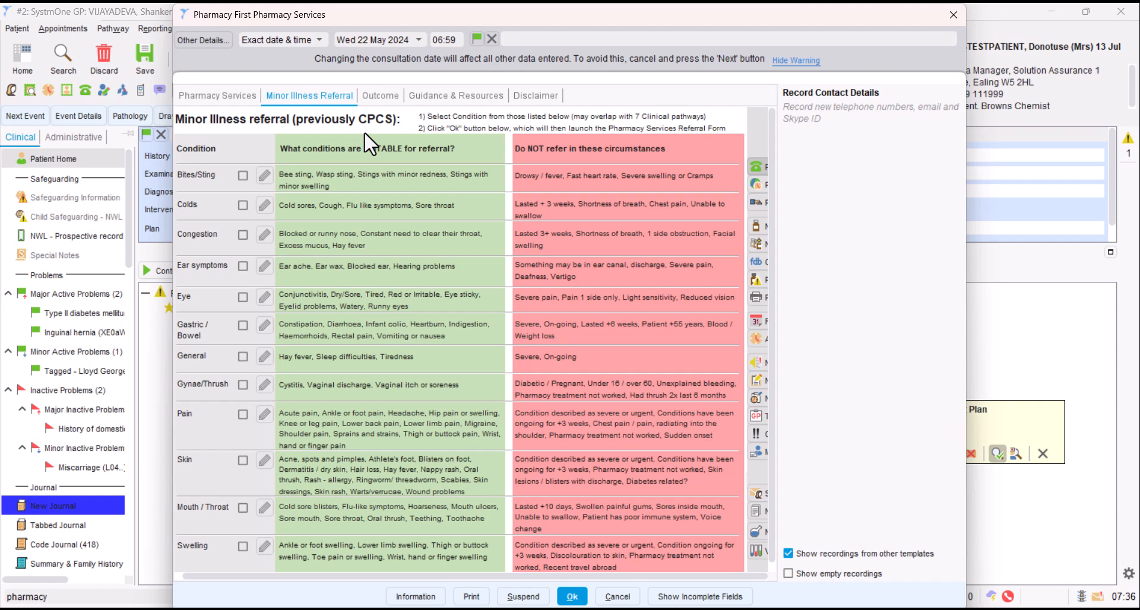
mouse_move(250, 142)
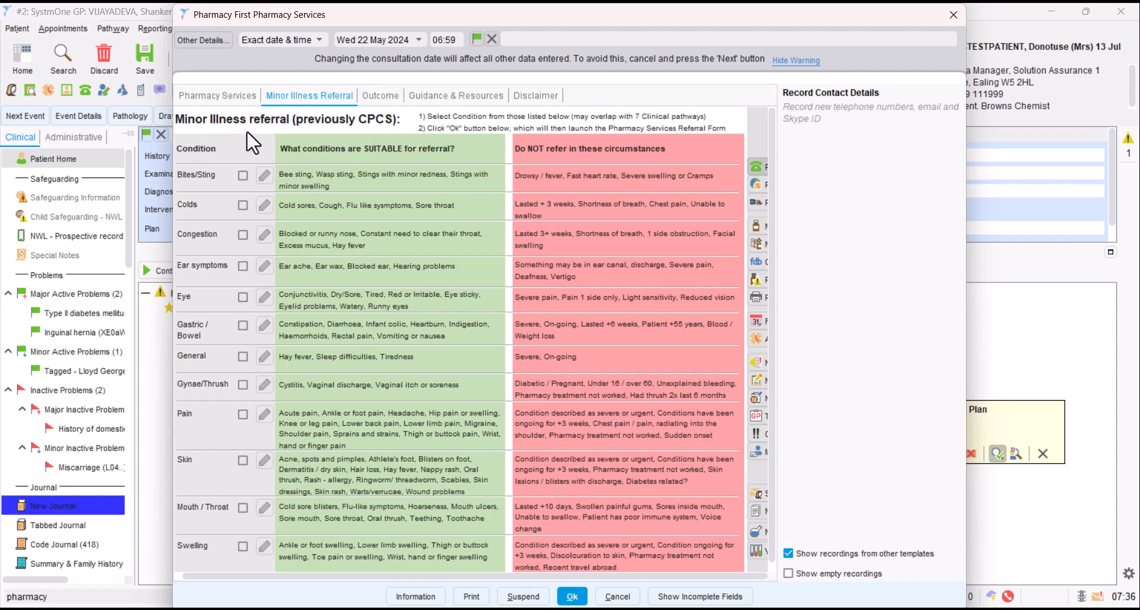
mouse_move(213, 258)
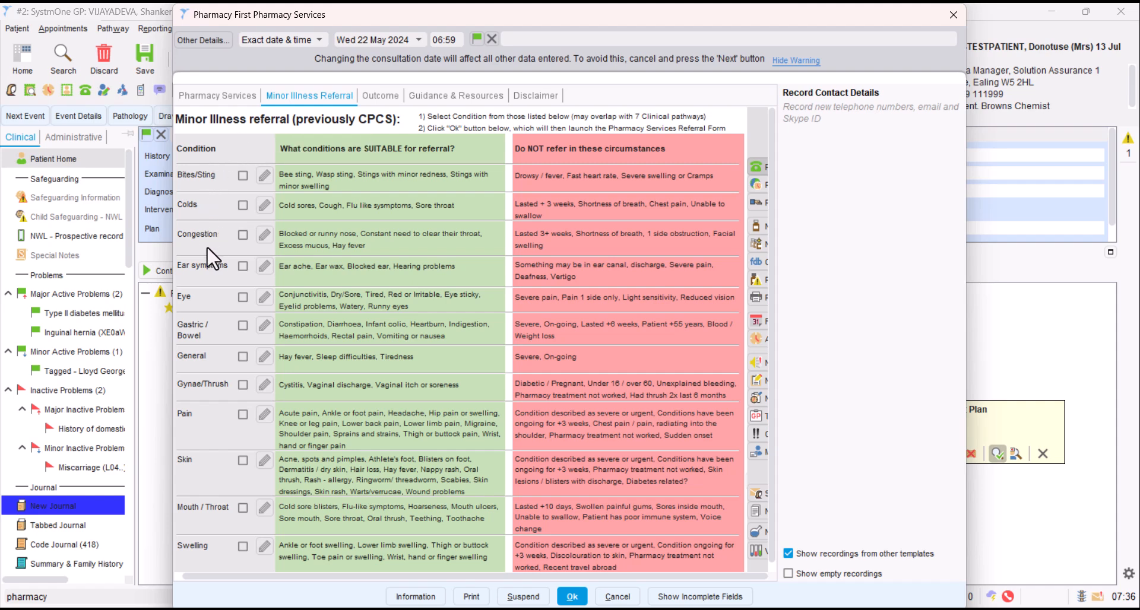
mouse_move(218, 517)
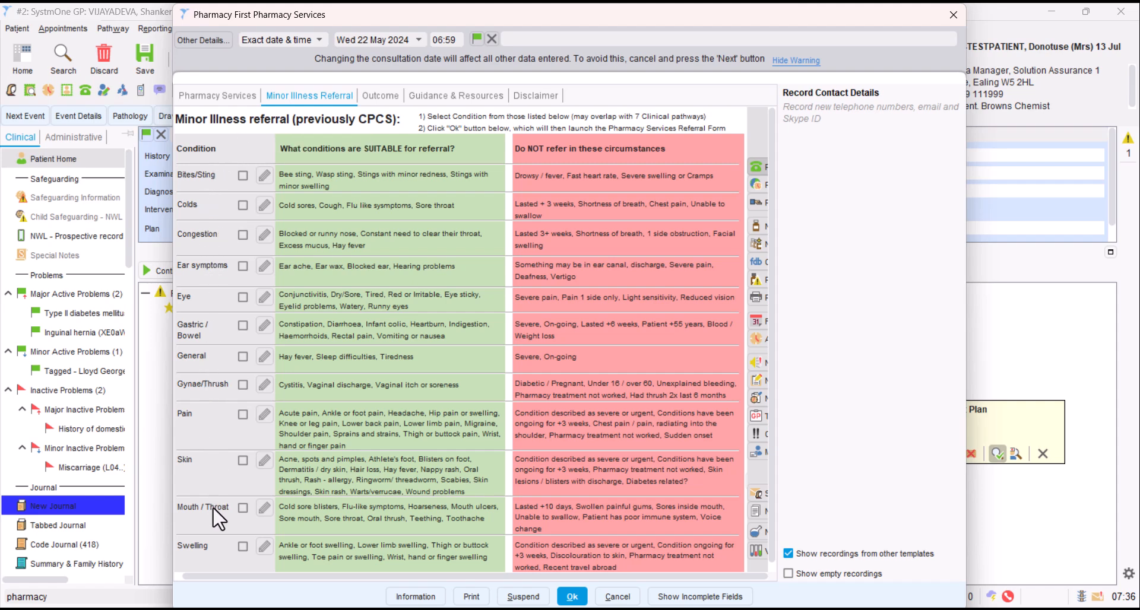
mouse_move(223, 559)
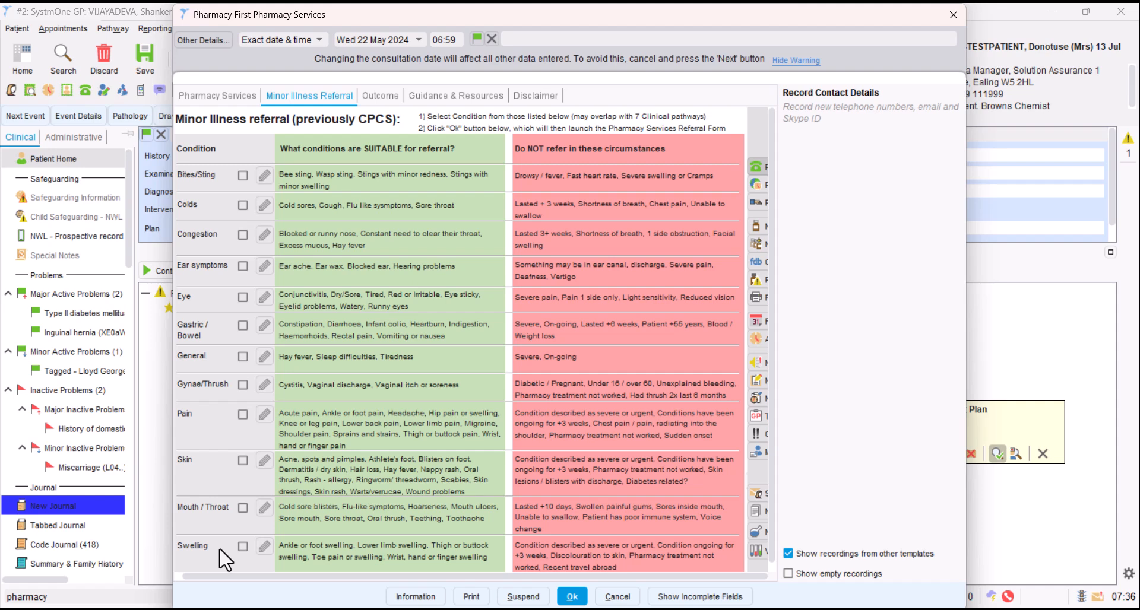
mouse_move(401, 367)
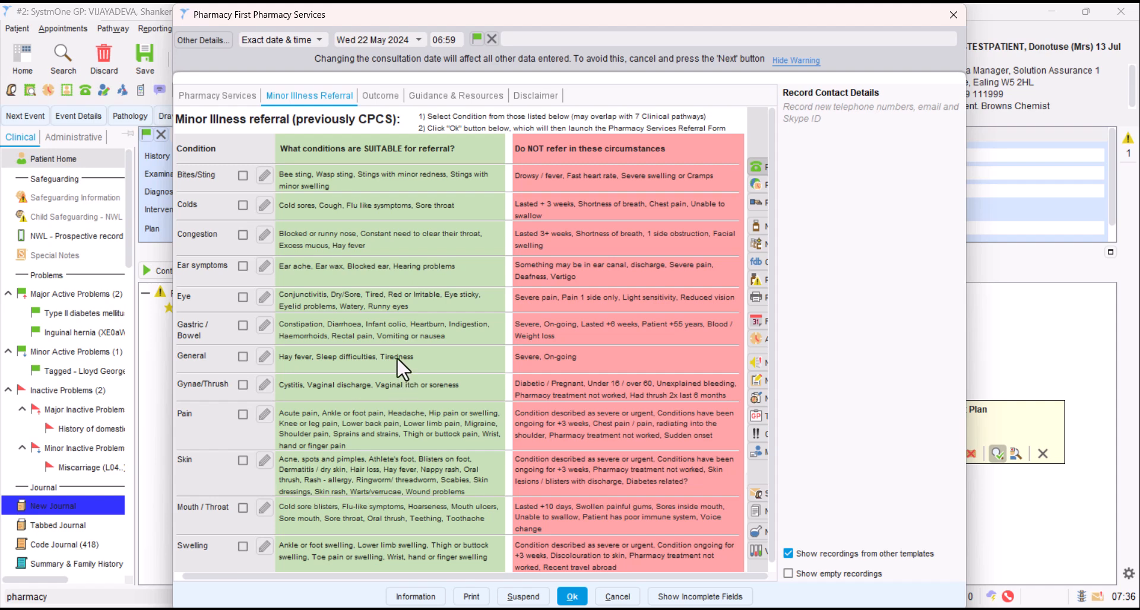
mouse_move(335, 229)
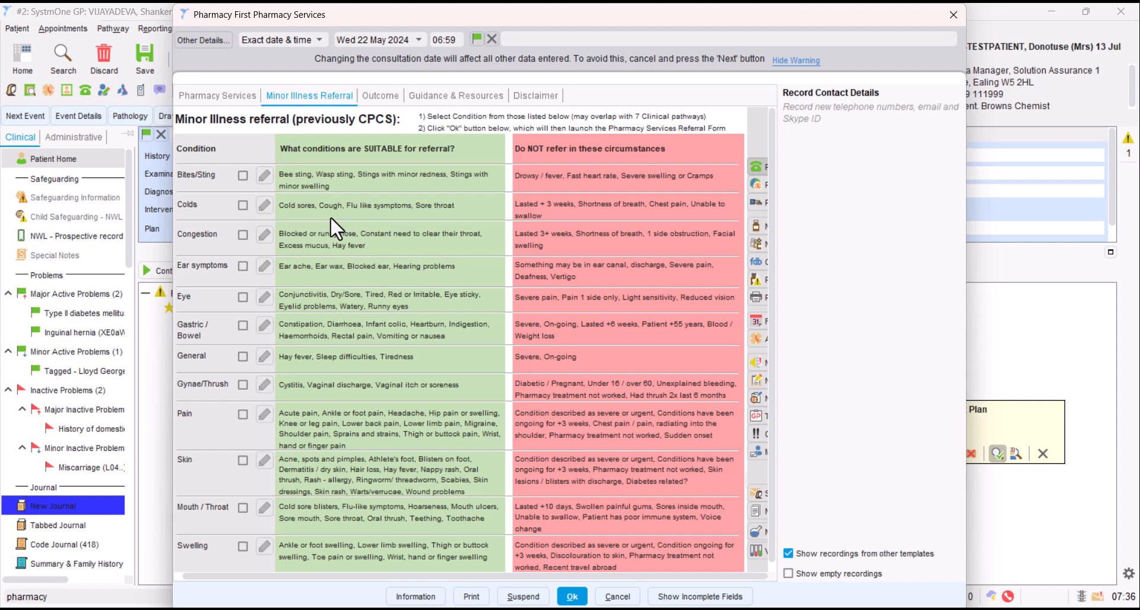
mouse_move(269, 141)
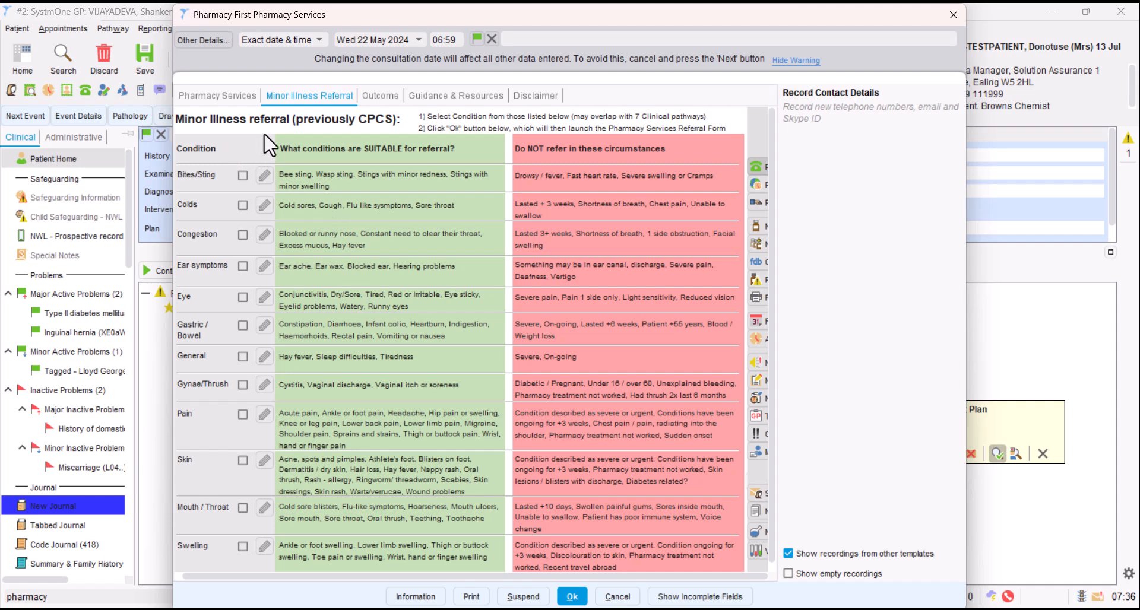
mouse_move(272, 149)
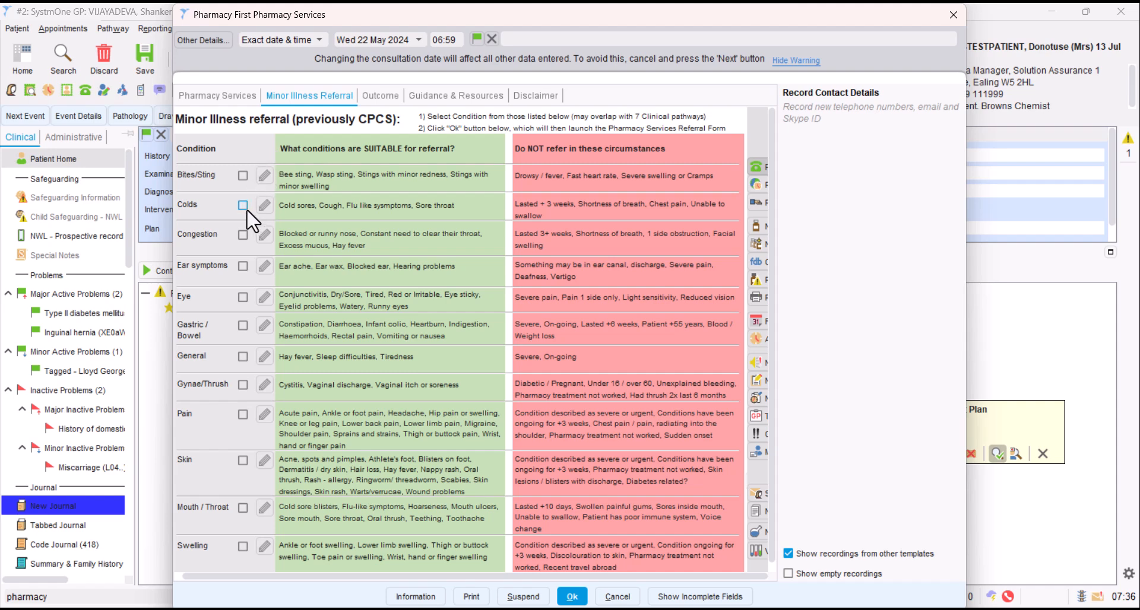
mouse_move(247, 215)
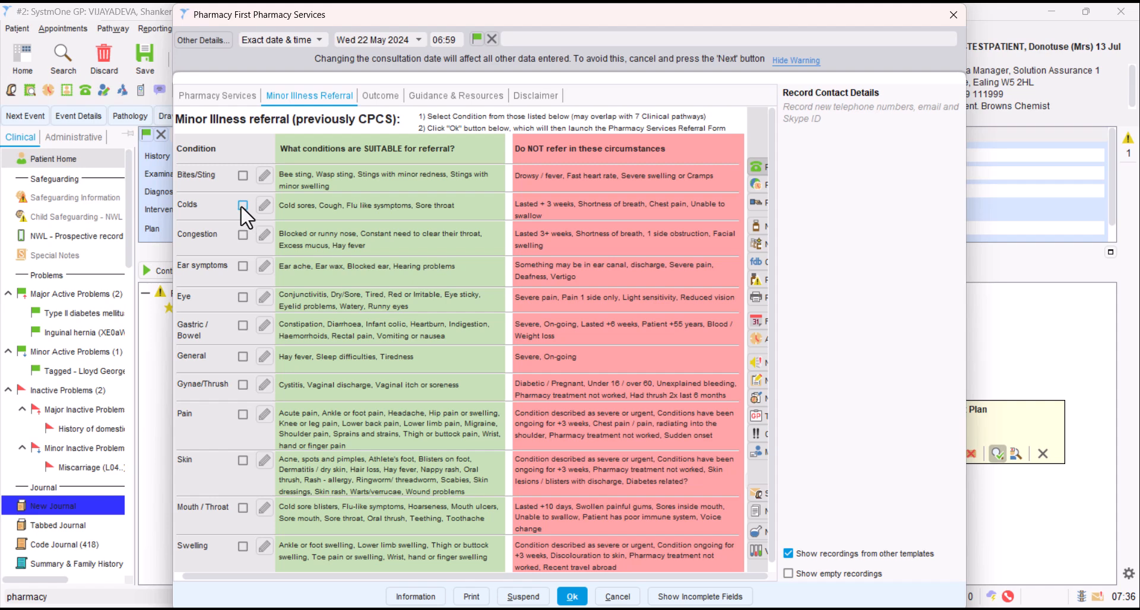
left_click(243, 206)
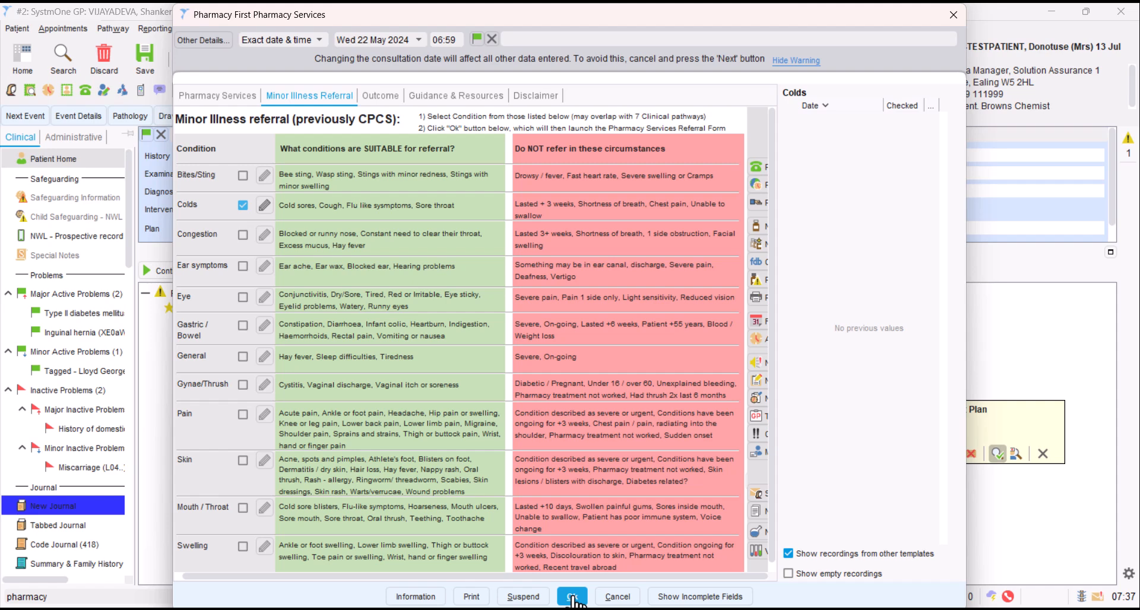
mouse_move(413, 171)
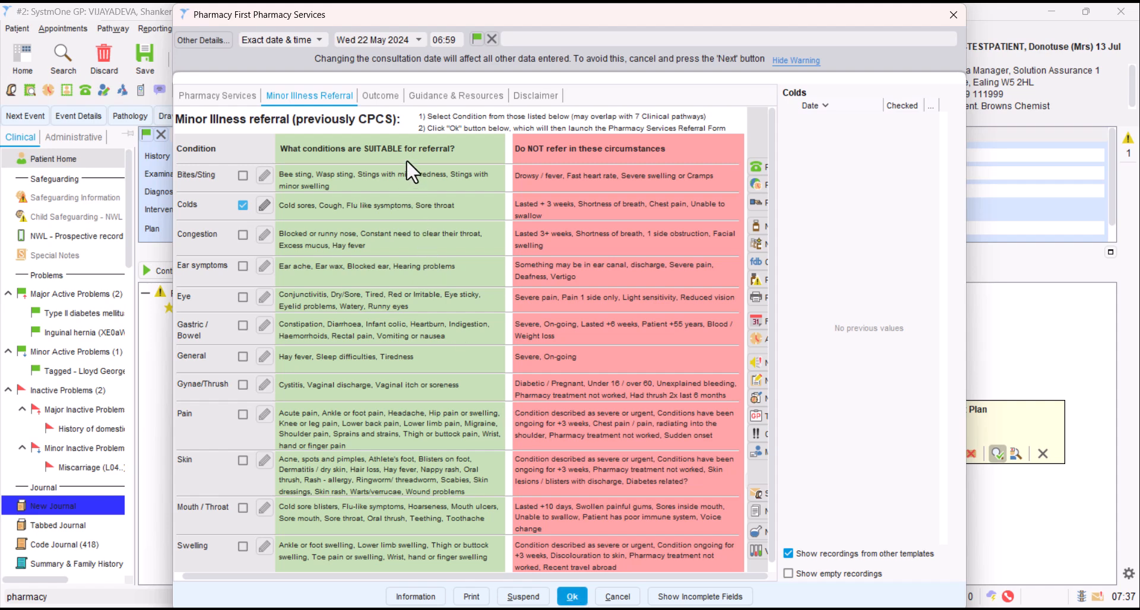
mouse_move(425, 464)
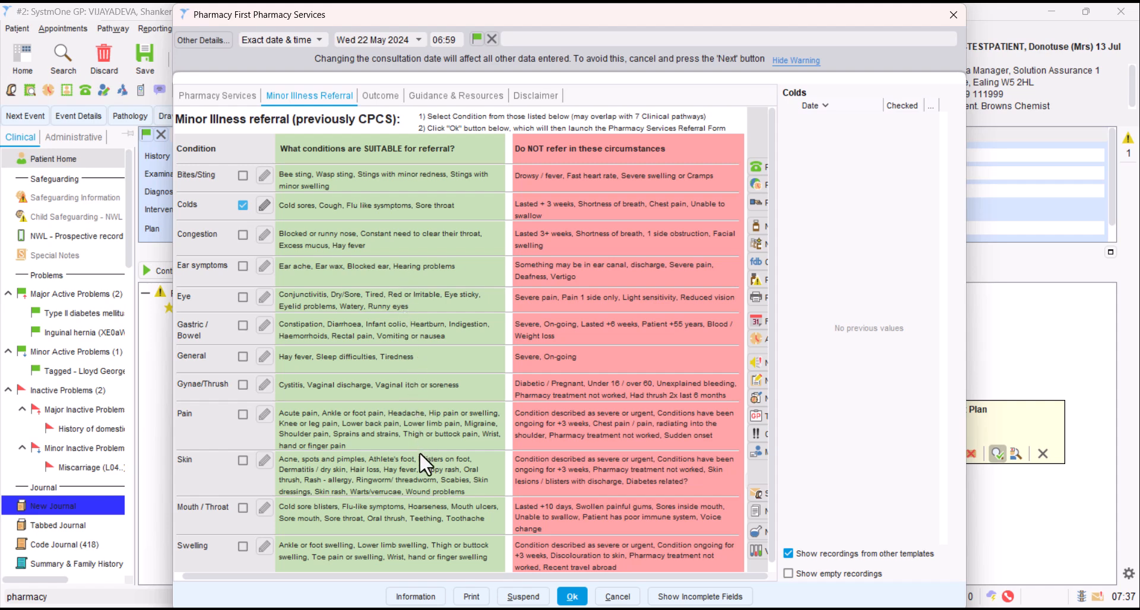
mouse_move(430, 457)
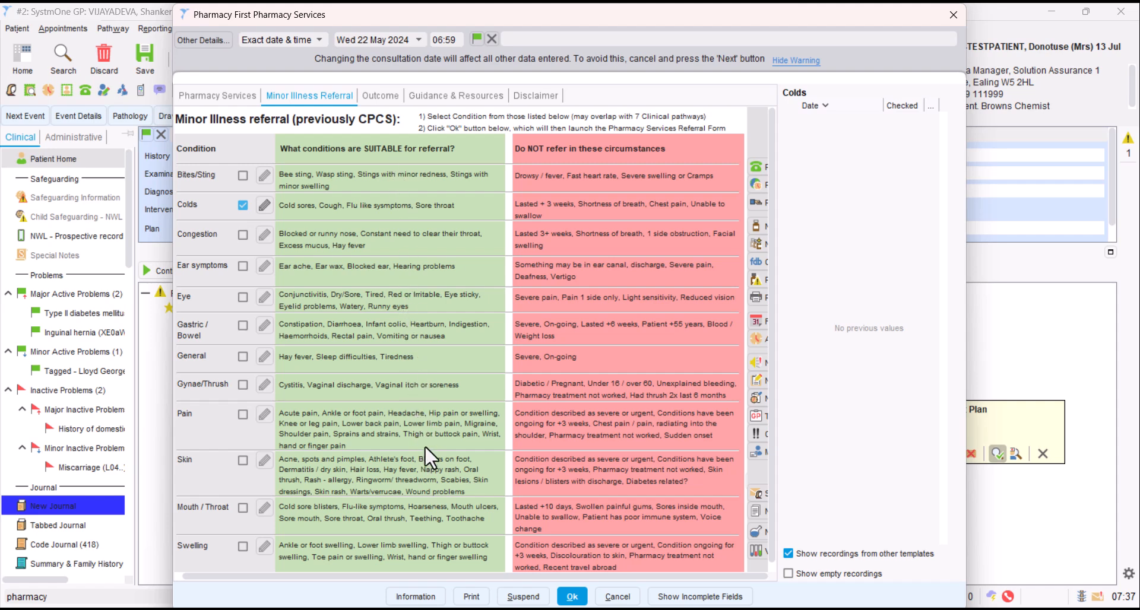
mouse_move(385, 169)
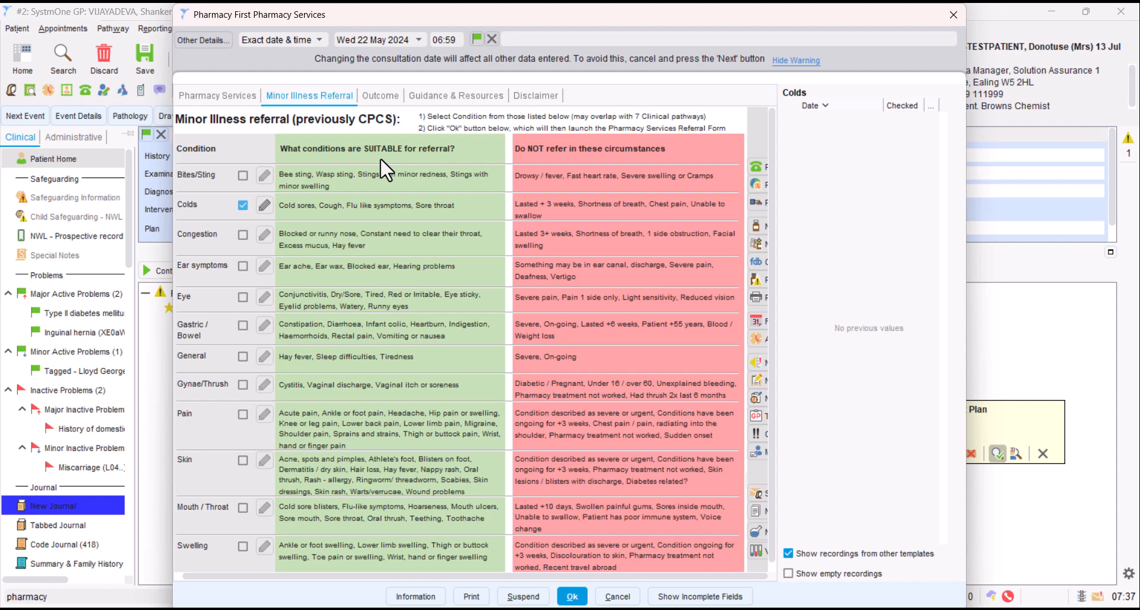
mouse_move(570, 200)
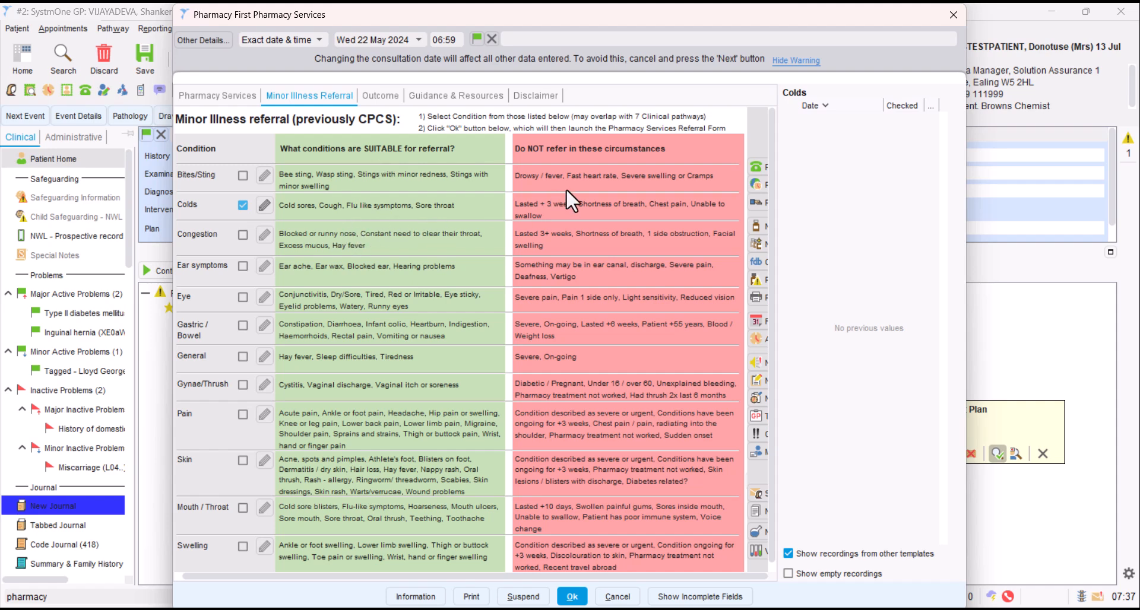
mouse_move(567, 217)
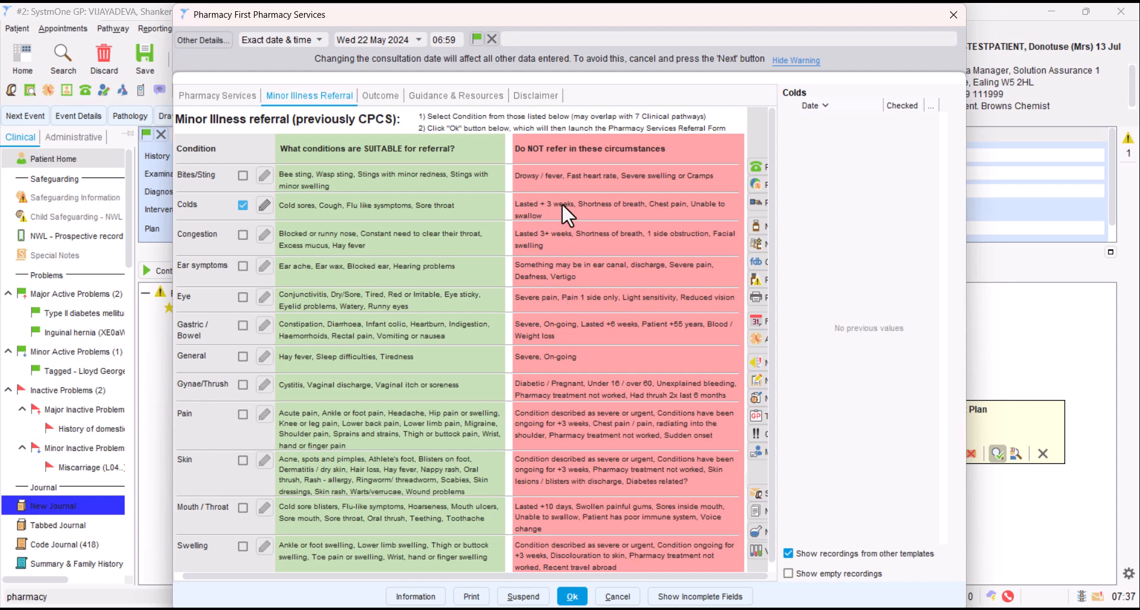
mouse_move(590, 196)
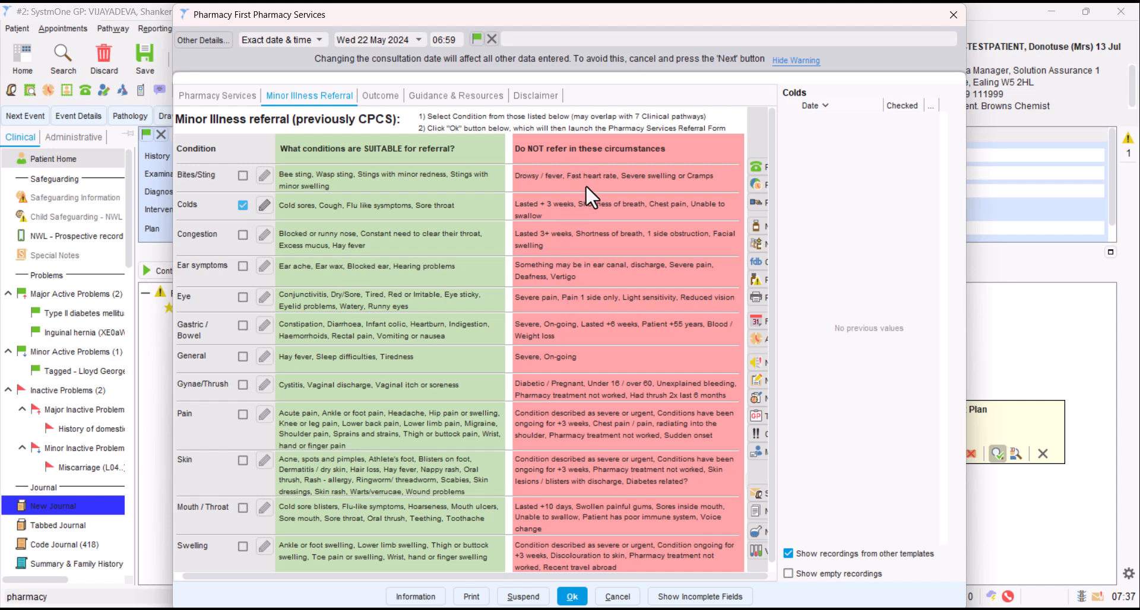
mouse_move(566, 183)
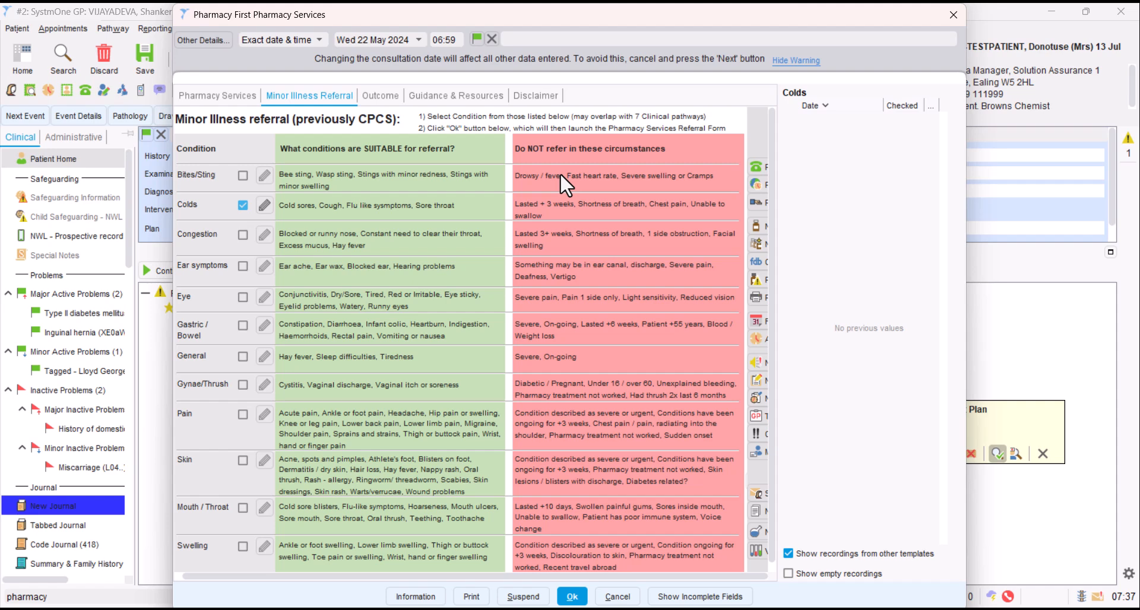
mouse_move(589, 196)
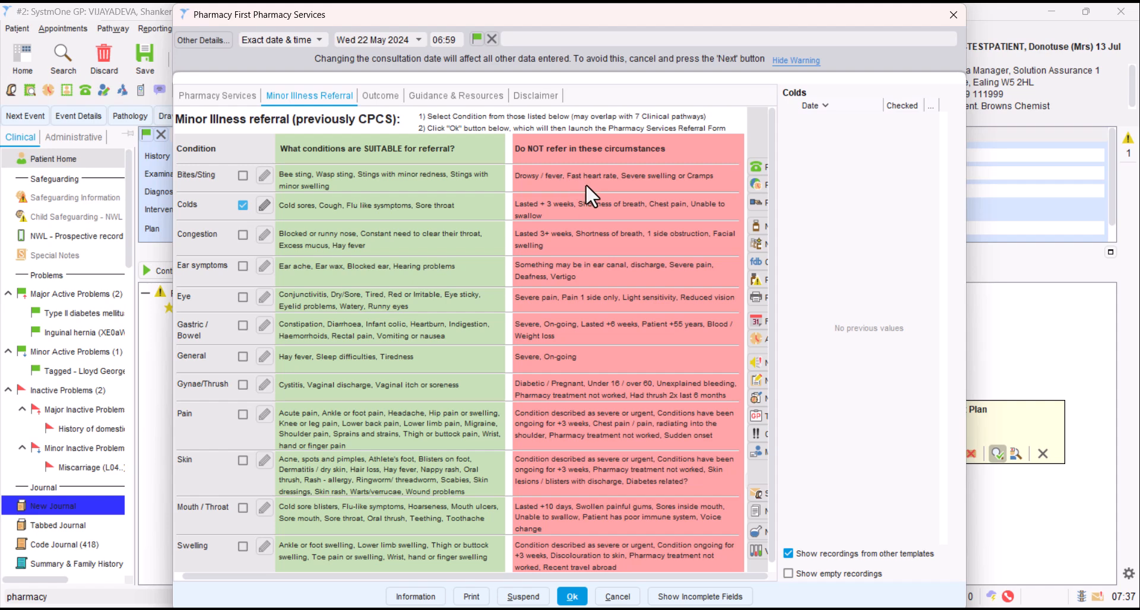
mouse_move(597, 195)
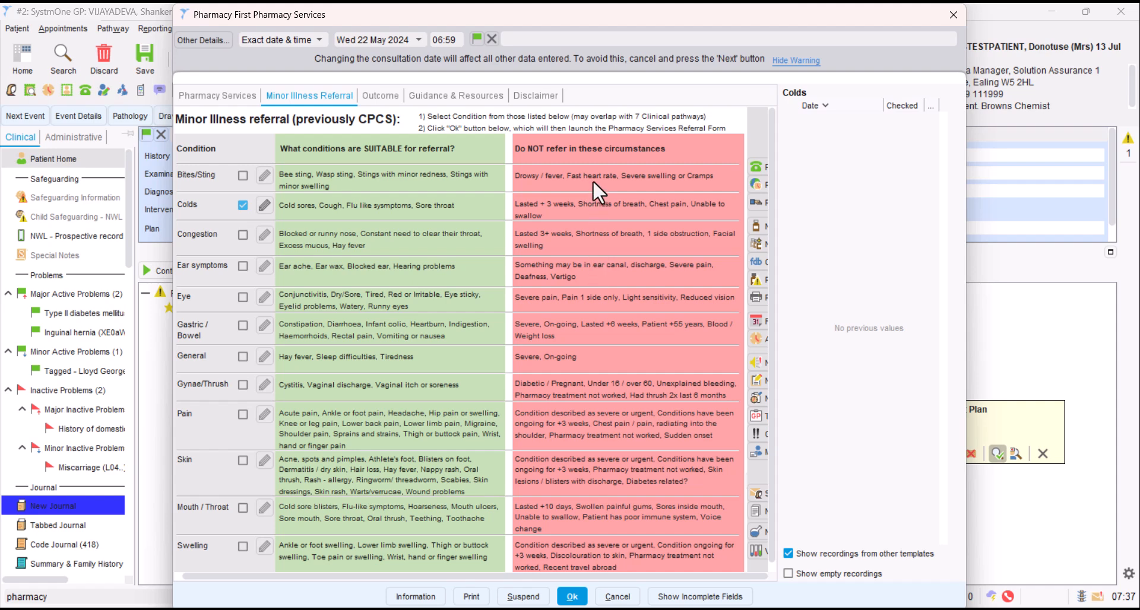
mouse_move(606, 469)
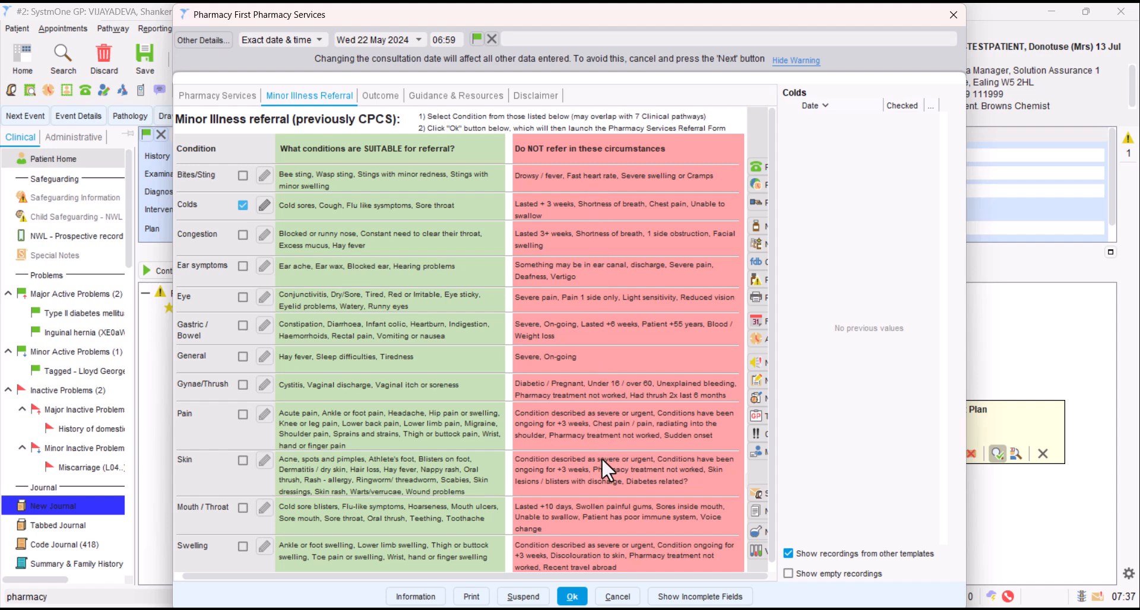
mouse_move(585, 367)
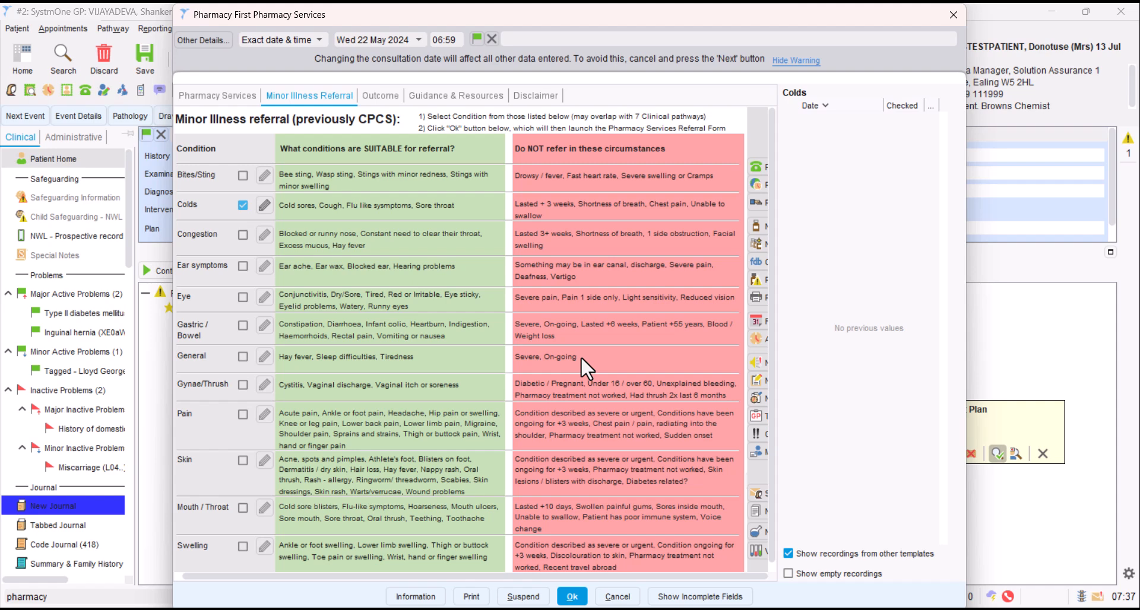
mouse_move(598, 396)
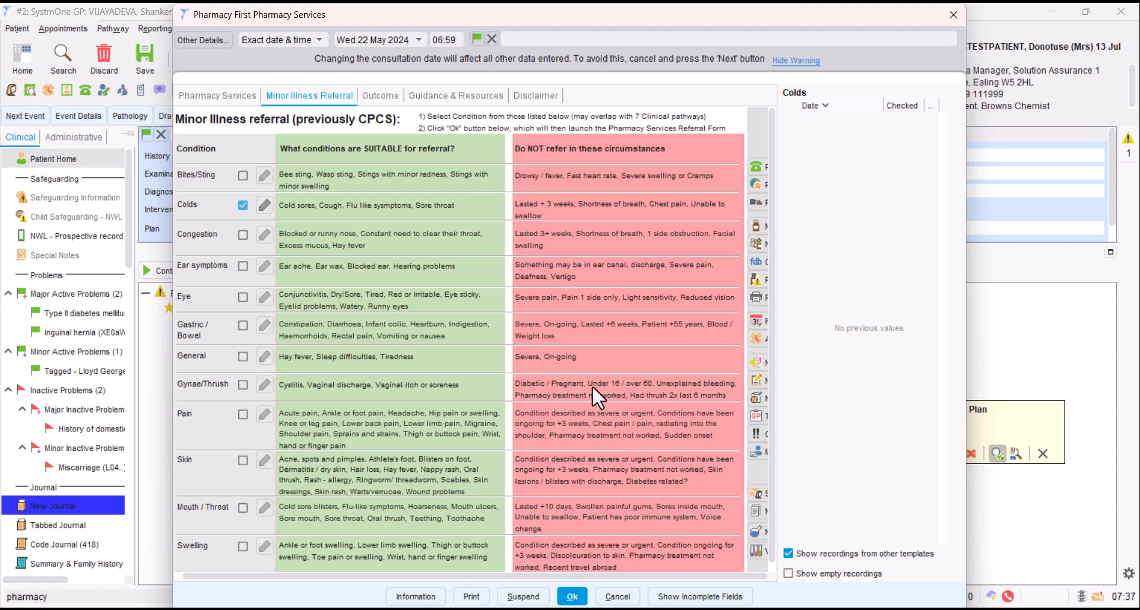
mouse_move(631, 459)
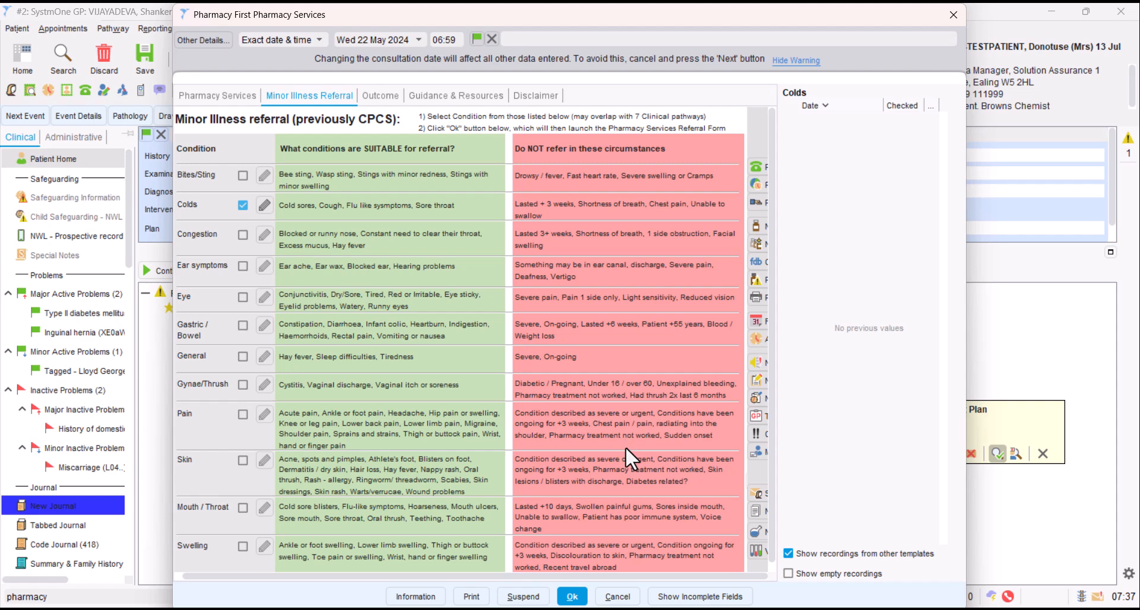
mouse_move(412, 293)
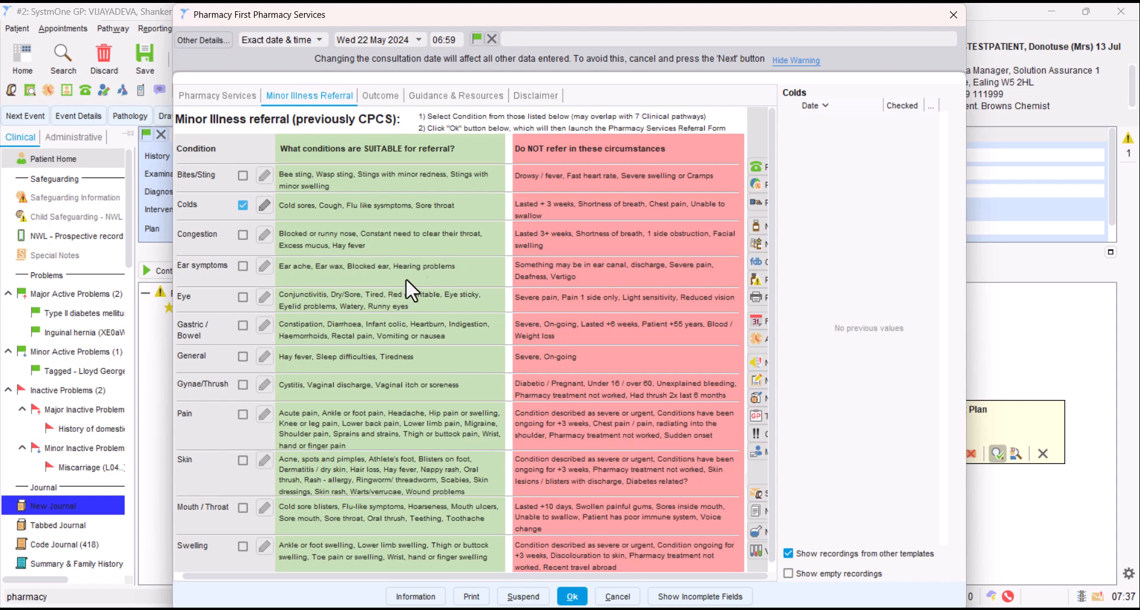
mouse_move(425, 218)
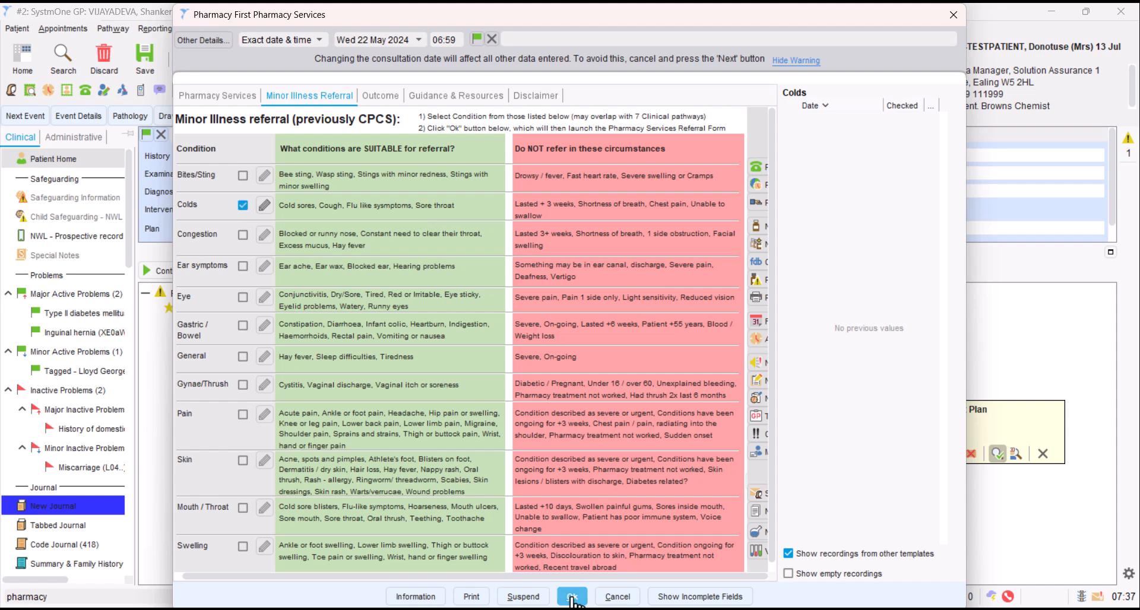
left_click(573, 597)
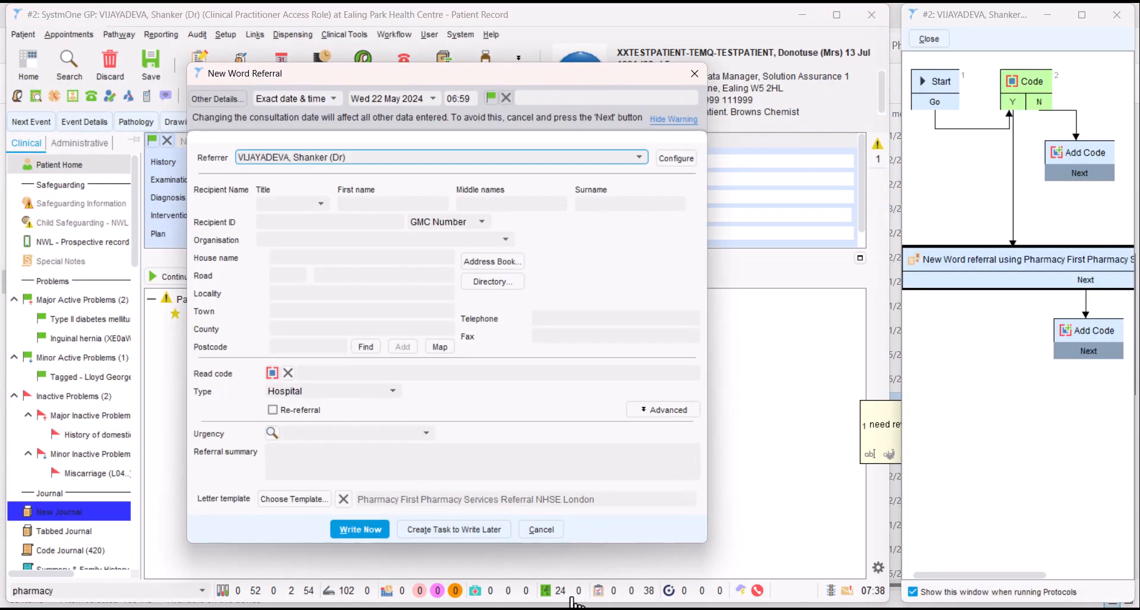
mouse_move(407, 324)
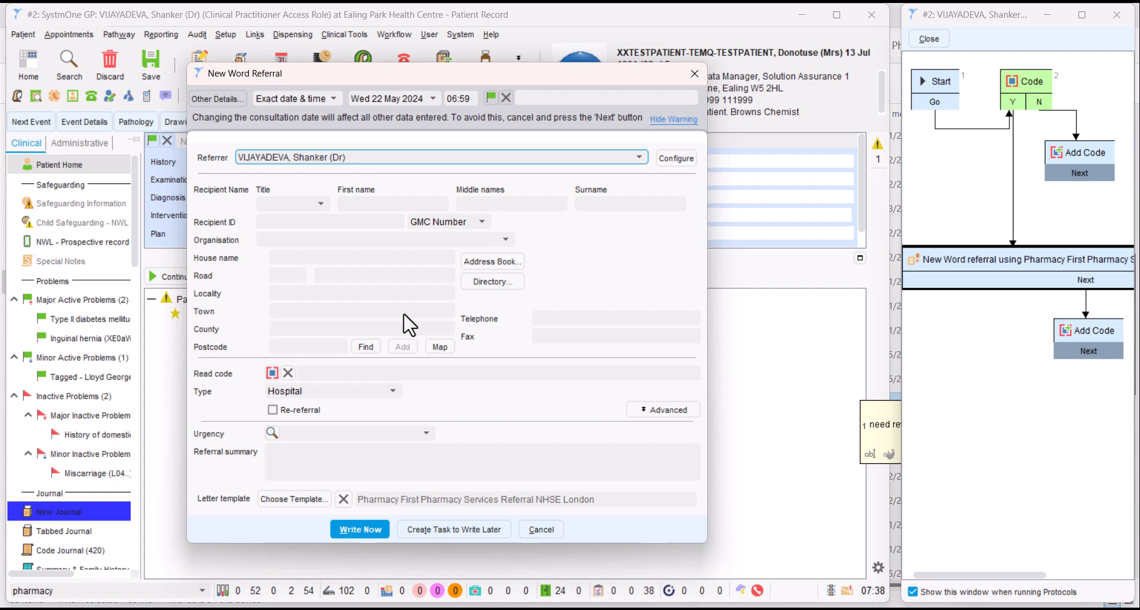
mouse_move(531, 257)
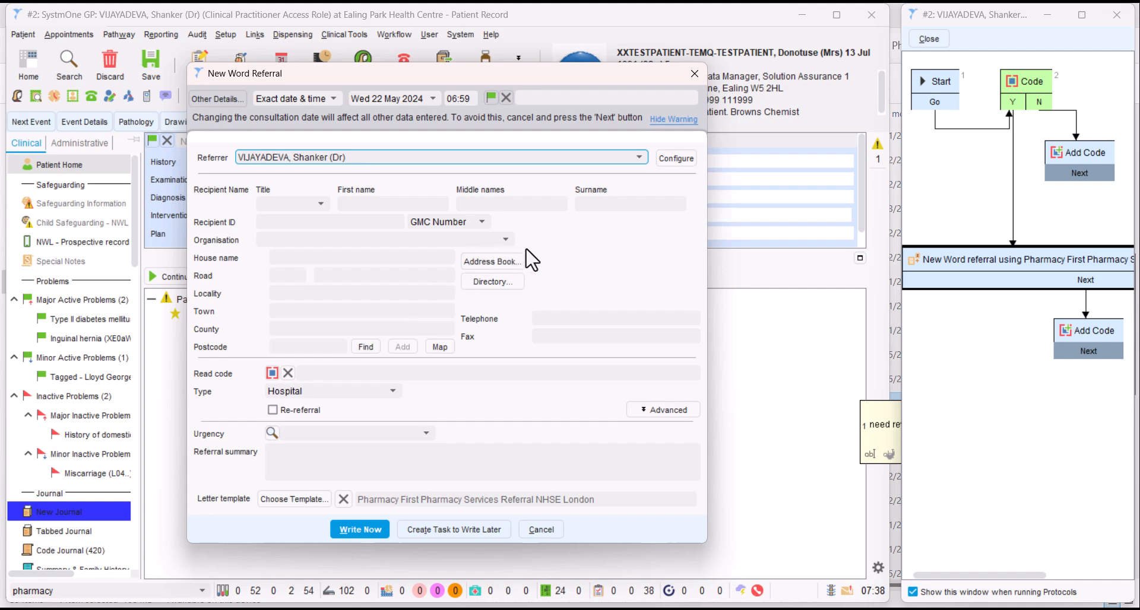
mouse_move(492, 262)
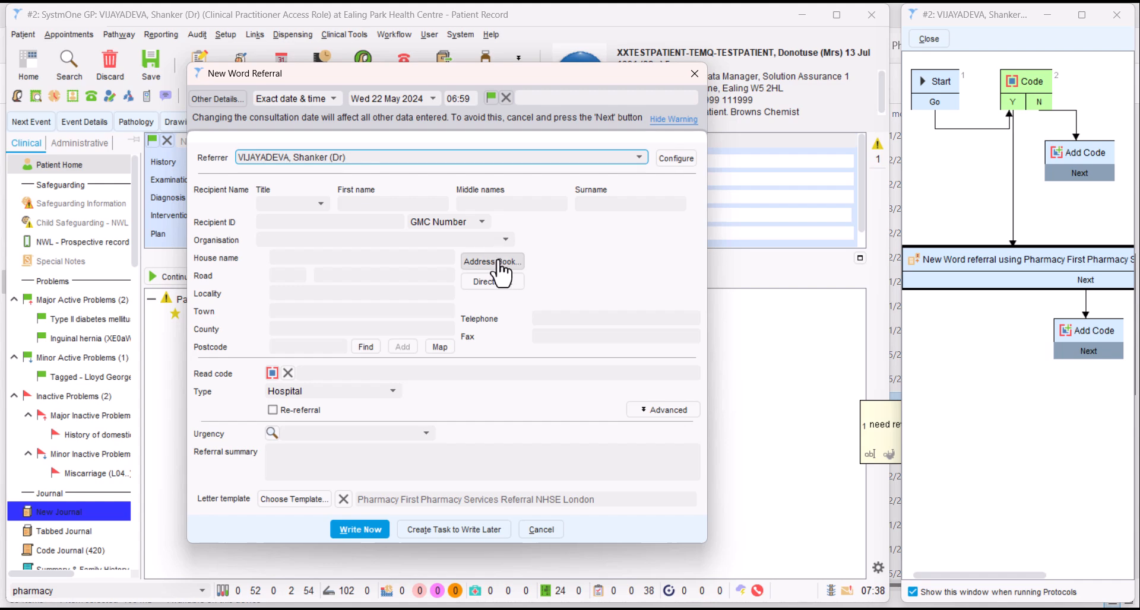
Step: Open the Address Book to choose the referral recipient
left_click(491, 262)
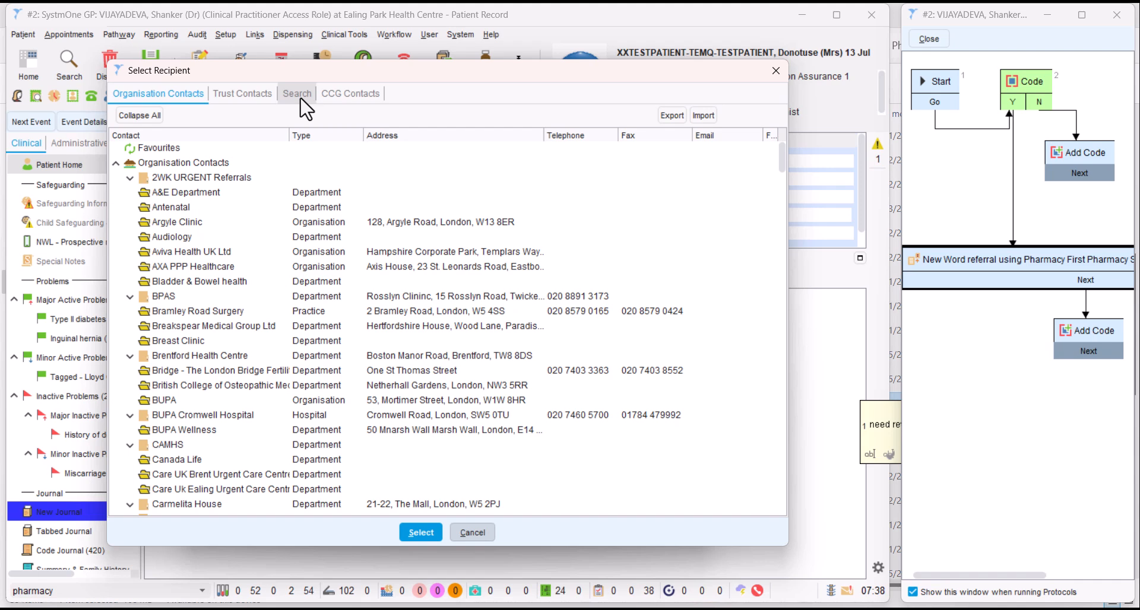
Step: Search all recipient contacts for 'ealing pharmacy'
left_click(296, 93)
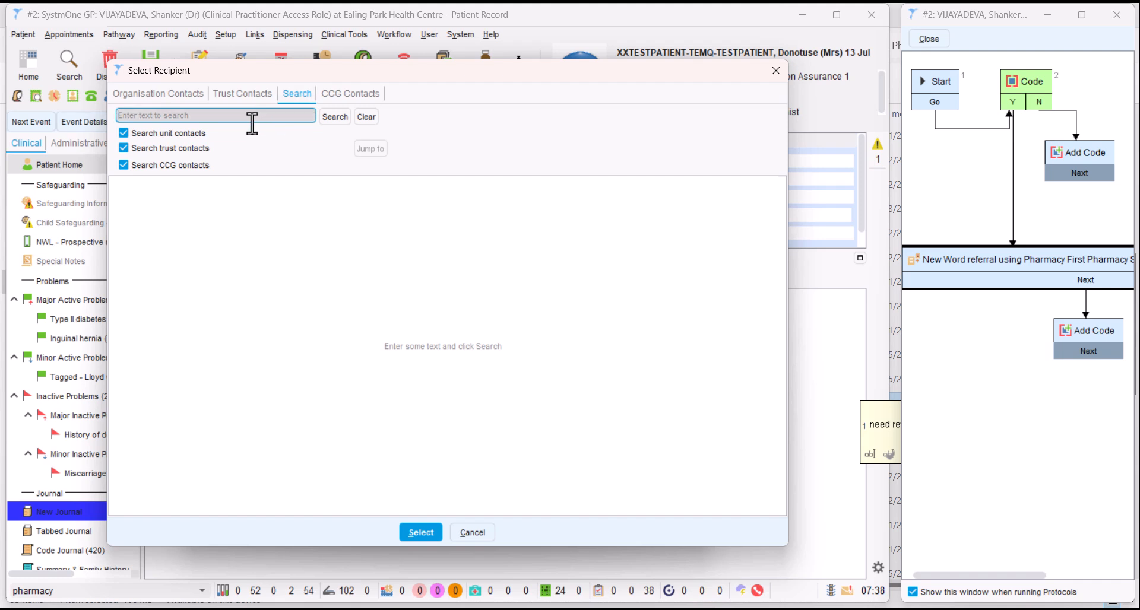
type("eali")
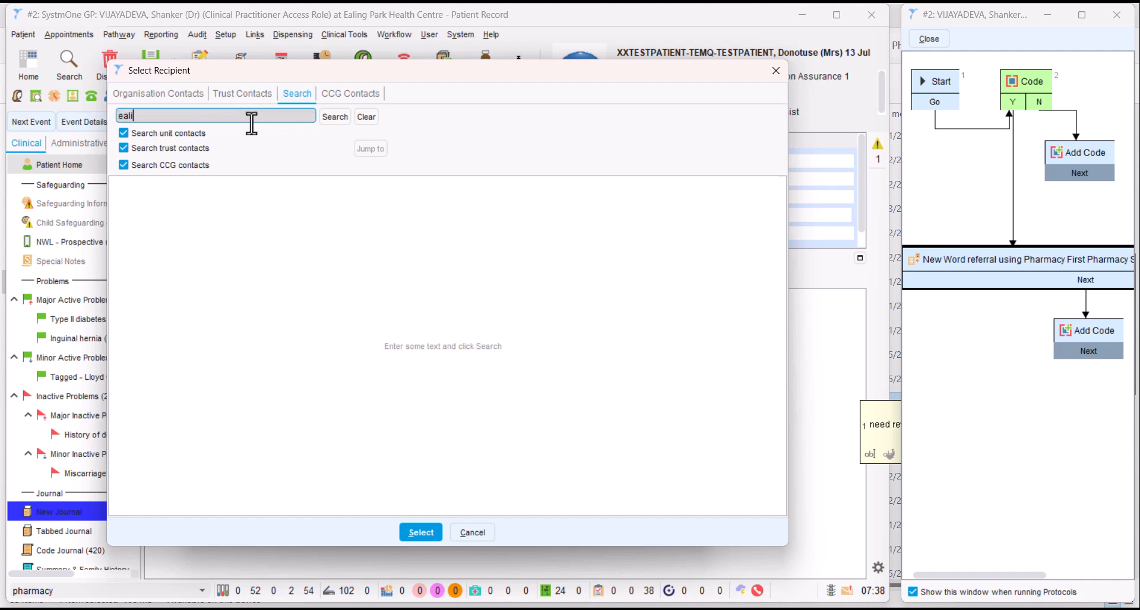
type("ing pharmac")
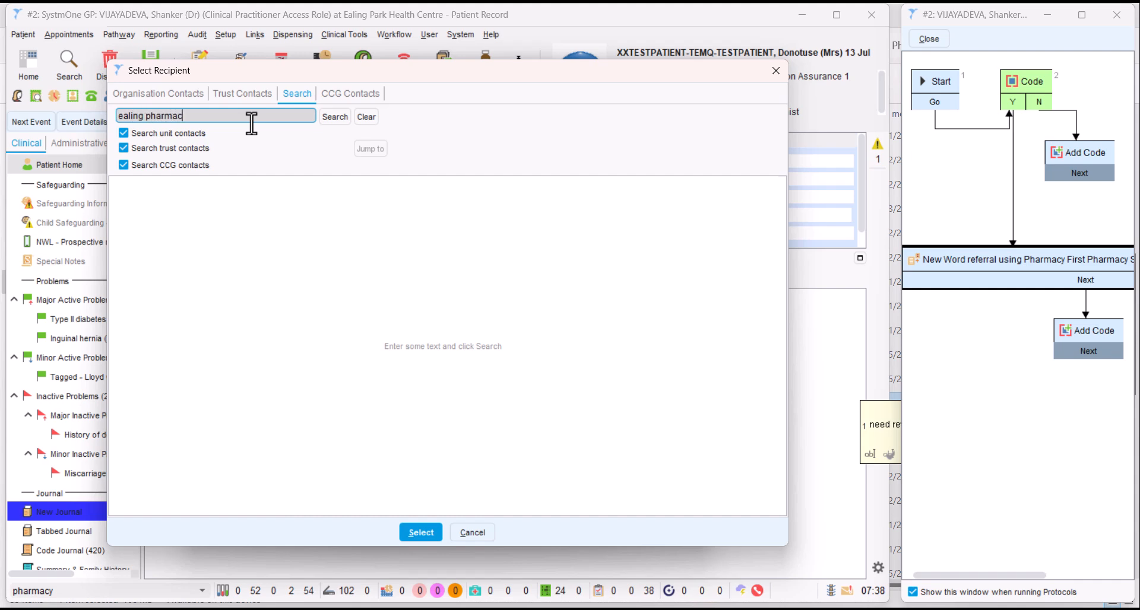
left_click(334, 116)
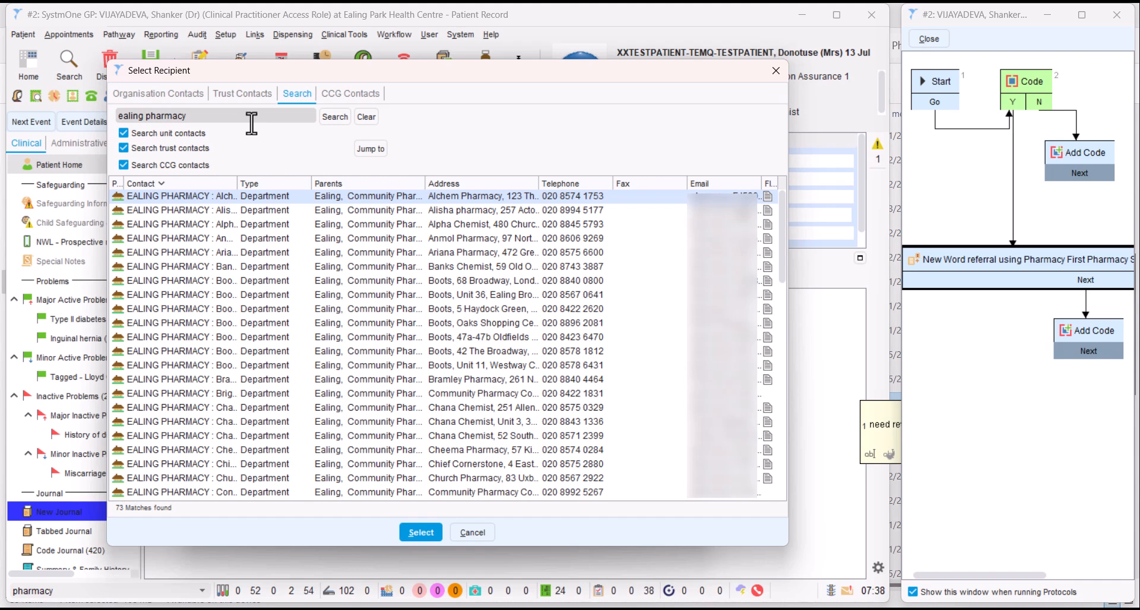
mouse_move(296, 196)
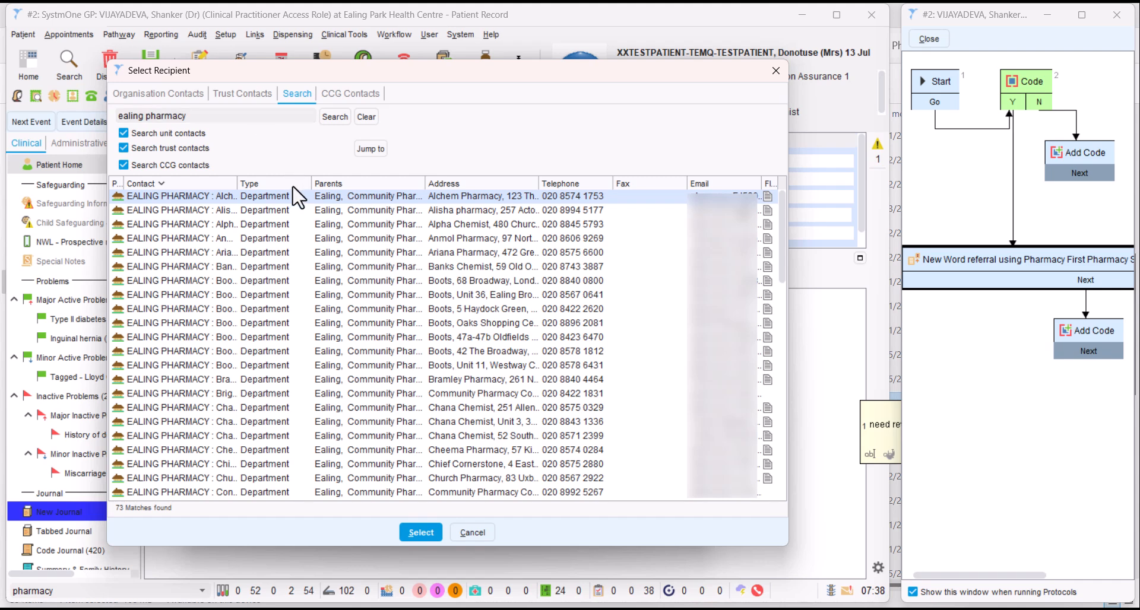
mouse_move(311, 215)
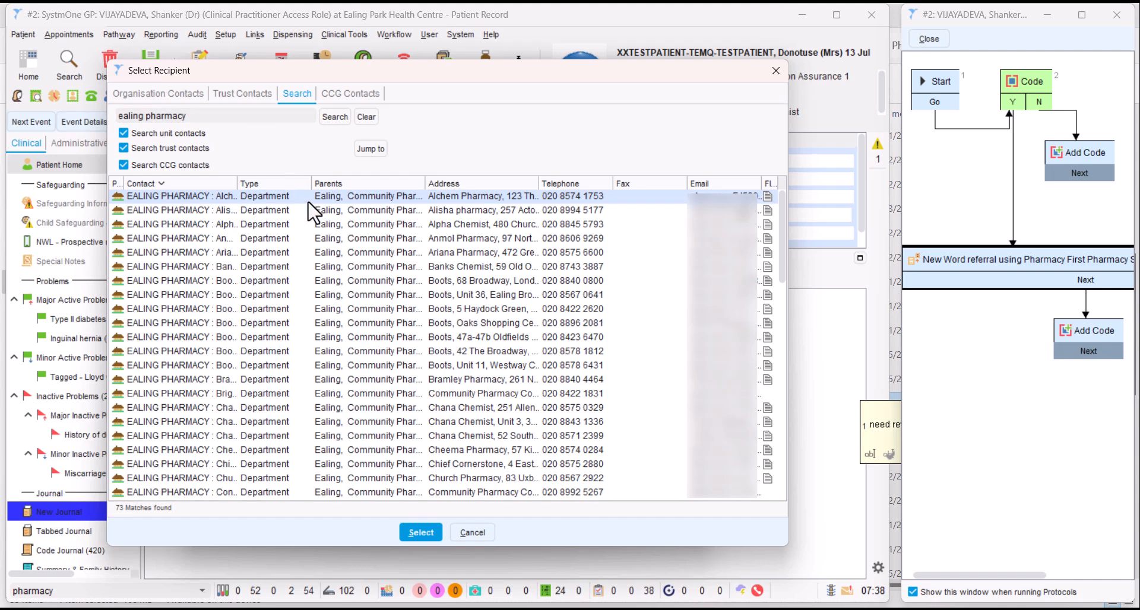
mouse_move(207, 213)
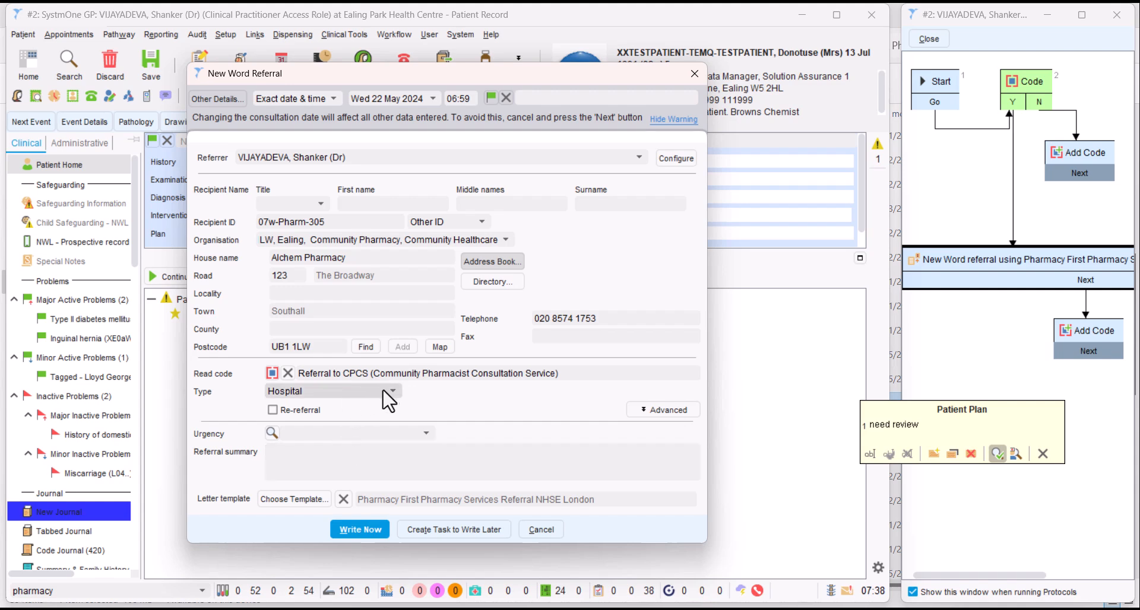
mouse_move(363, 400)
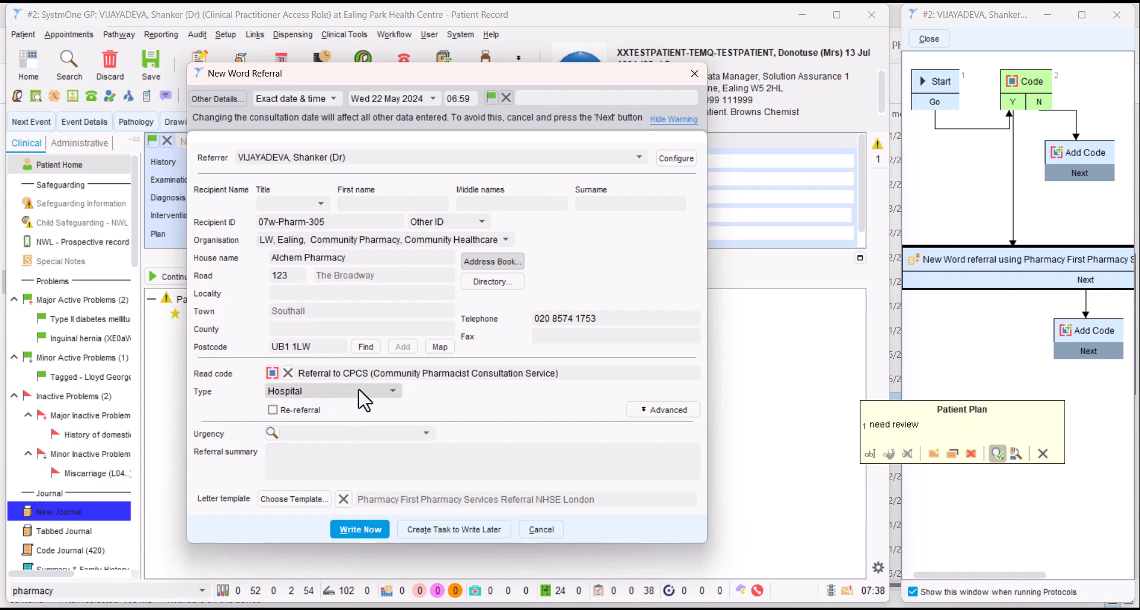
mouse_move(334, 405)
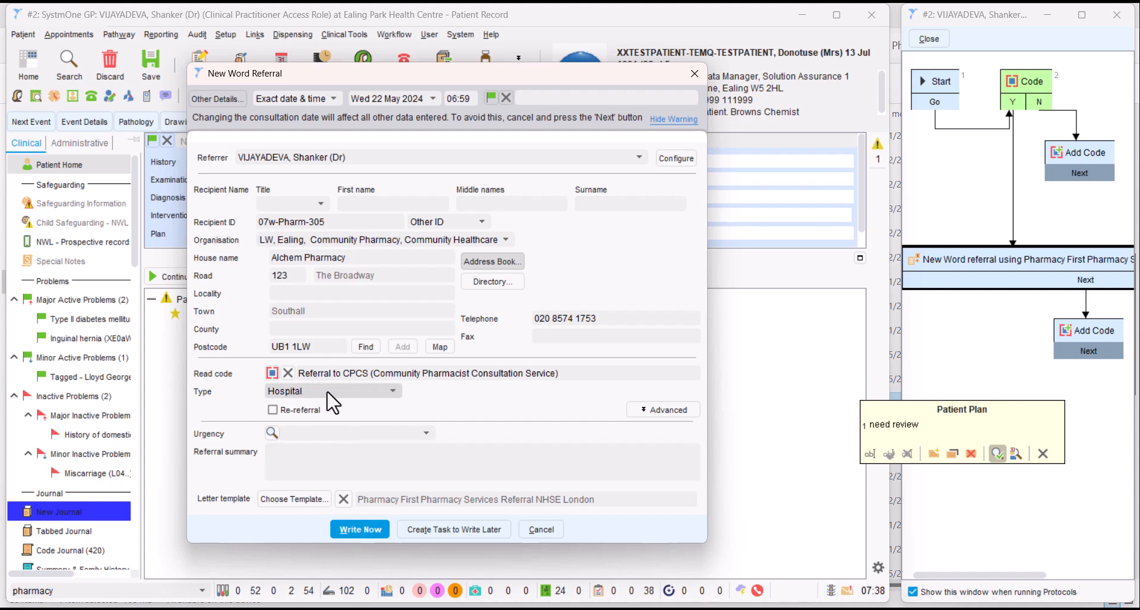
Step: Set the Alchem Pharmacy referral type to Community and start writing the letter
left_click(392, 390)
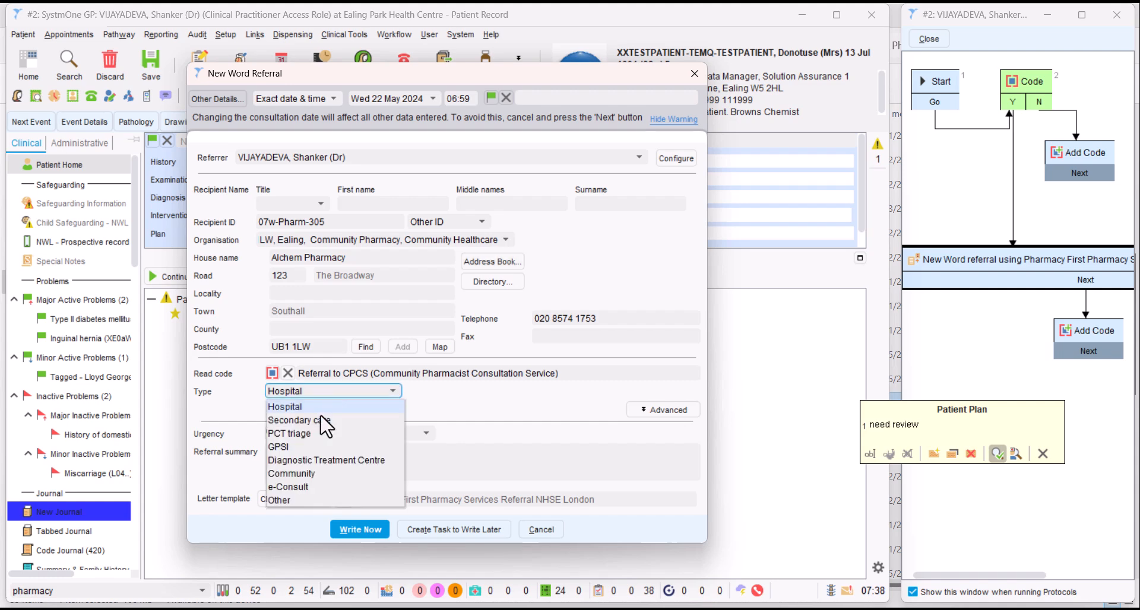
left_click(291, 474)
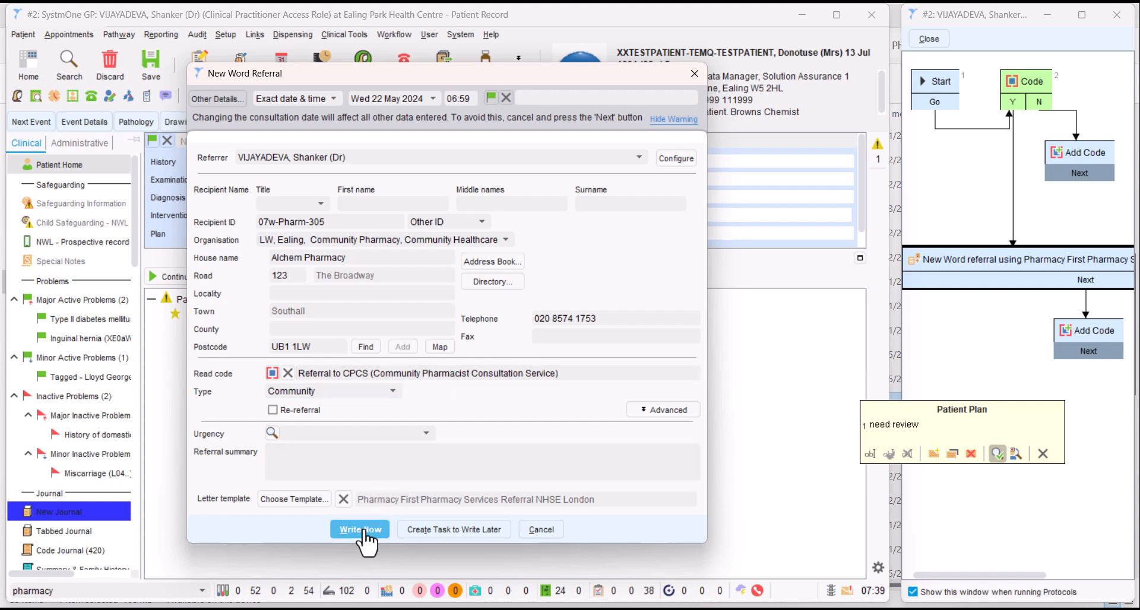
left_click(359, 529)
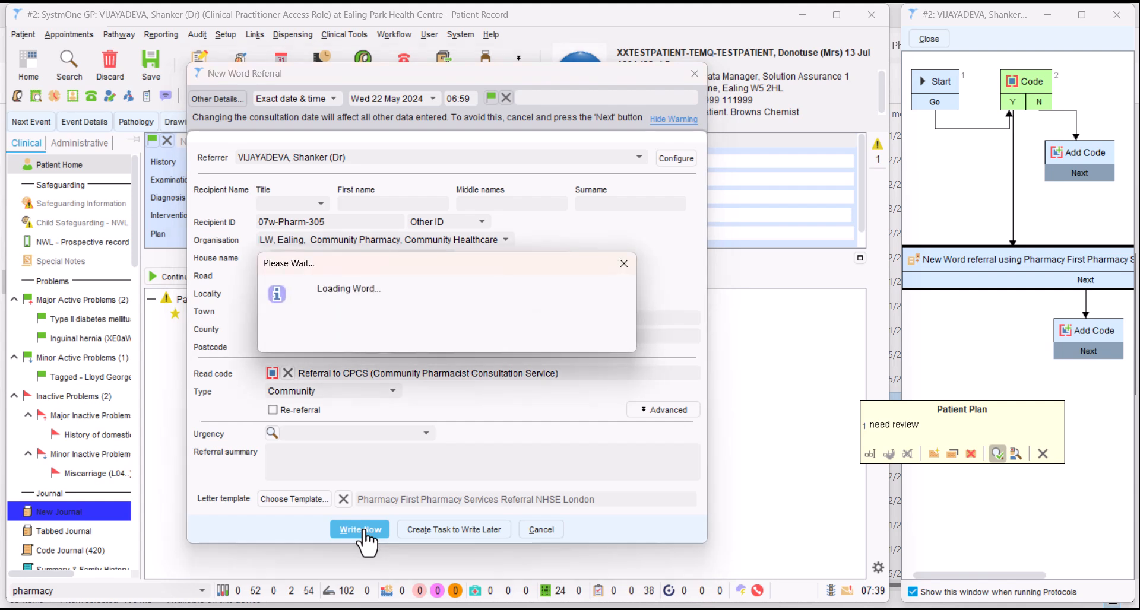
left_click(359, 529)
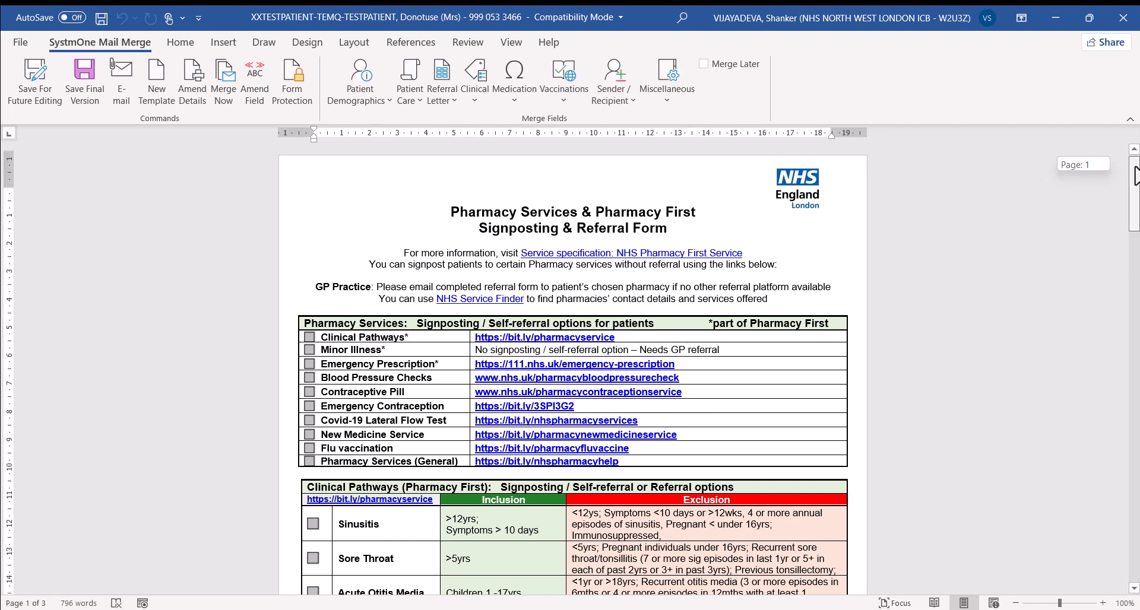
scroll("down", 3)
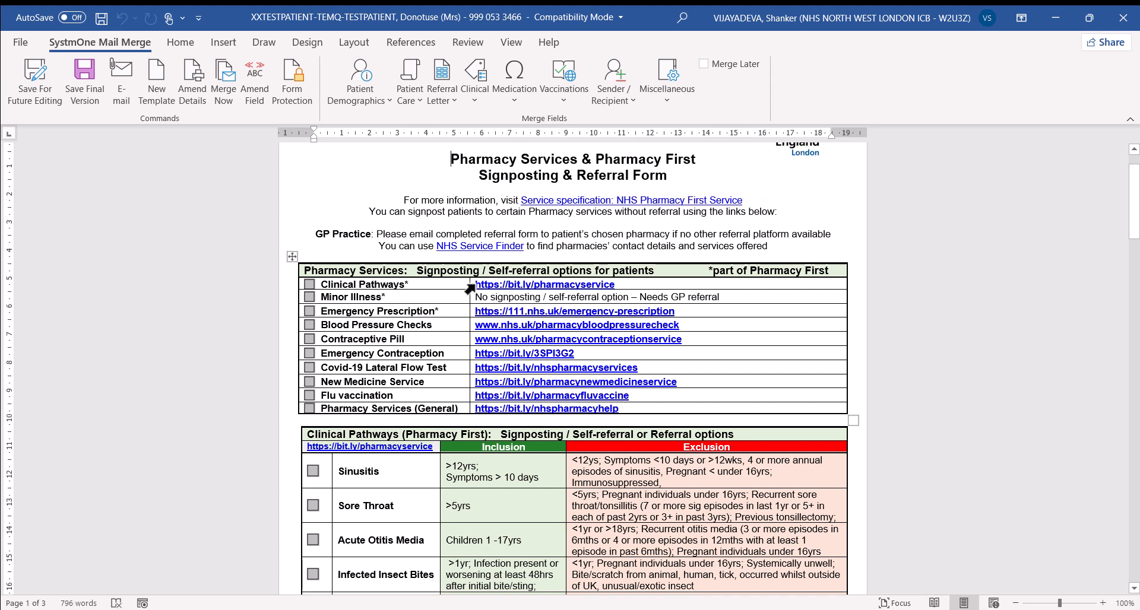
mouse_move(577, 312)
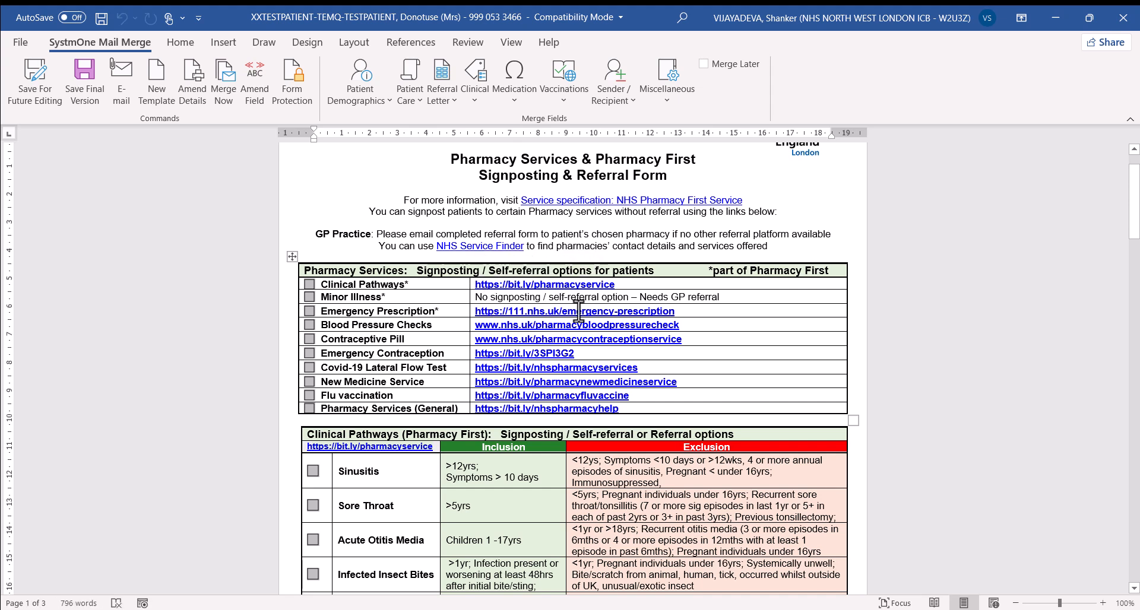
mouse_move(816, 311)
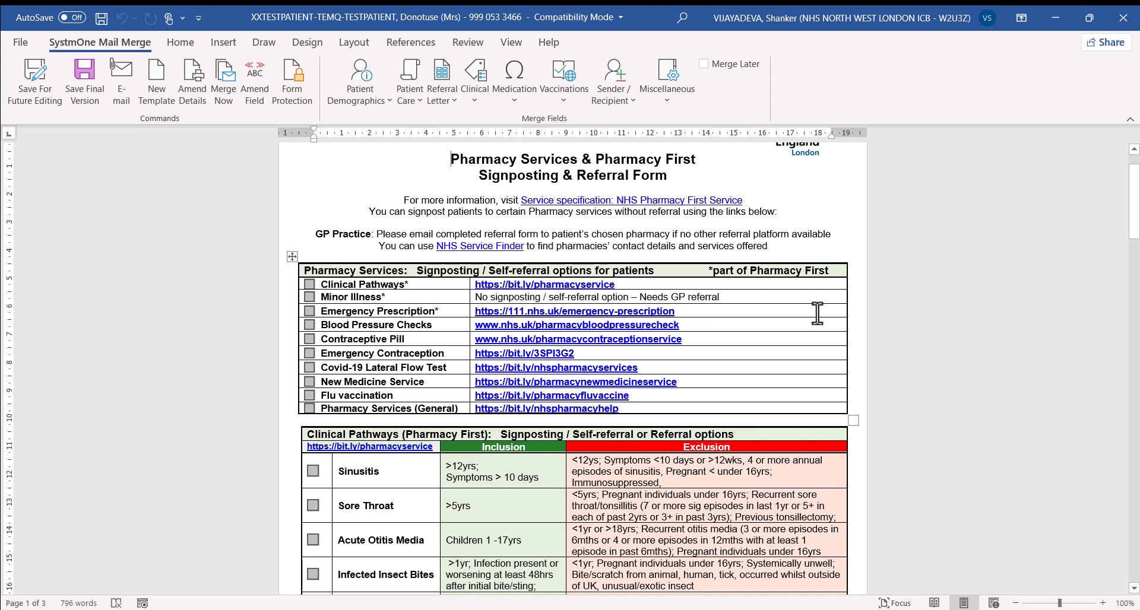
mouse_move(1136, 207)
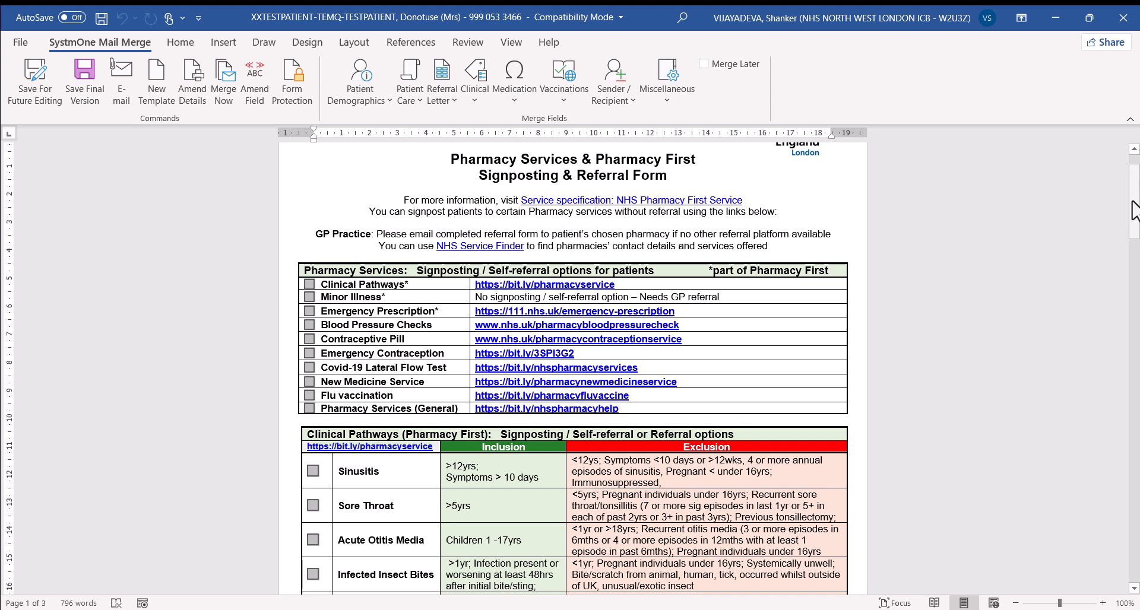
scroll("down", 3)
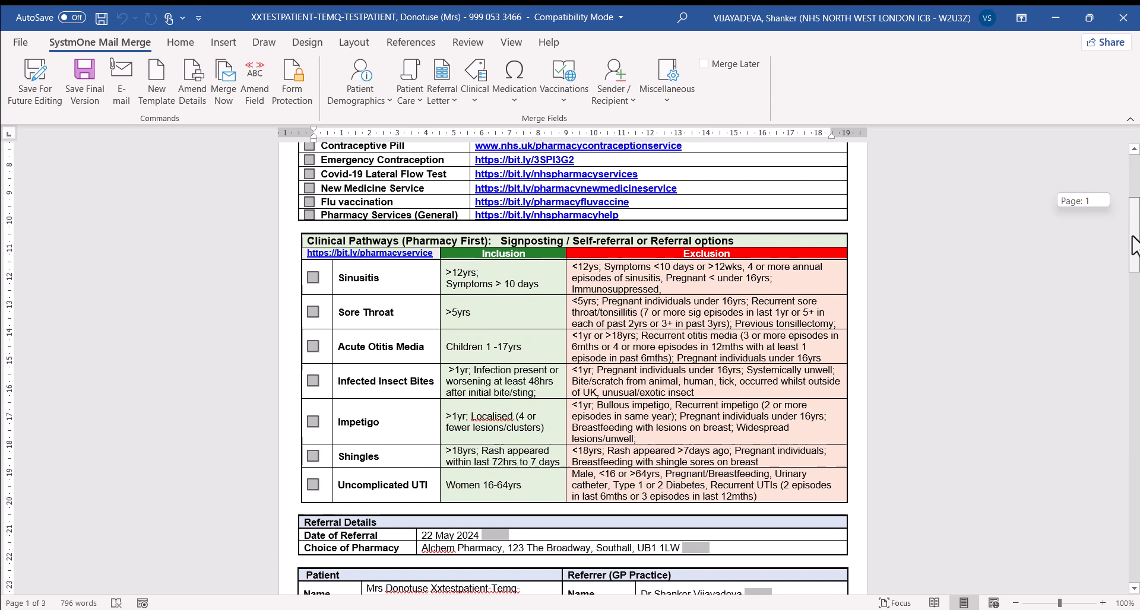
scroll("down", 3)
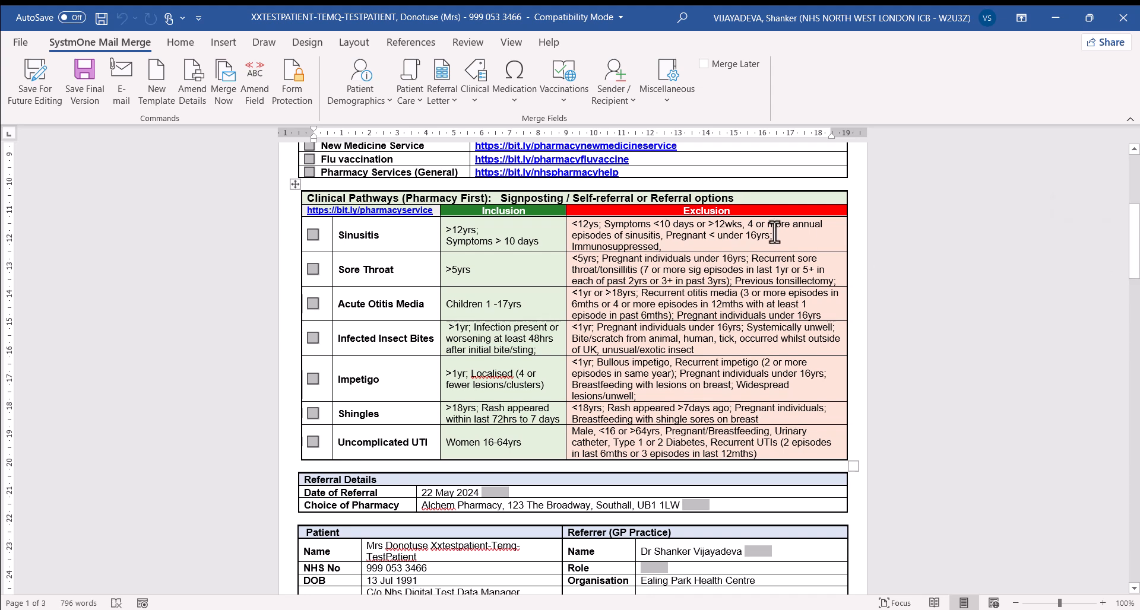
mouse_move(437, 240)
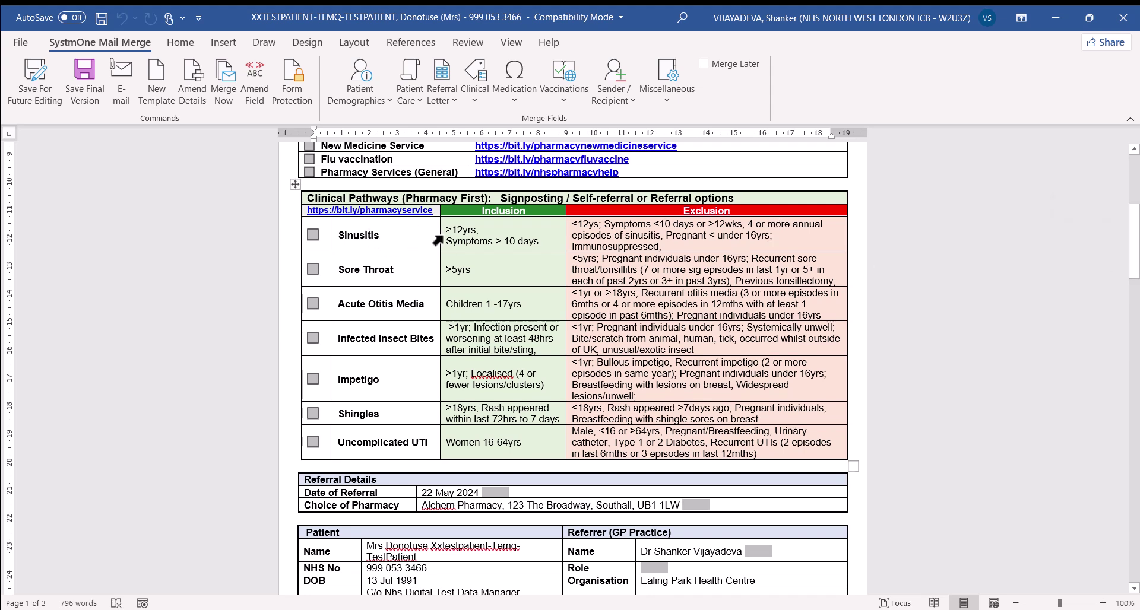
mouse_move(389, 429)
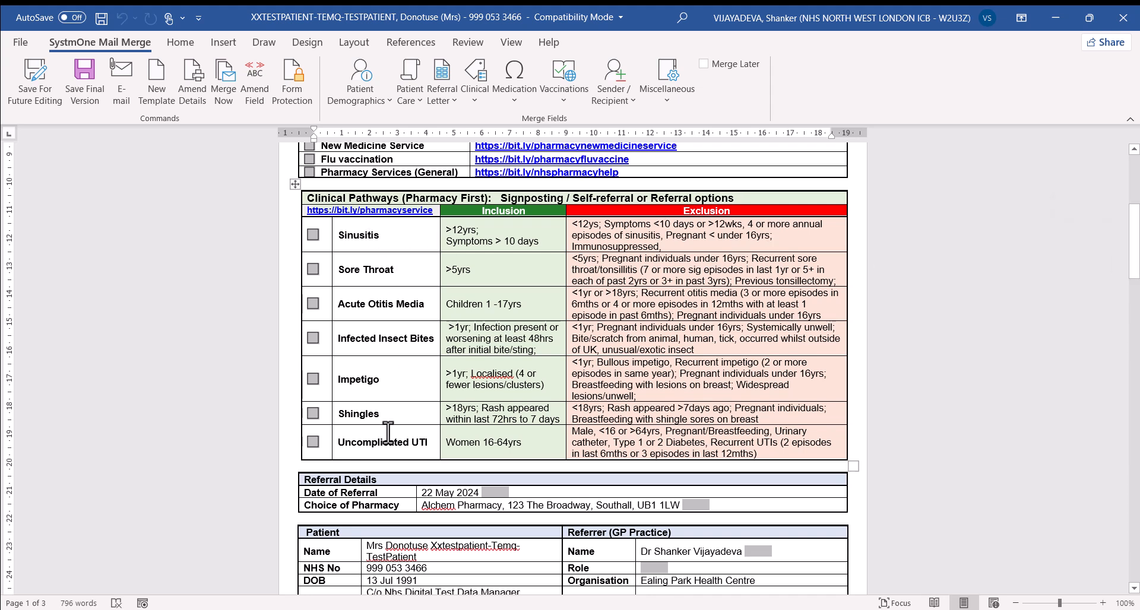
mouse_move(493, 239)
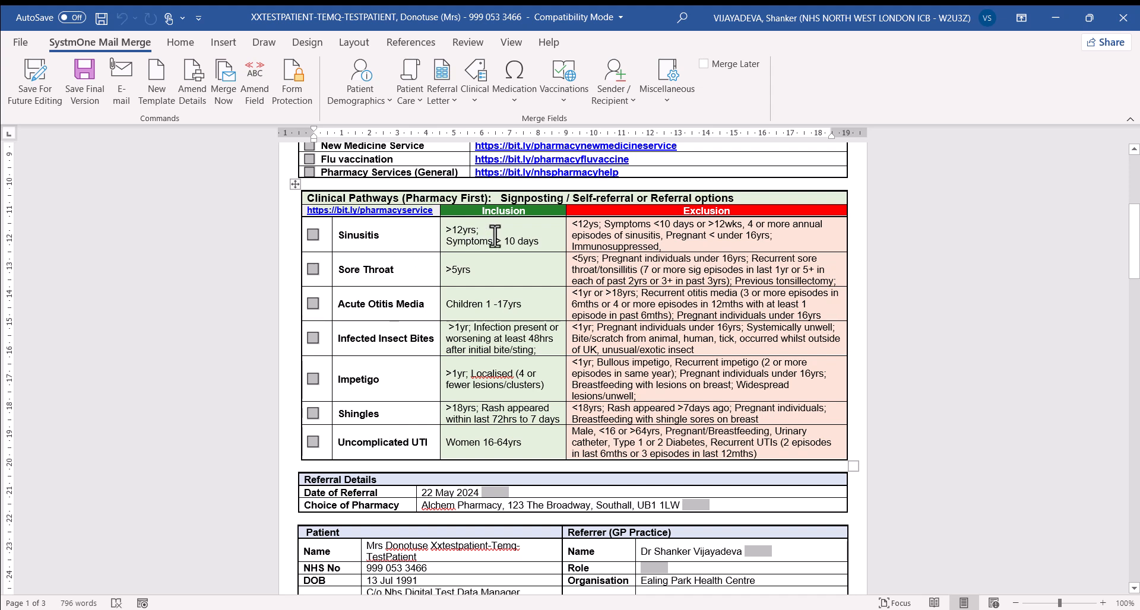
mouse_move(495, 242)
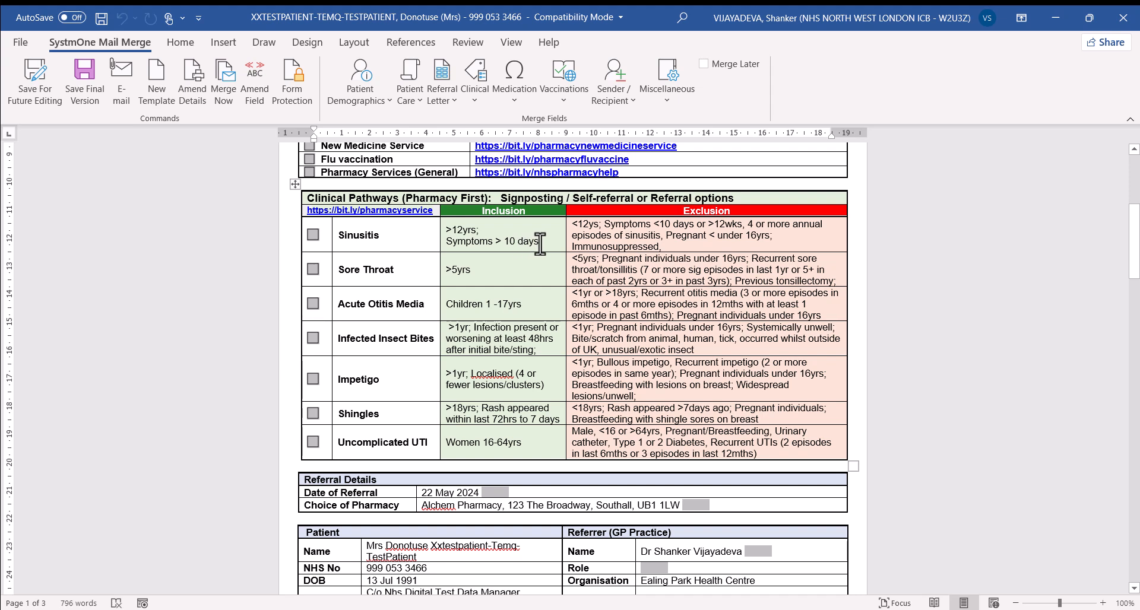
mouse_move(639, 241)
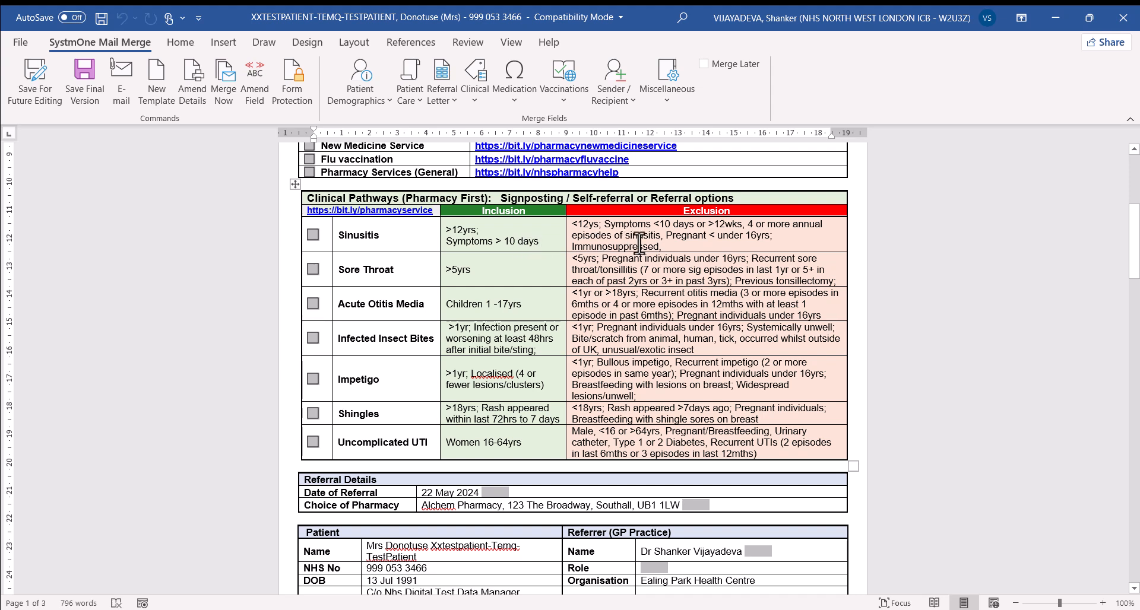
mouse_move(1136, 250)
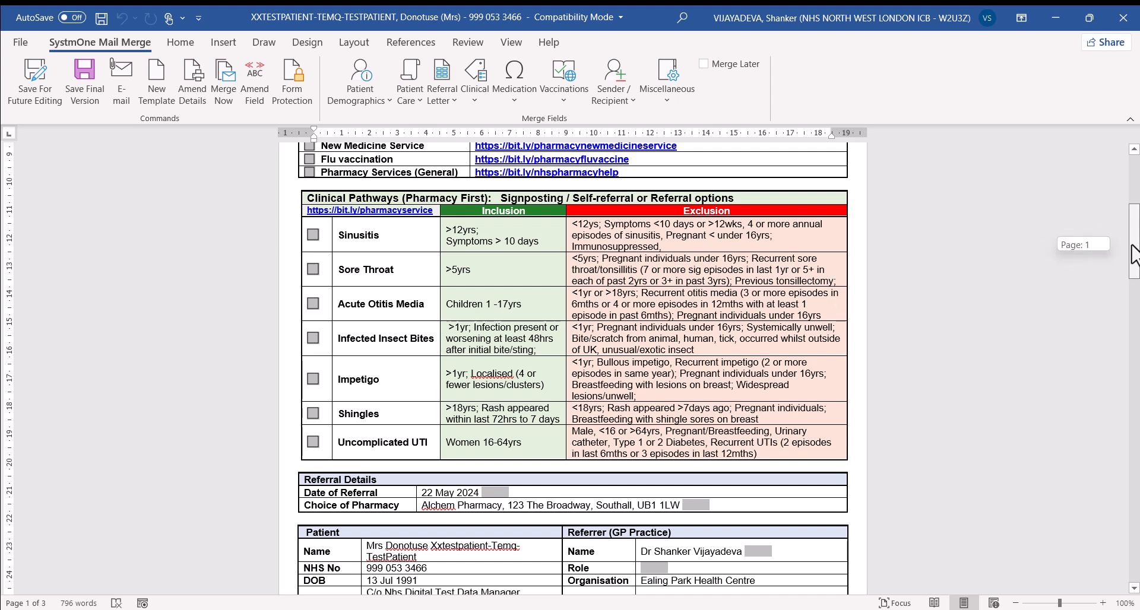
scroll("down", 3)
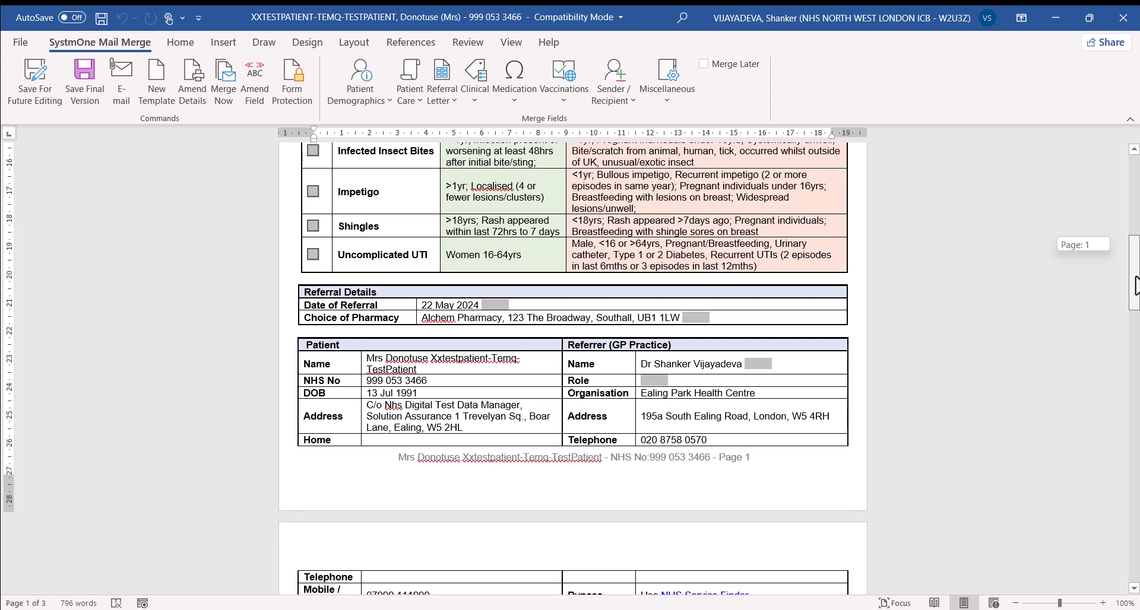
scroll("down", 3)
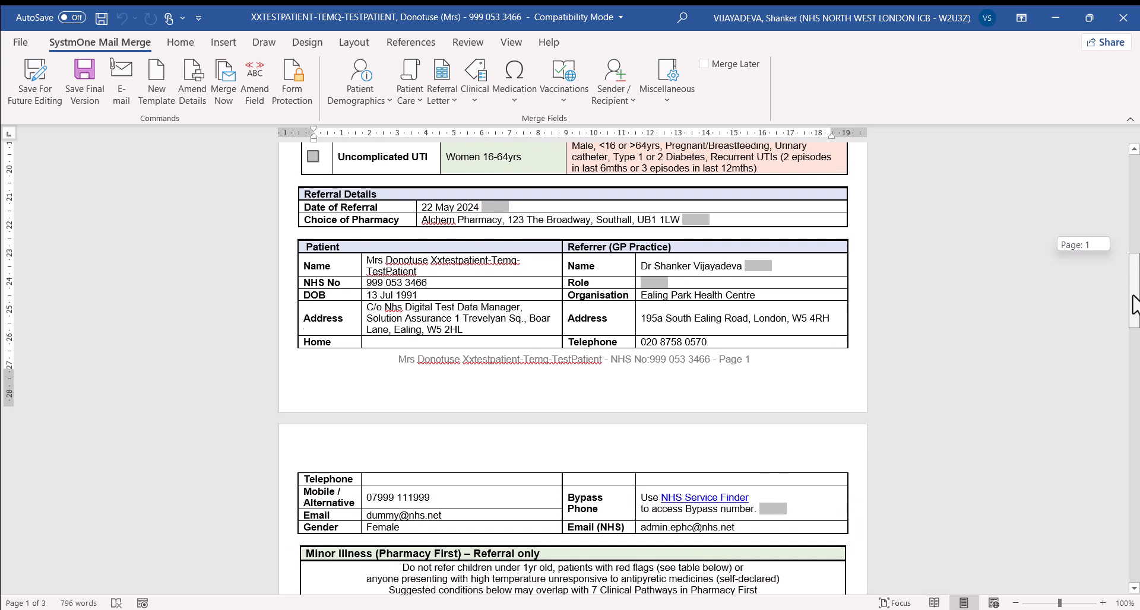
scroll("down", 3)
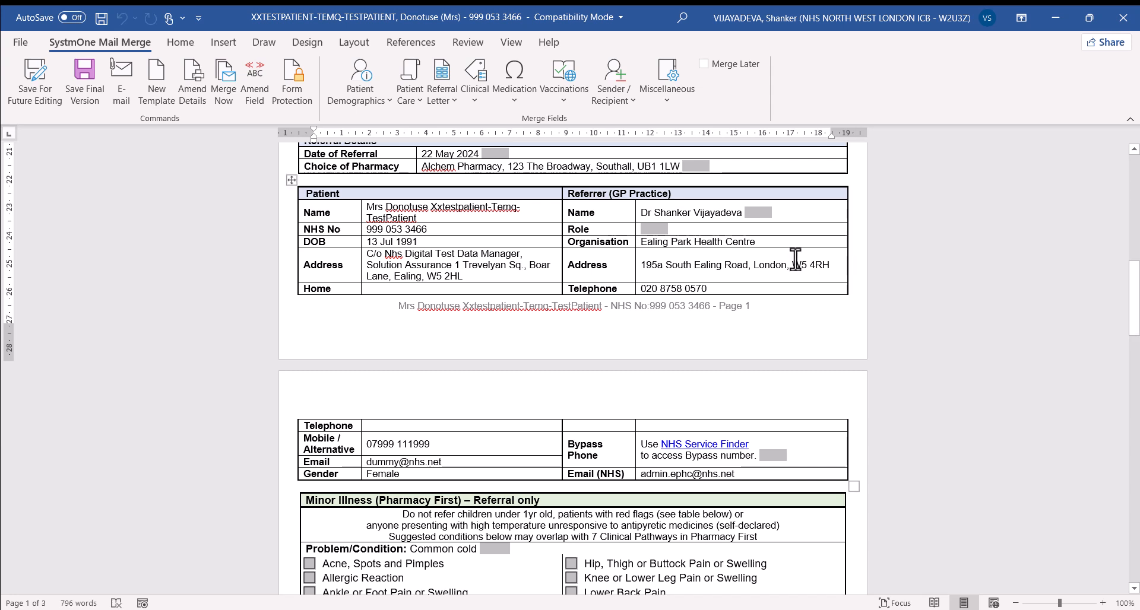
mouse_move(1136, 324)
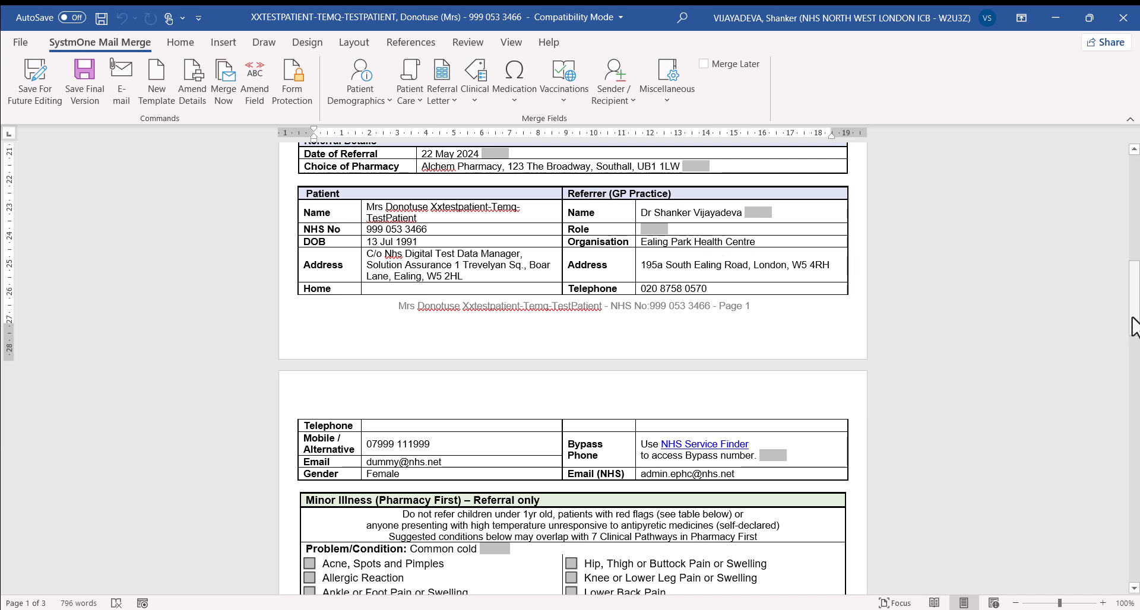
scroll("down", 3)
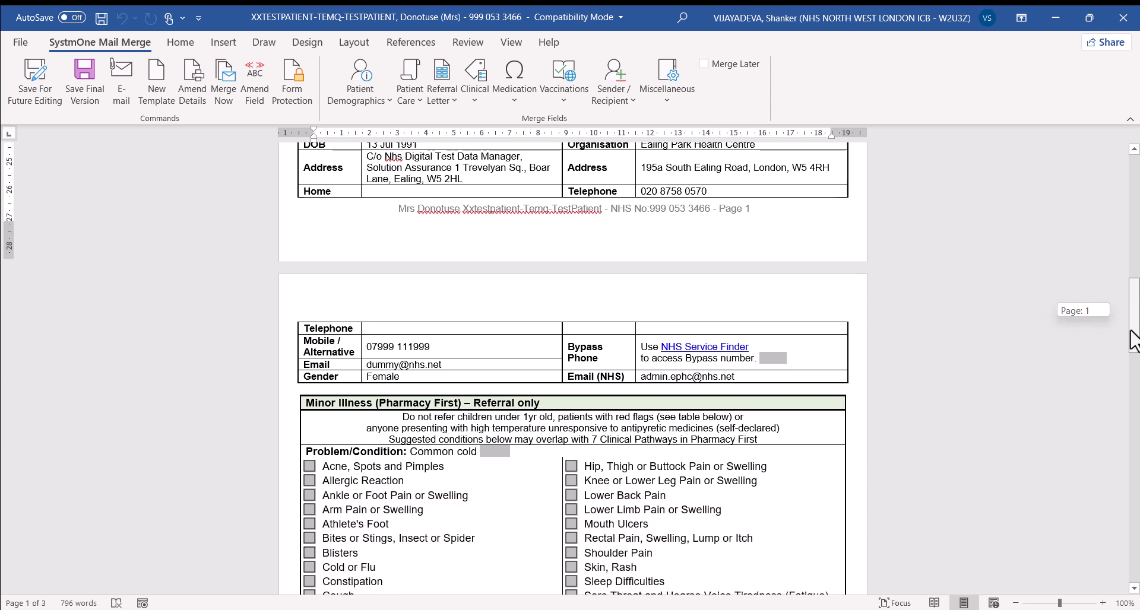
scroll("down", 3)
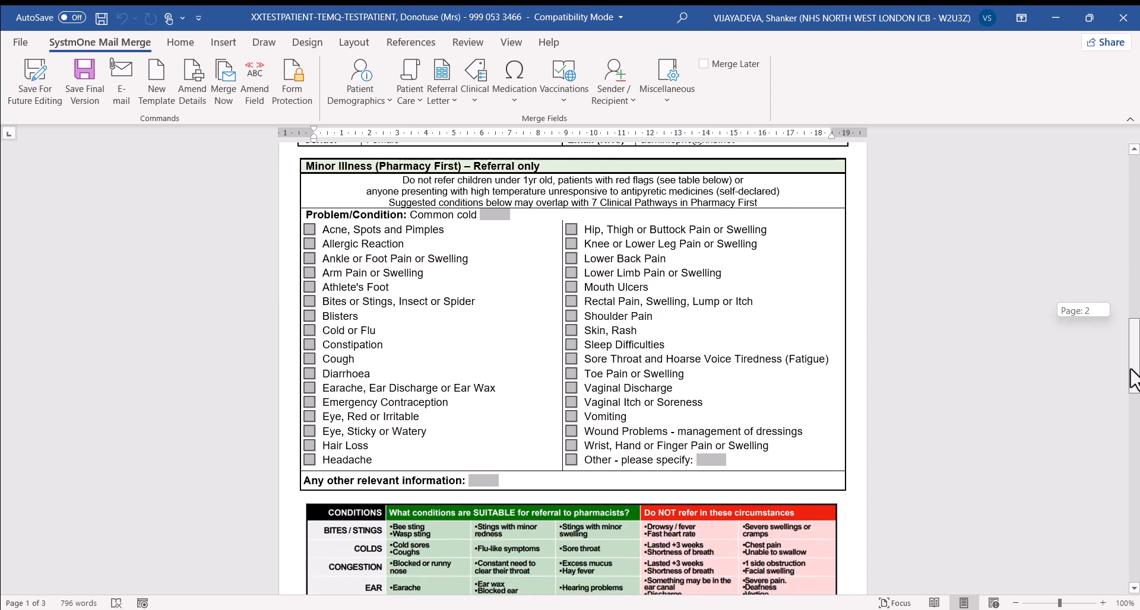
scroll("up", 3)
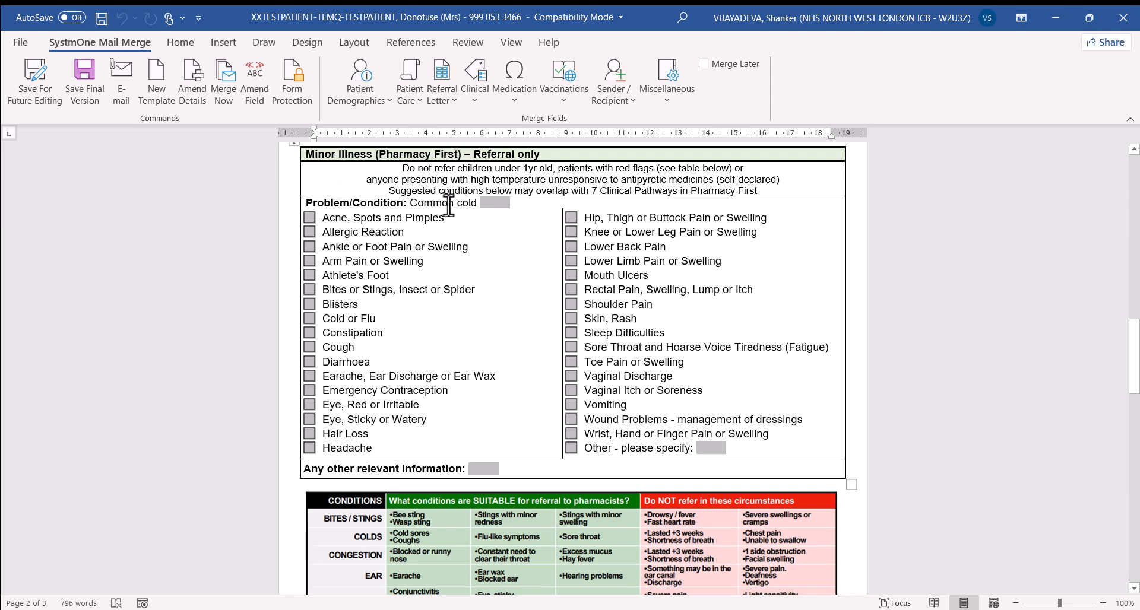
mouse_move(498, 465)
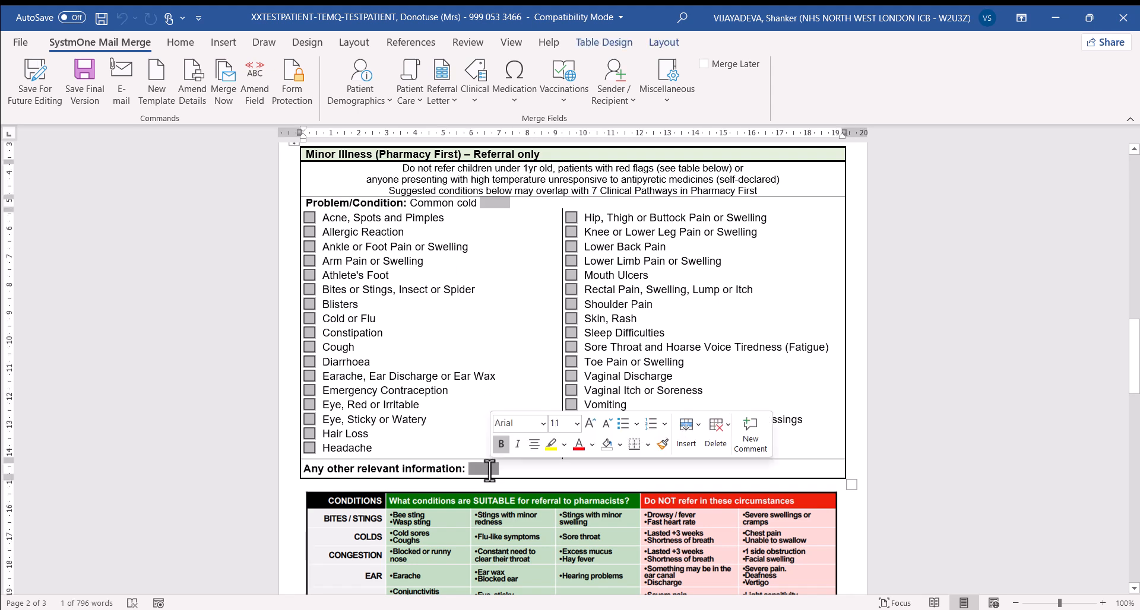
Step: Enter 'Not seen pharmacist yet' as the other relevant information on the referral form
type("Note")
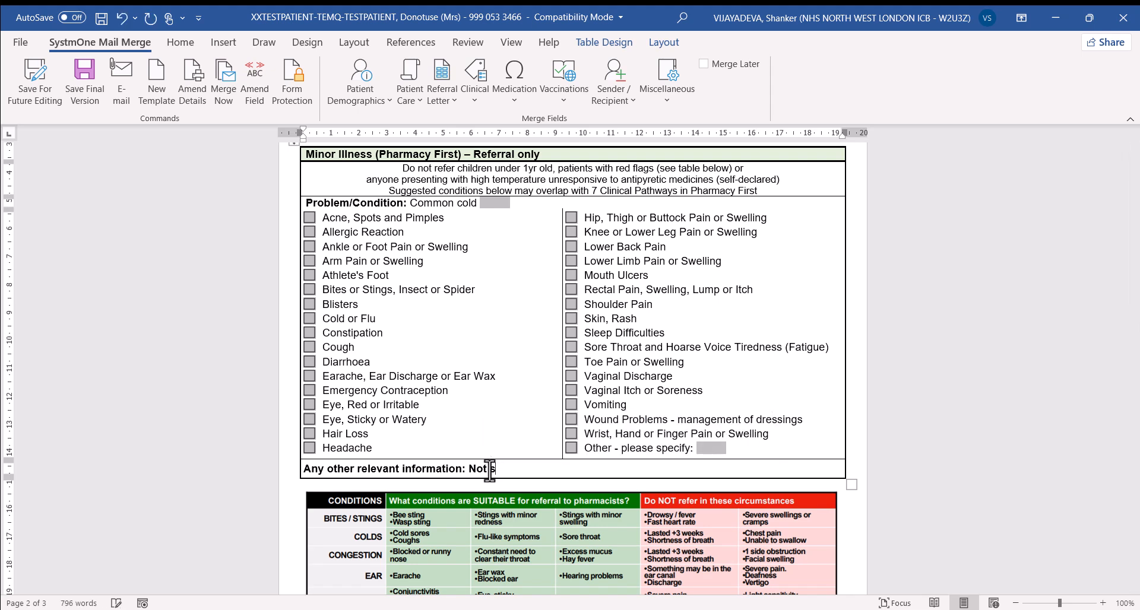
type("seen pharmacist")
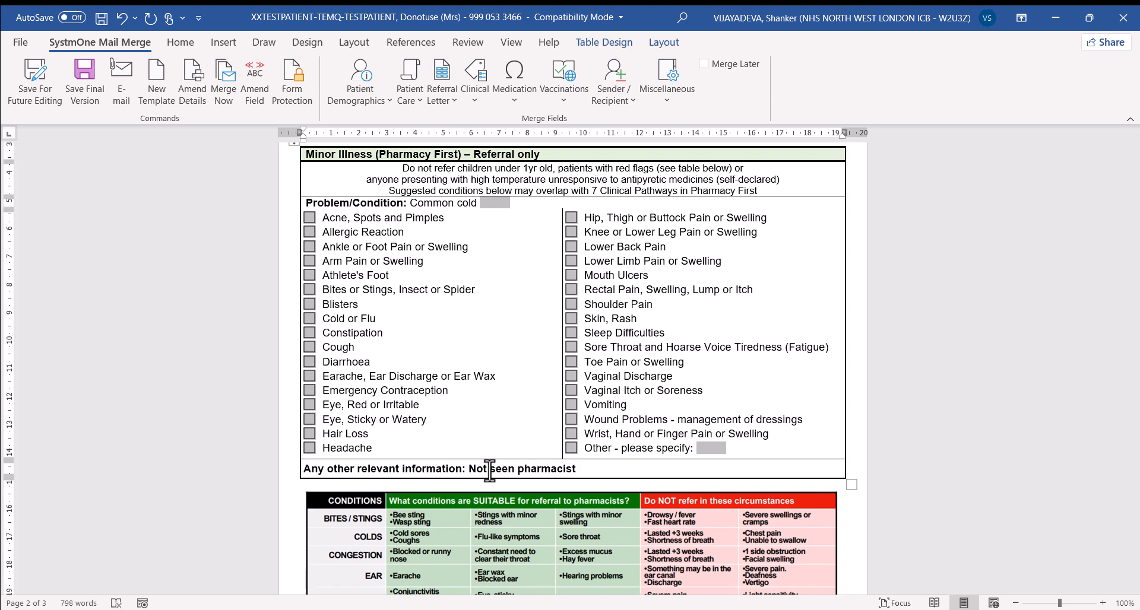
type("yet")
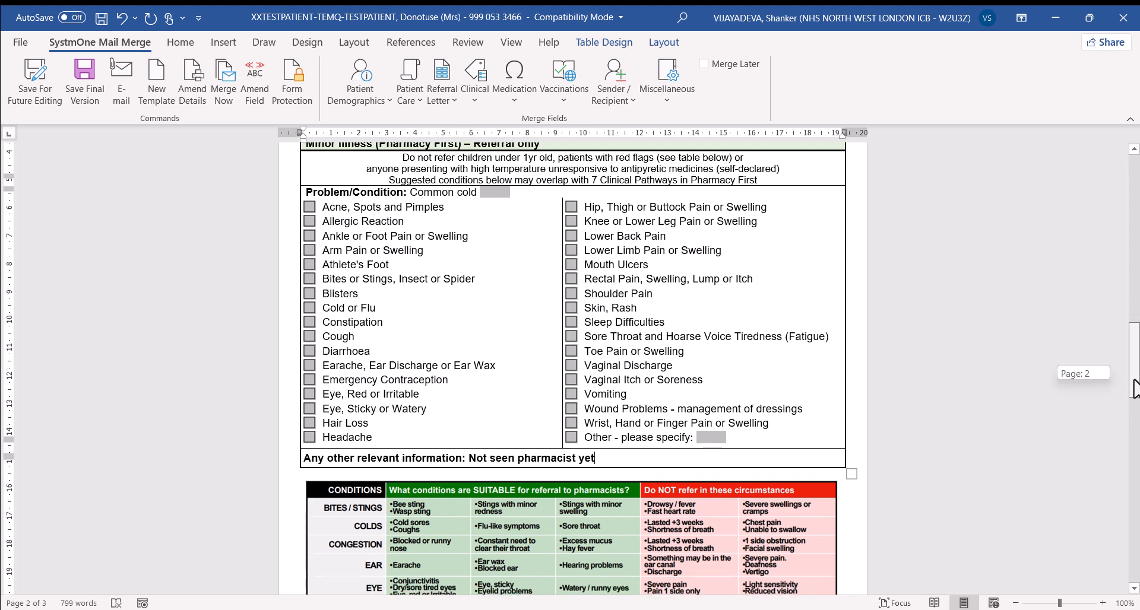
scroll("down", 3)
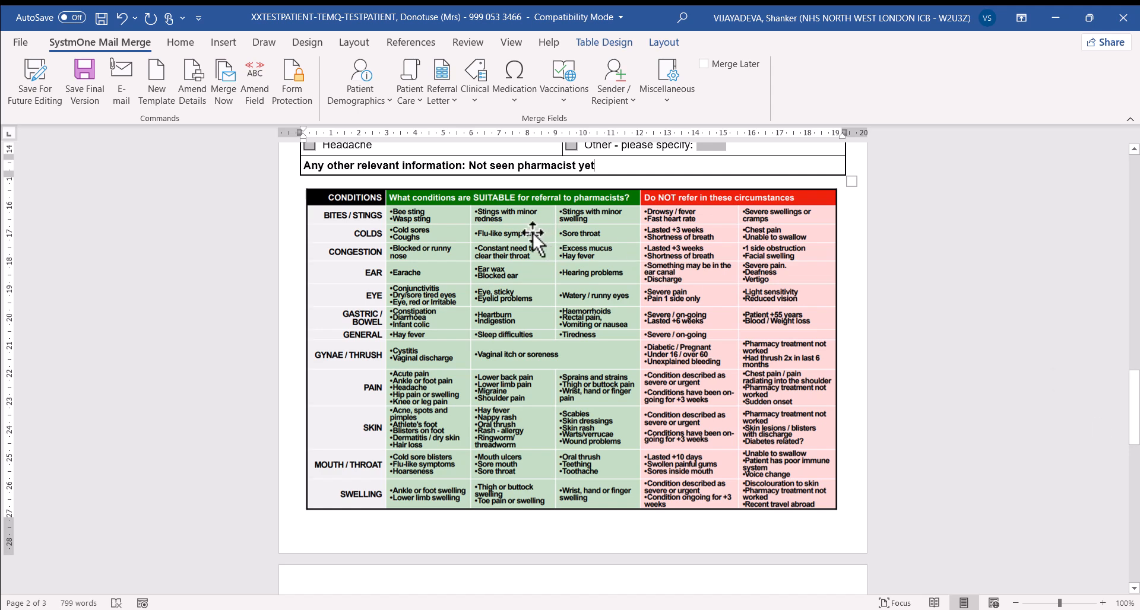
mouse_move(679, 254)
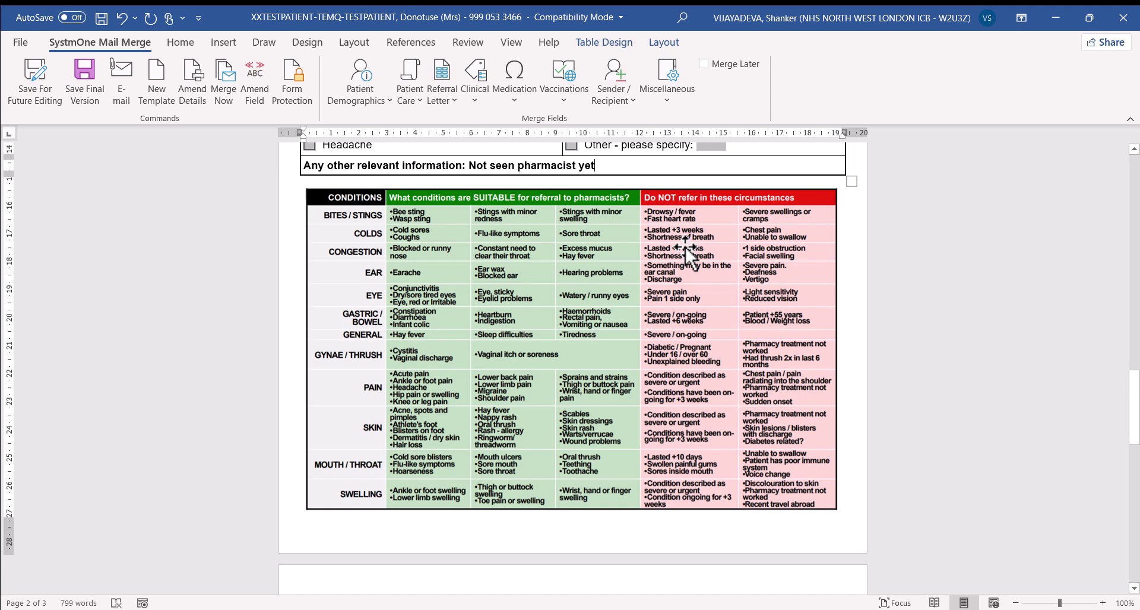
mouse_move(1133, 396)
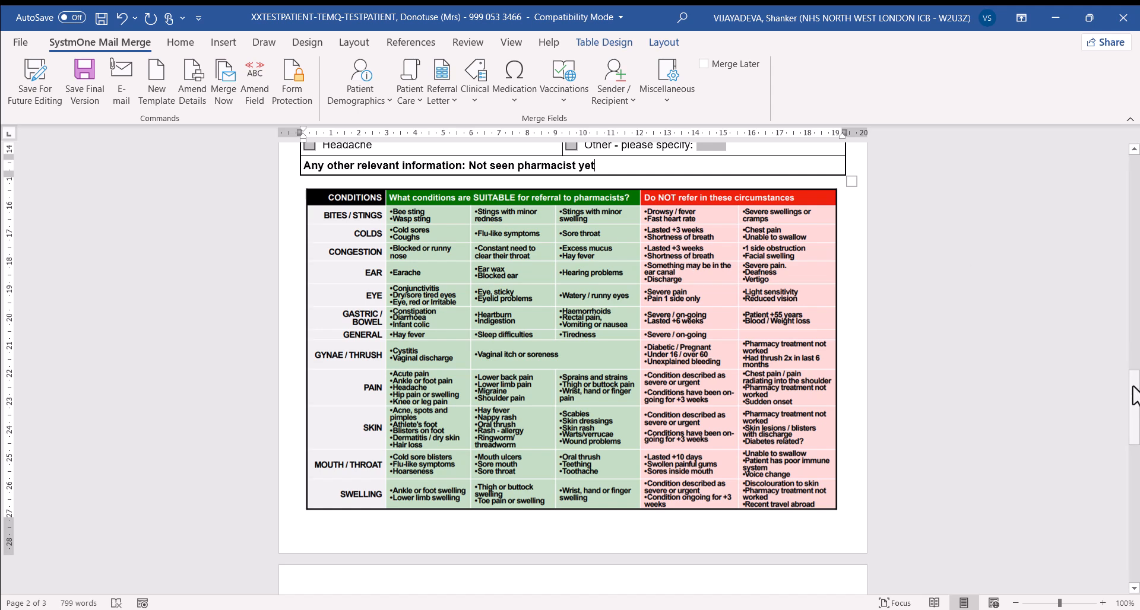
scroll("down", 3)
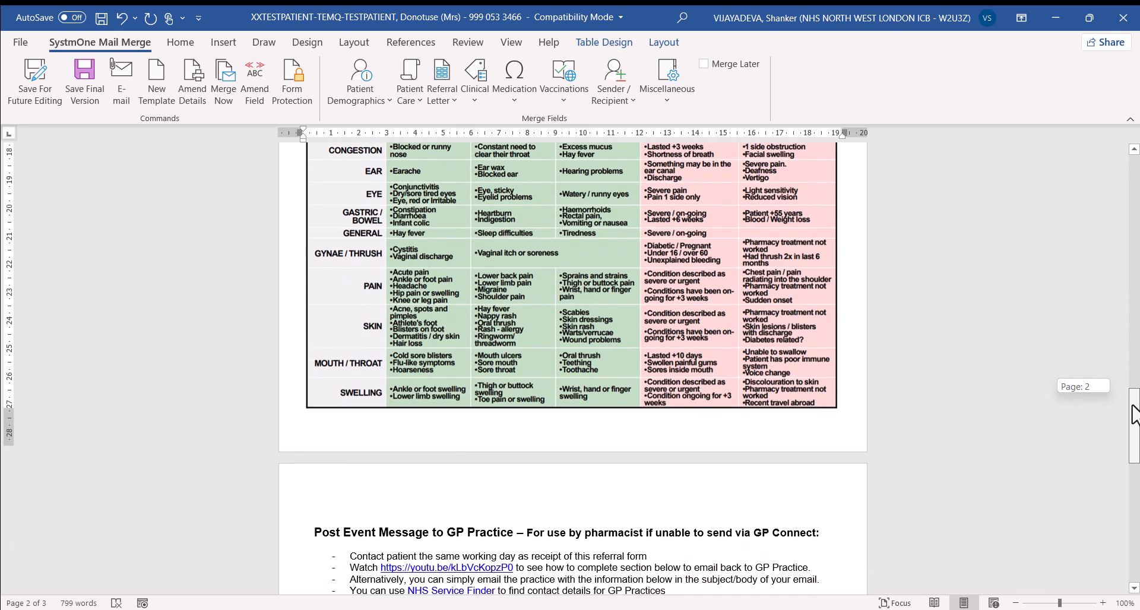
scroll("down", 3)
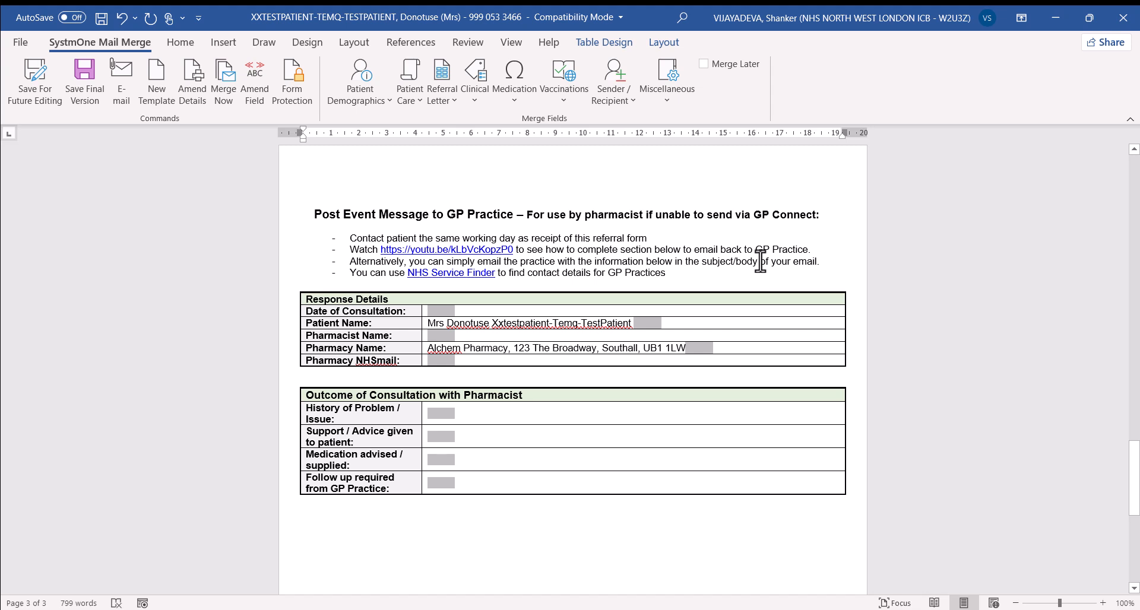
mouse_move(885, 296)
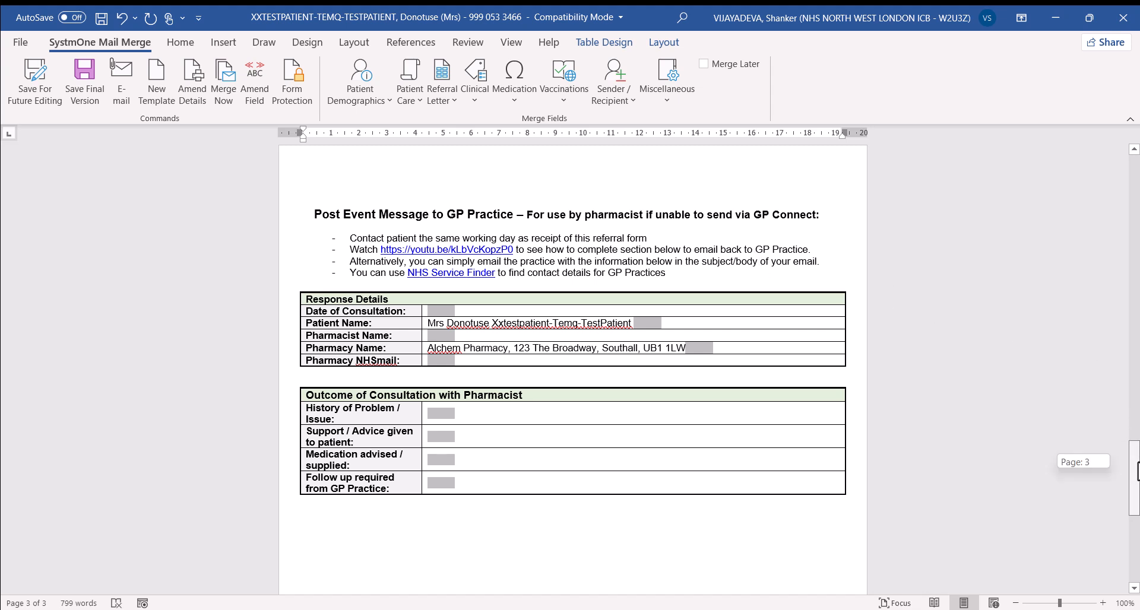
scroll("up", 3)
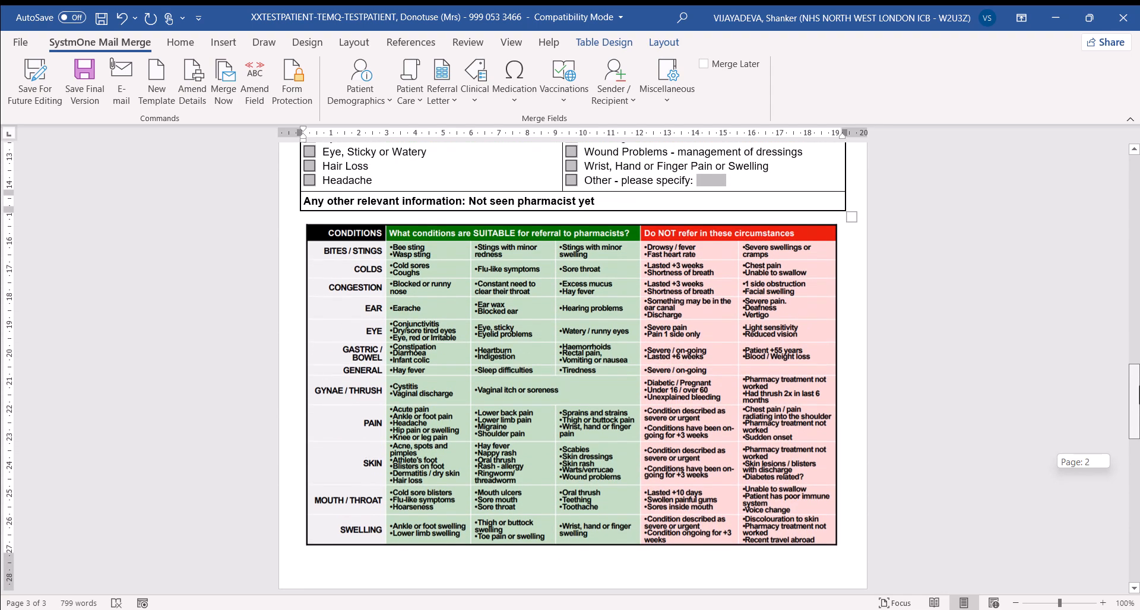
scroll("up", 3)
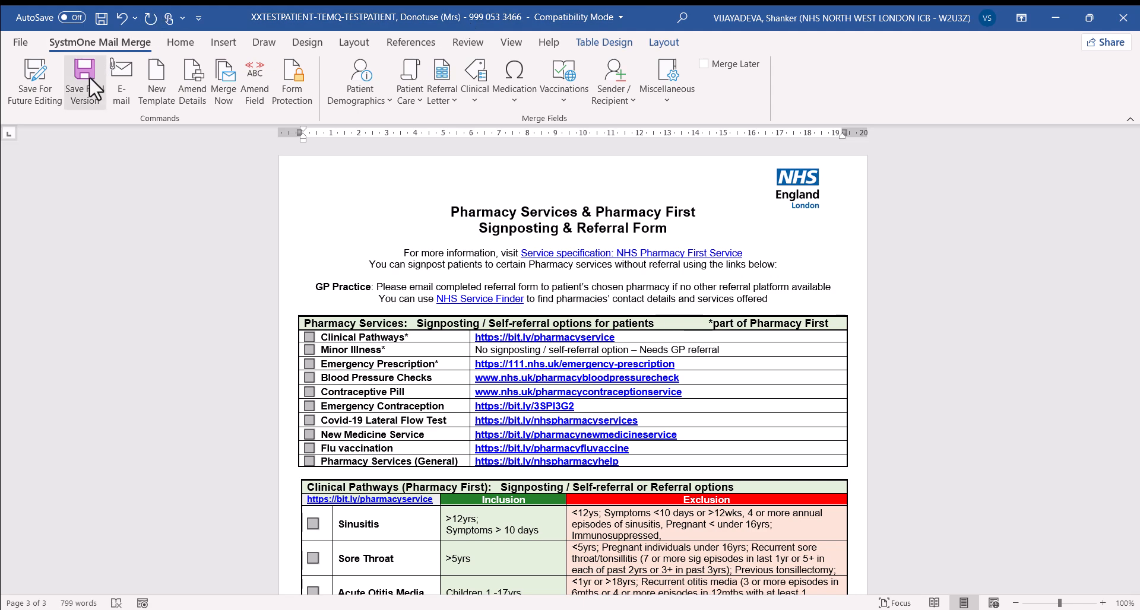
Step: Save the referral letter as the final version and confirm it becomes uneditable
left_click(83, 80)
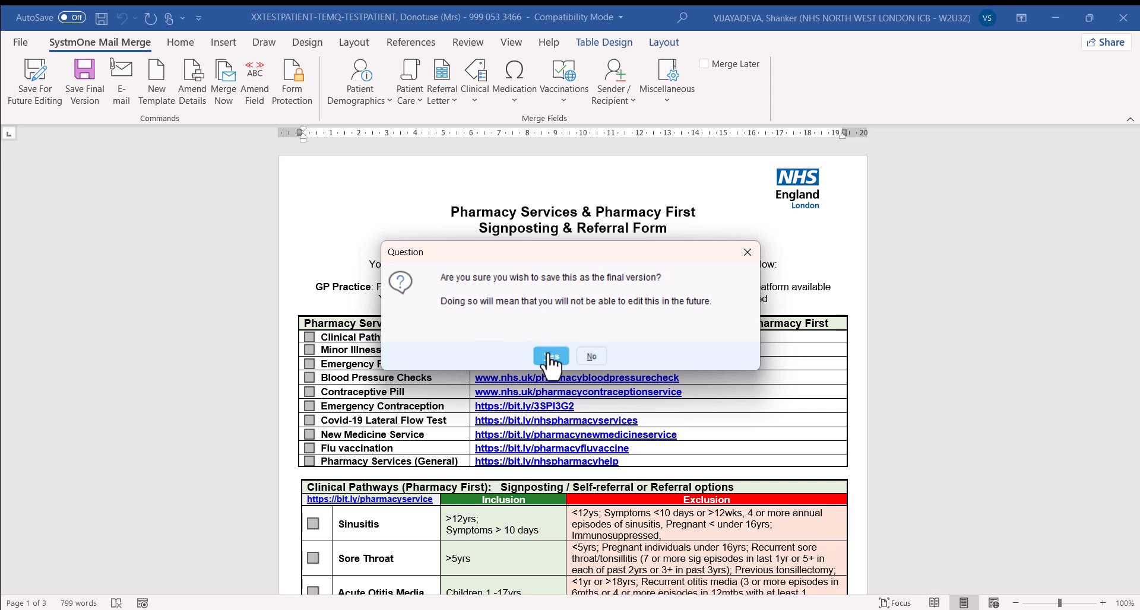
left_click(550, 356)
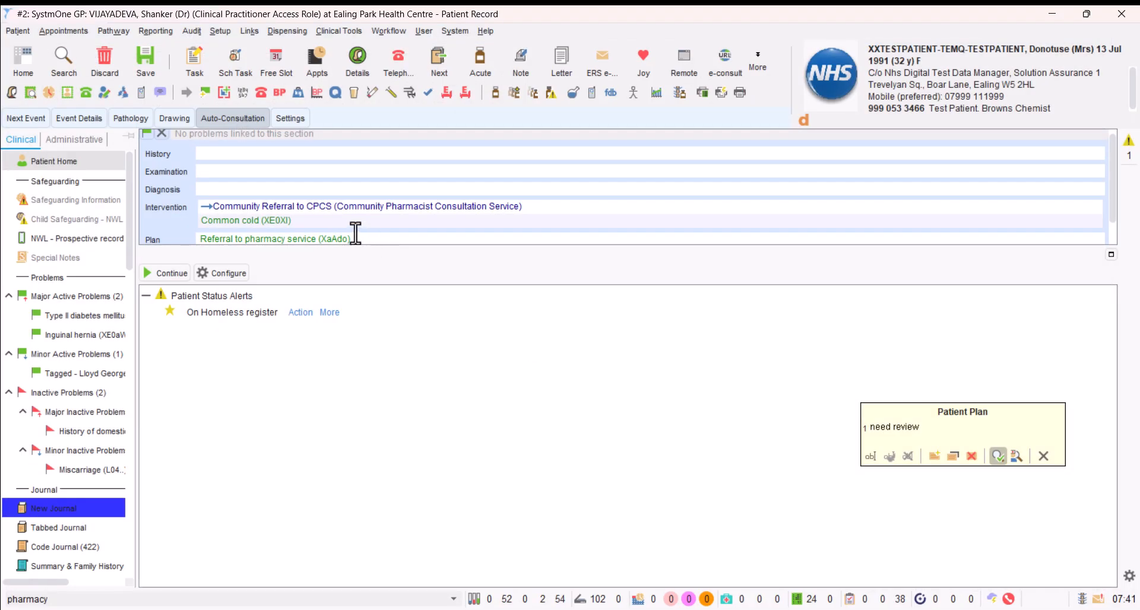
mouse_move(282, 218)
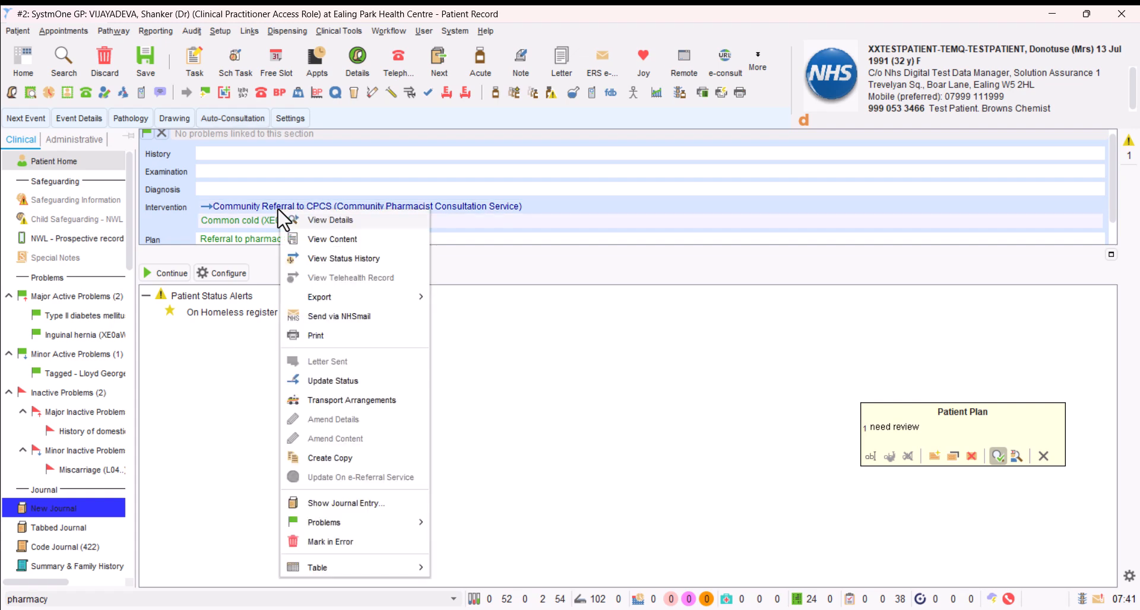
mouse_move(339, 316)
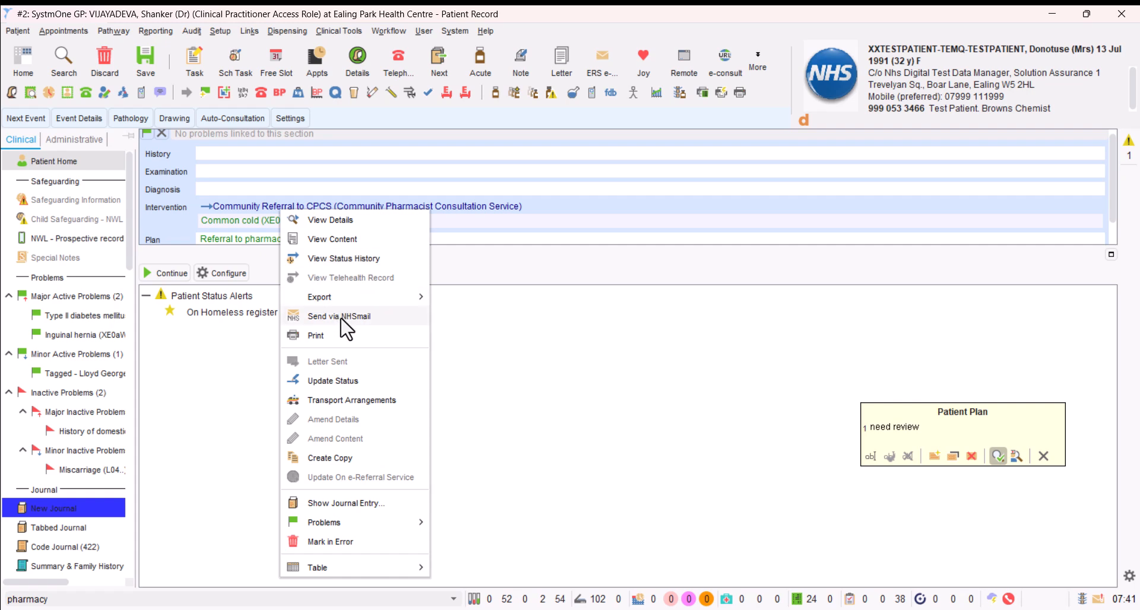
Step: Send the CPCS referral via NHSmail, choosing the recipient from existing contacts
left_click(339, 316)
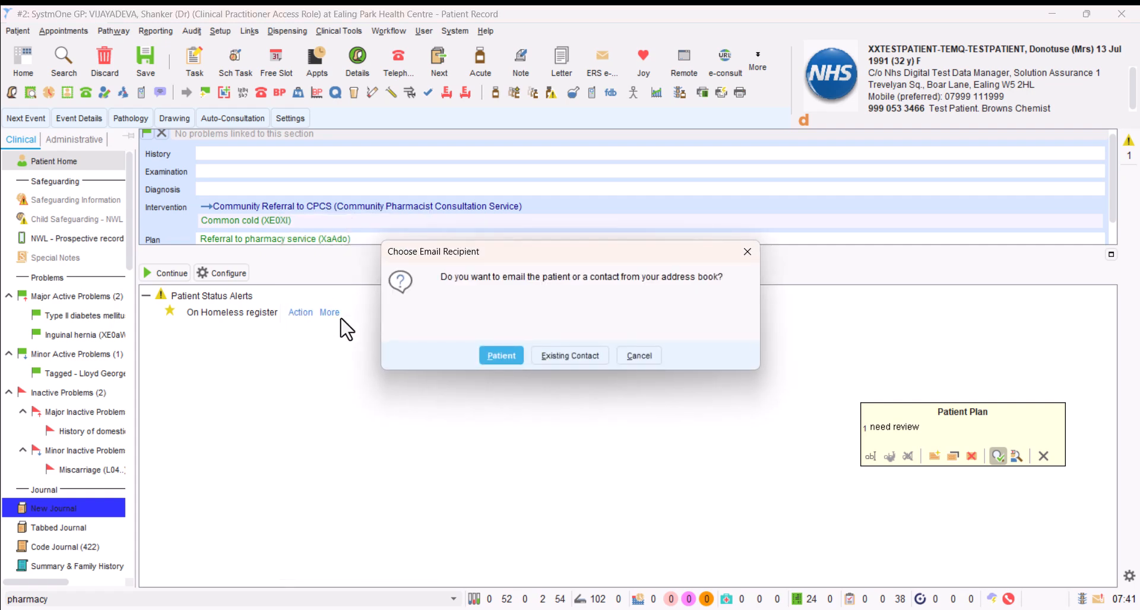
mouse_move(585, 302)
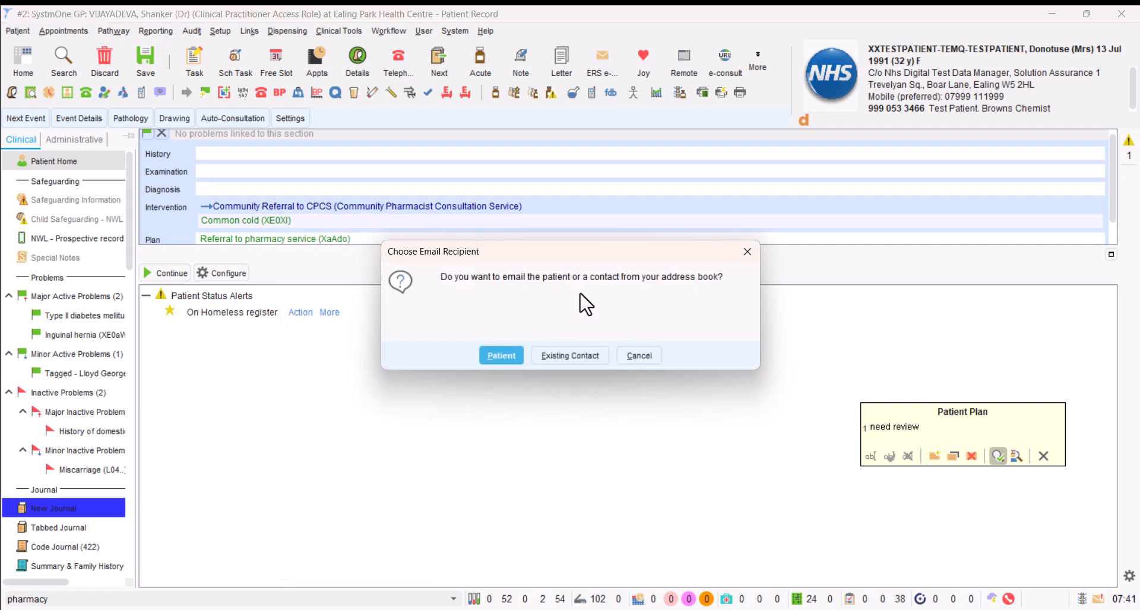
mouse_move(570, 355)
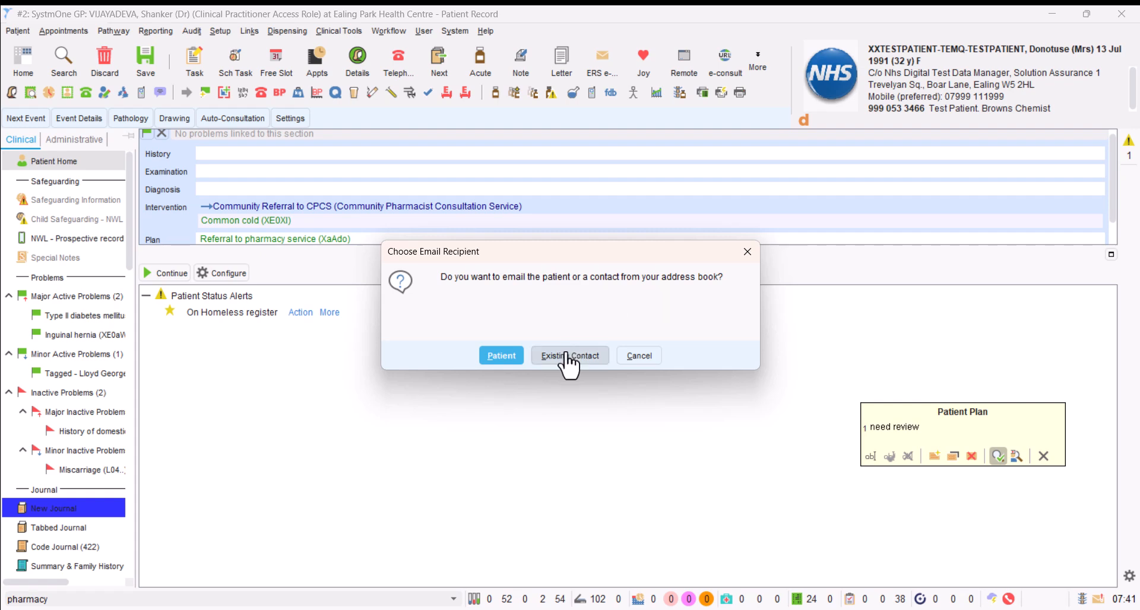
left_click(569, 355)
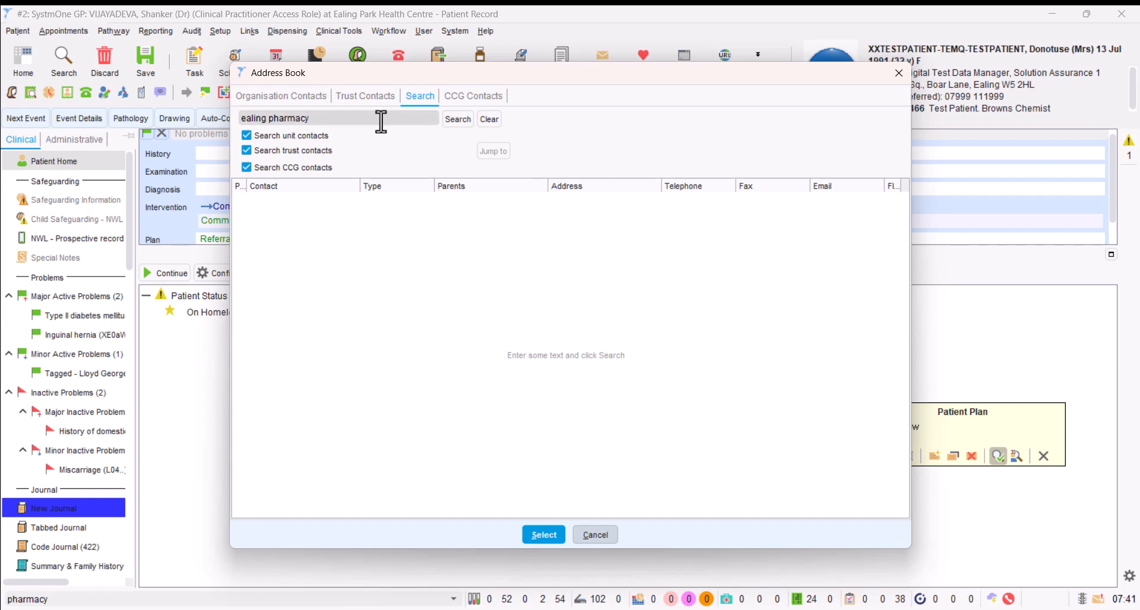
mouse_move(418, 122)
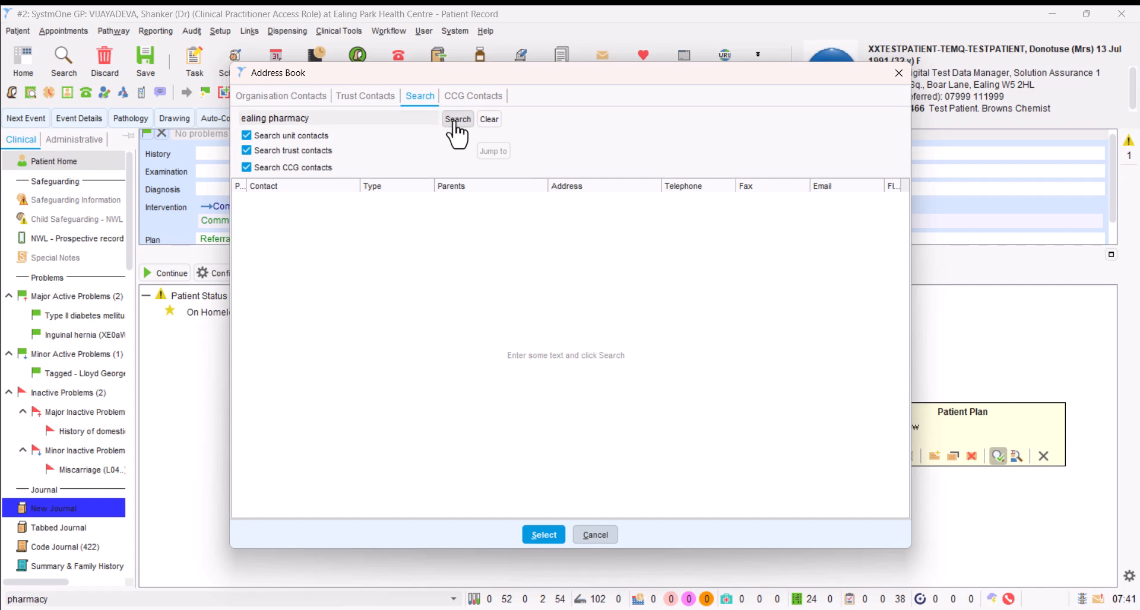
Step: Search 'ealing pharmacy', select Alchem Pharmacy and confirm it as the recipient
left_click(457, 118)
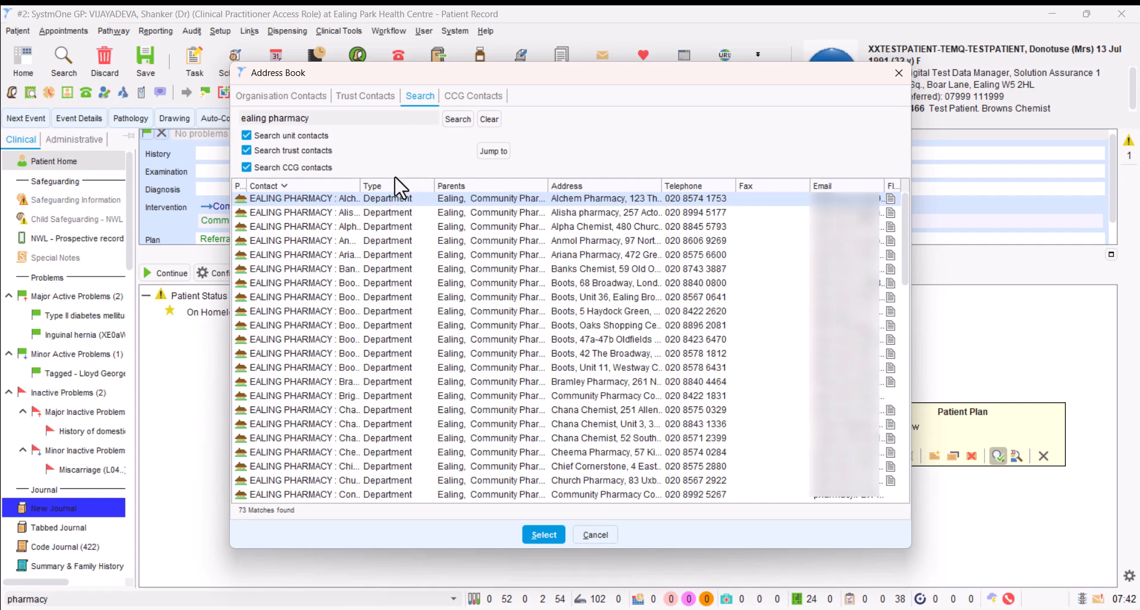
left_click(542, 534)
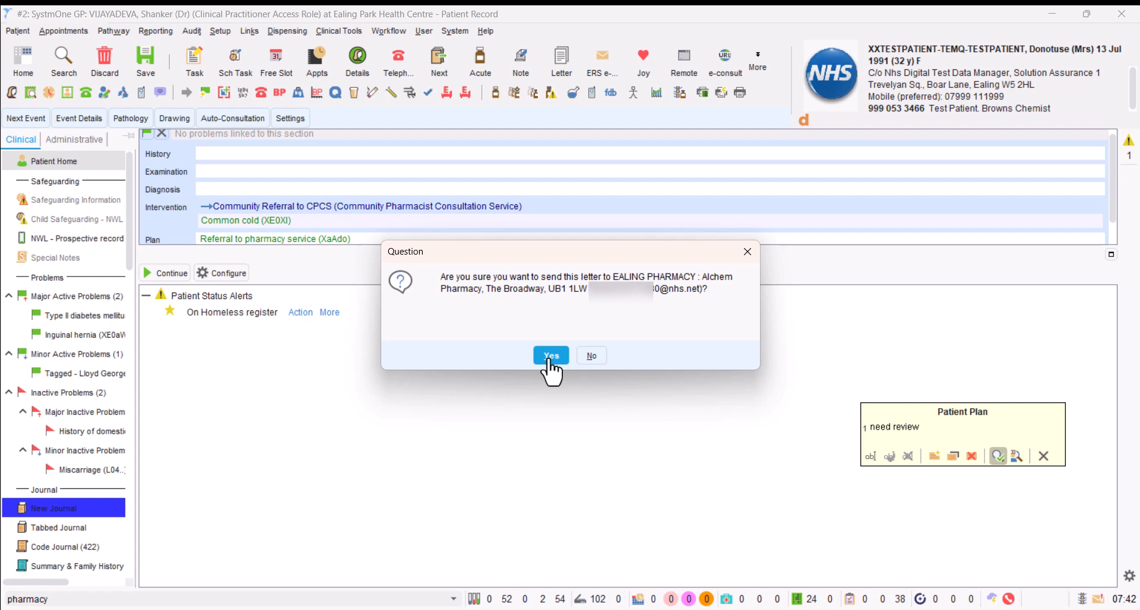
left_click(551, 356)
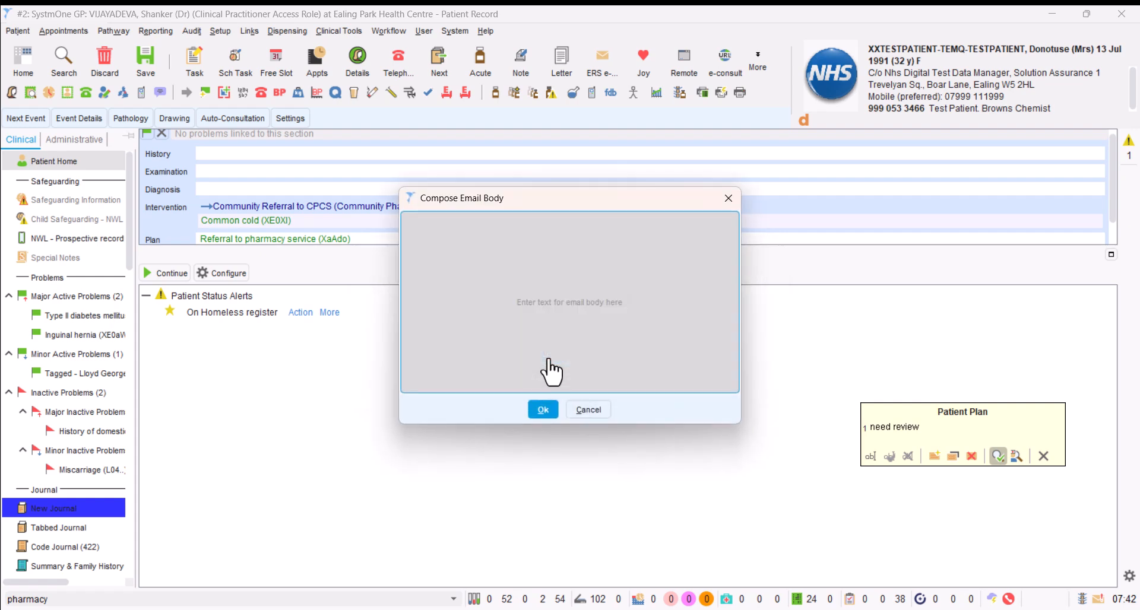
mouse_move(496, 252)
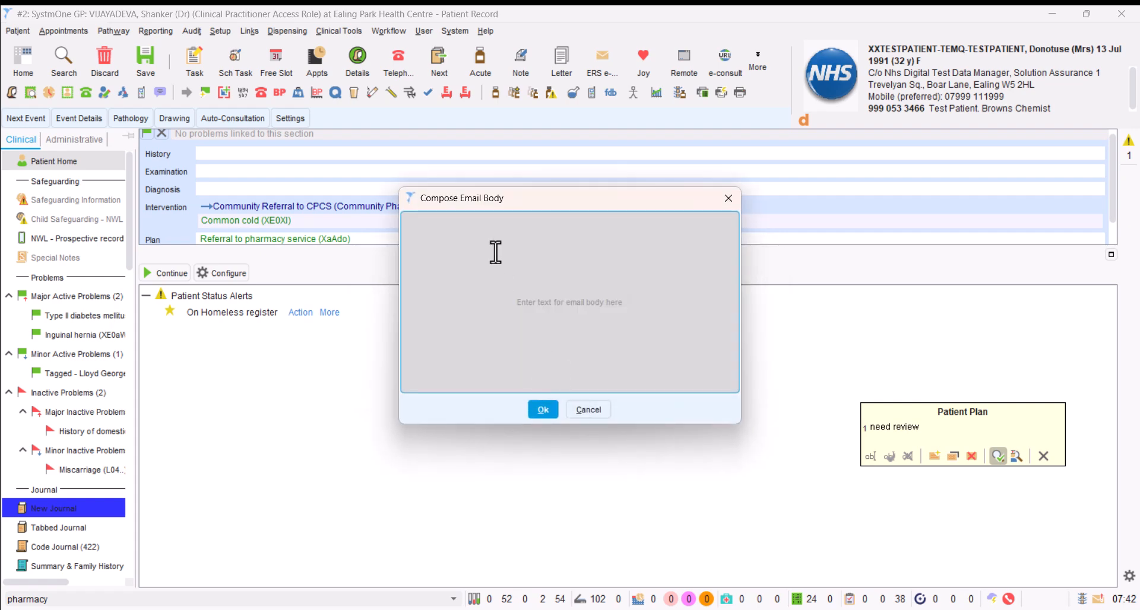
Step: Write the email body 'Test Pharmacy First referral - Please ignore!' and accept it
type("Tes")
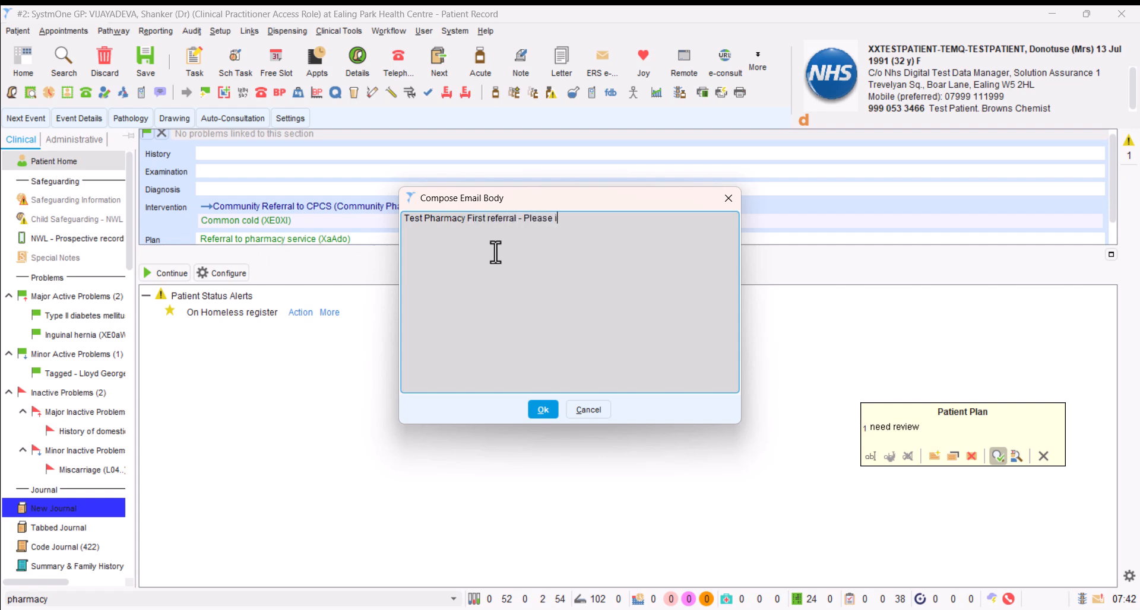
type("ignore!")
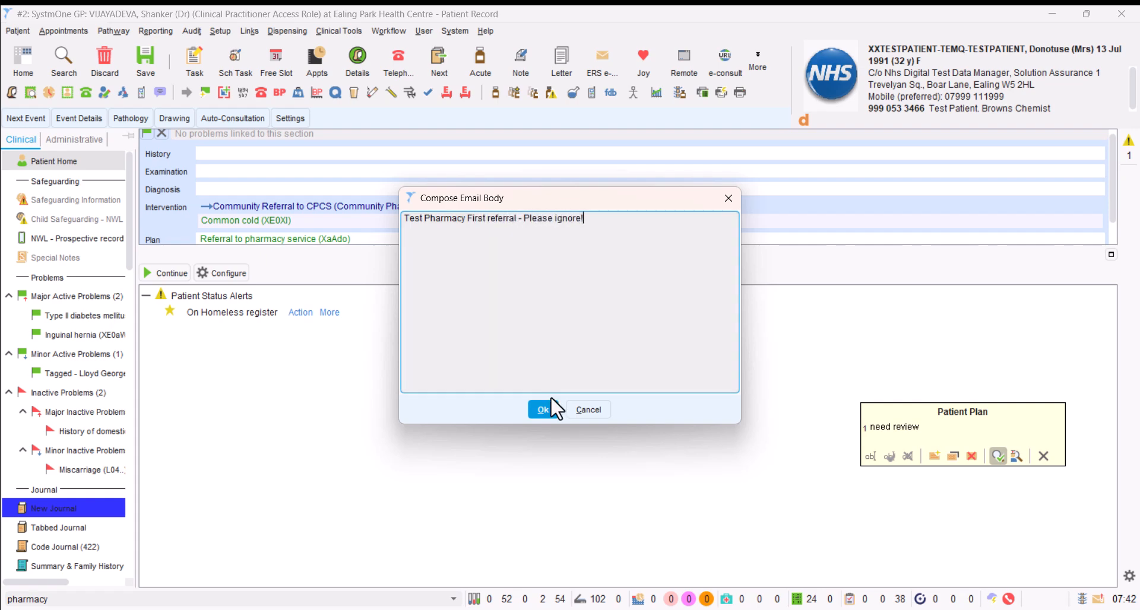
left_click(541, 409)
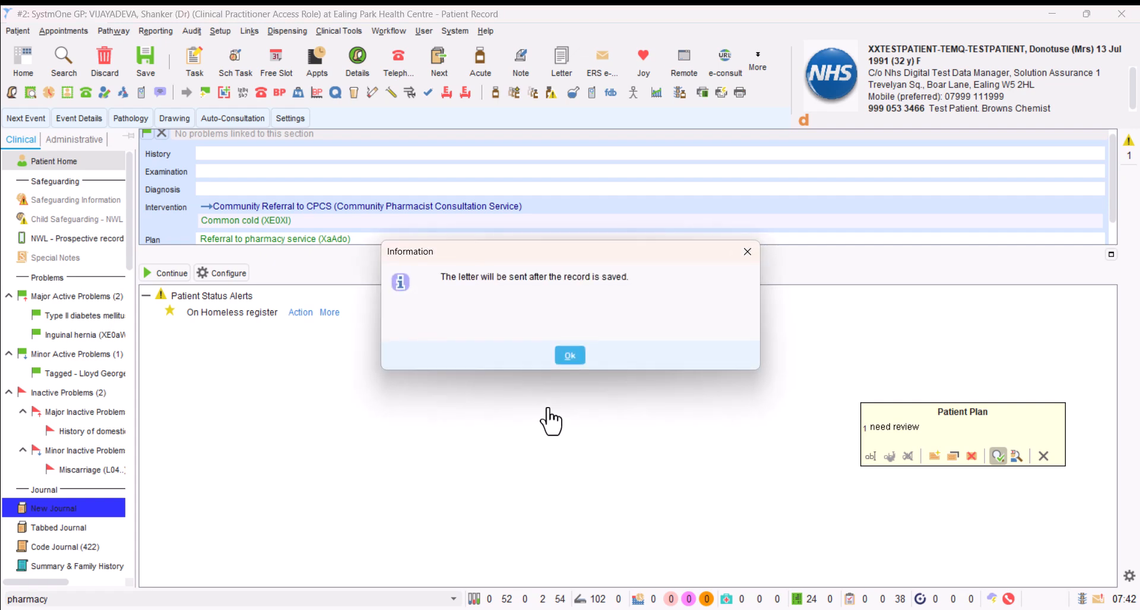
mouse_move(533, 338)
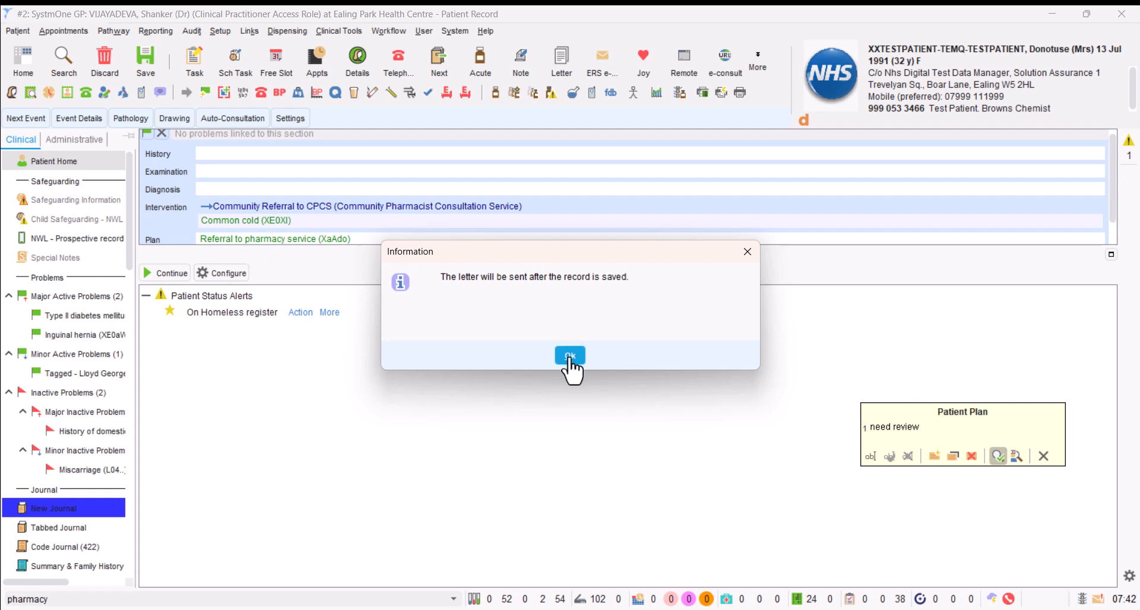
Step: Dismiss the notice that the letter will be sent after saving the record
left_click(570, 357)
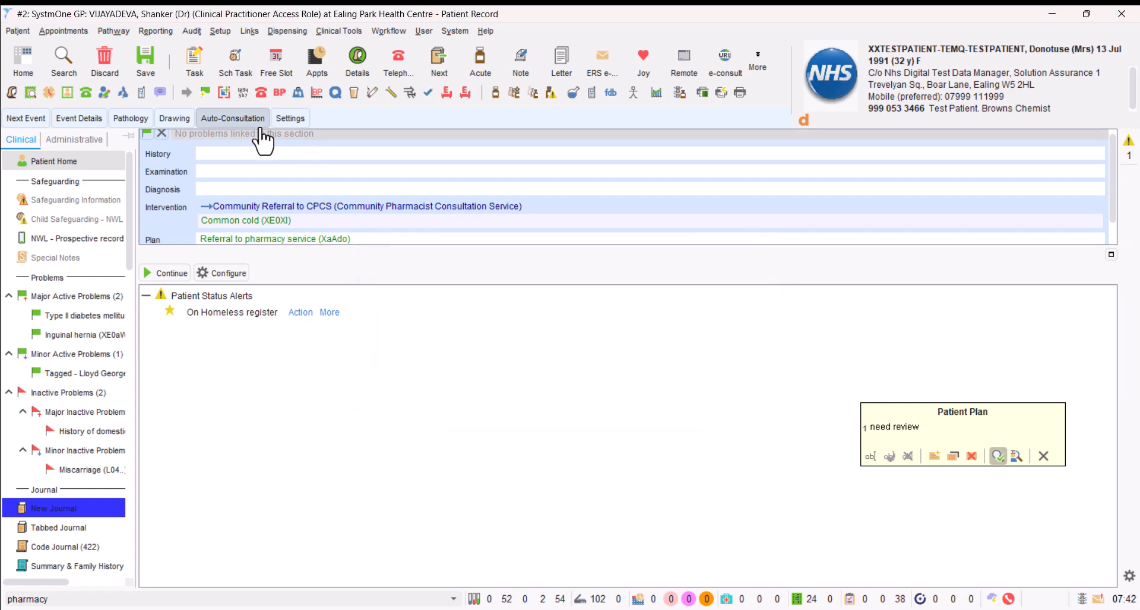
mouse_move(145, 56)
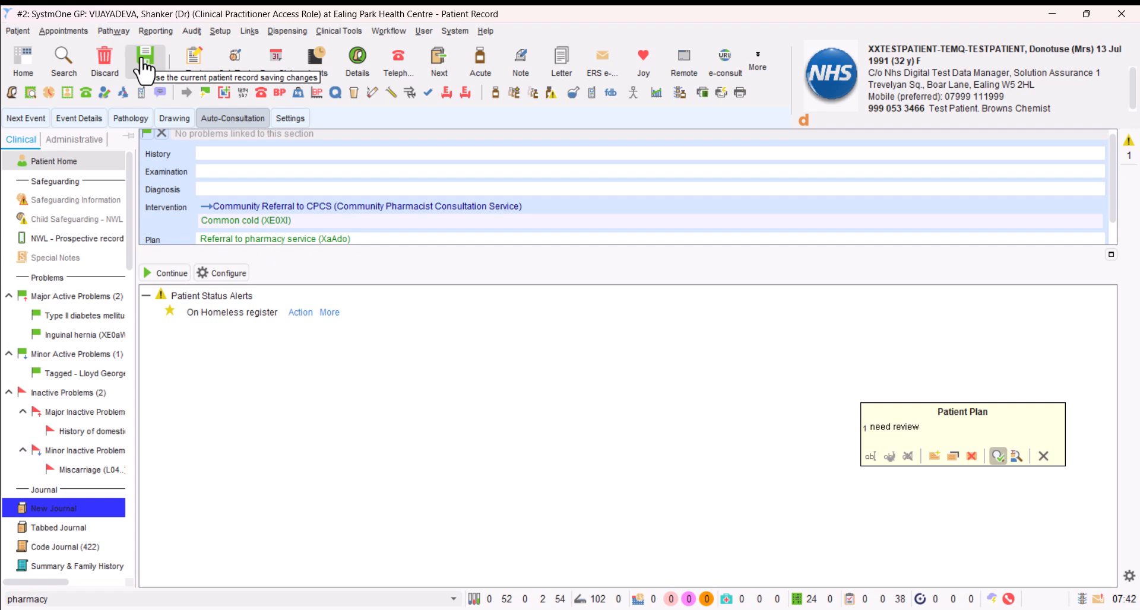
mouse_move(143, 65)
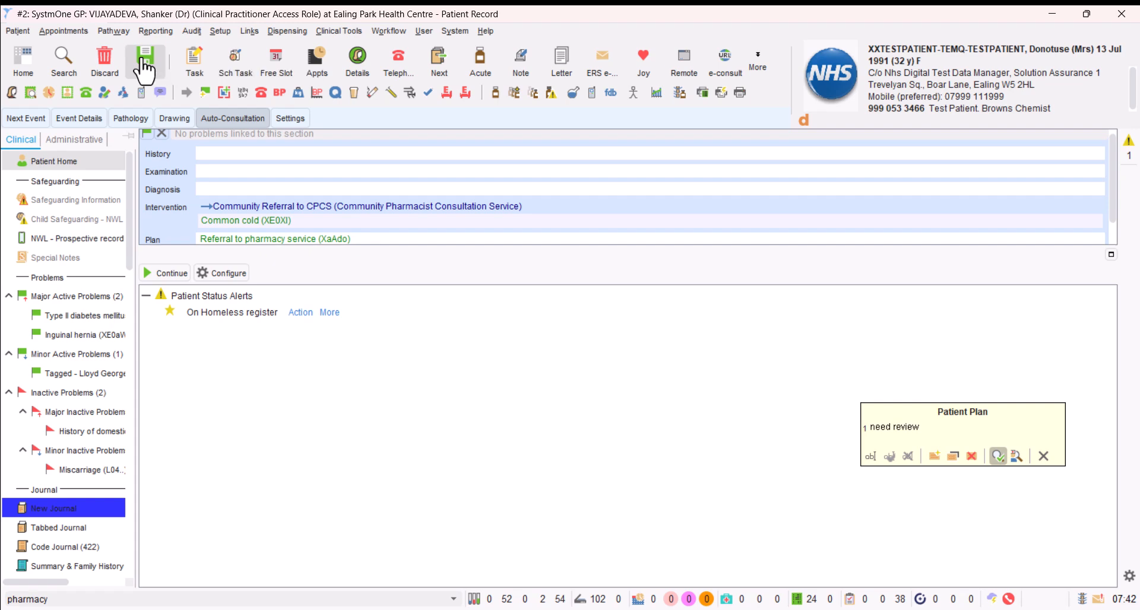